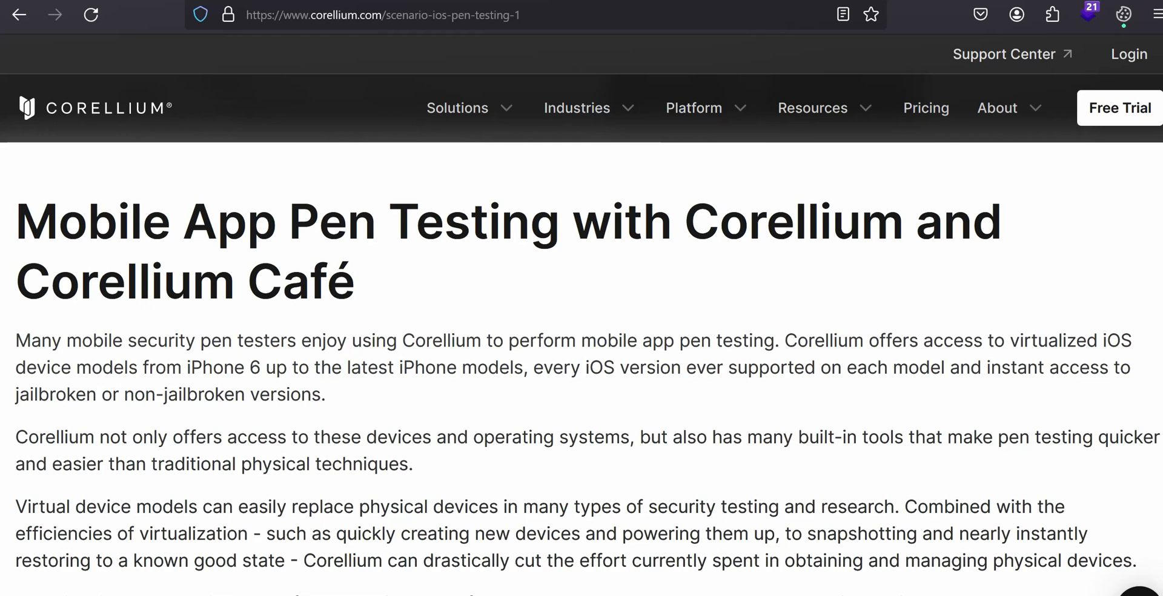
Scroll past the included tools list to Step 1's trial device-hours and login notes
scroll(down, 3)
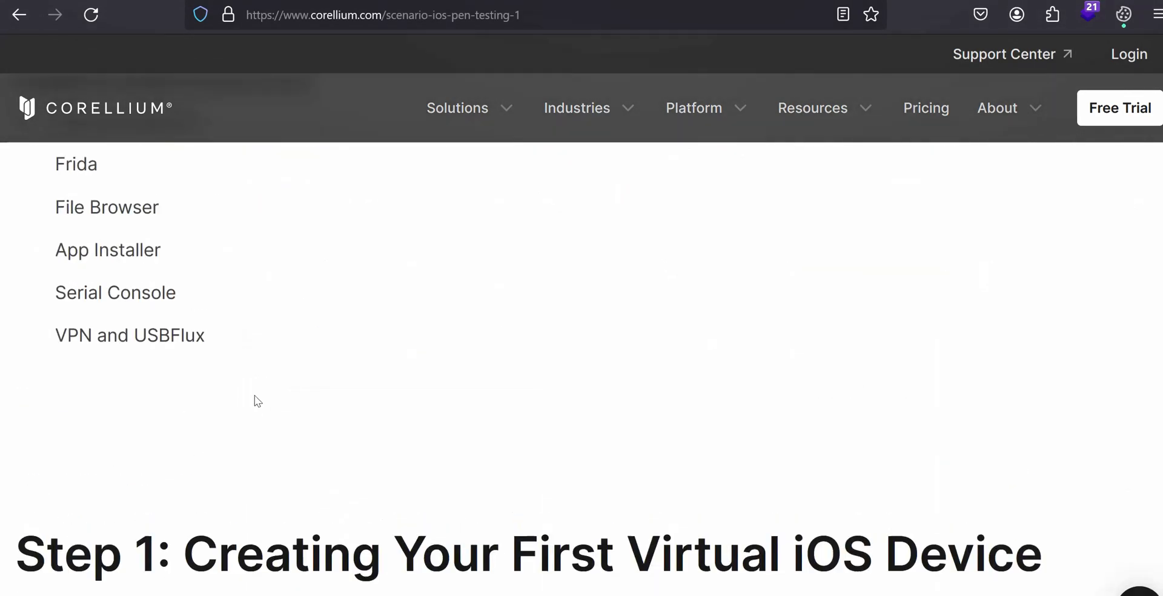
scroll(up, 3)
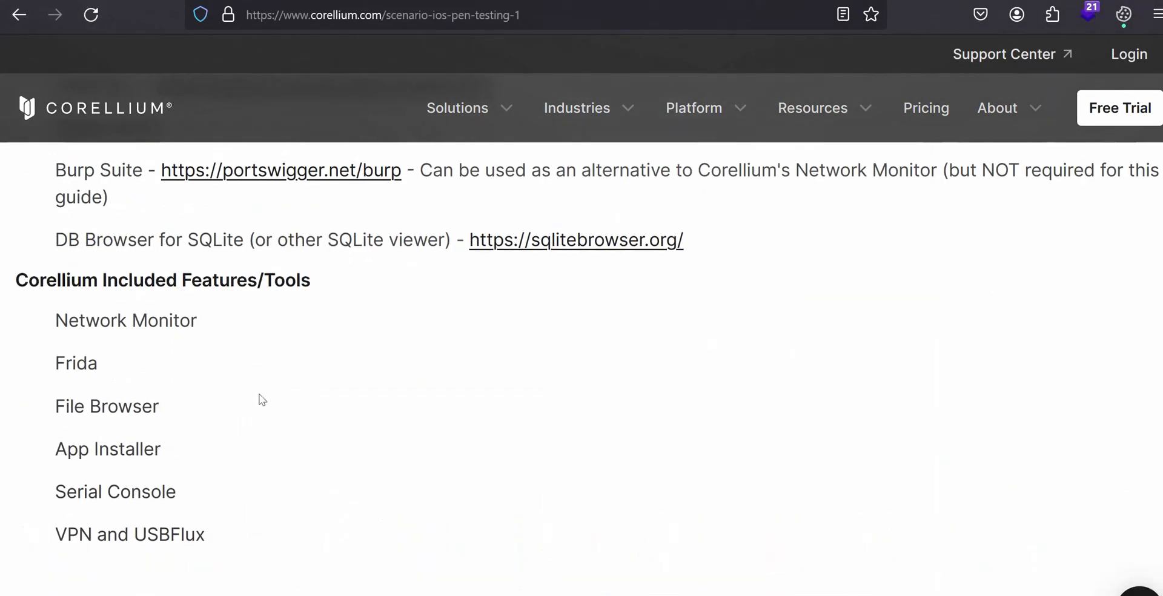
scroll(up, 3)
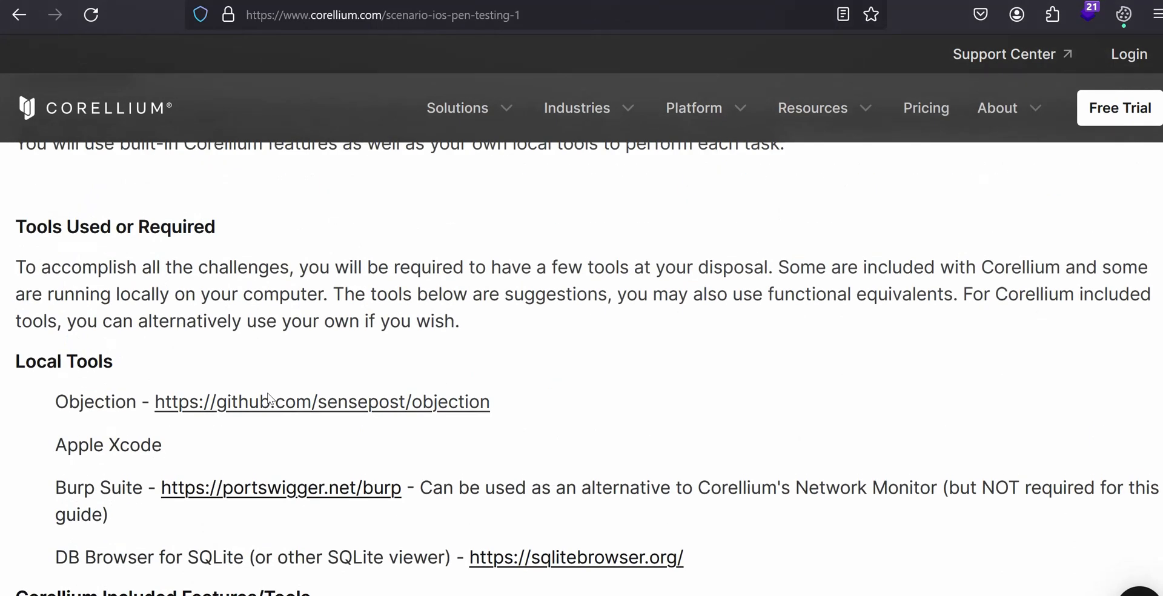
scroll(up, 3)
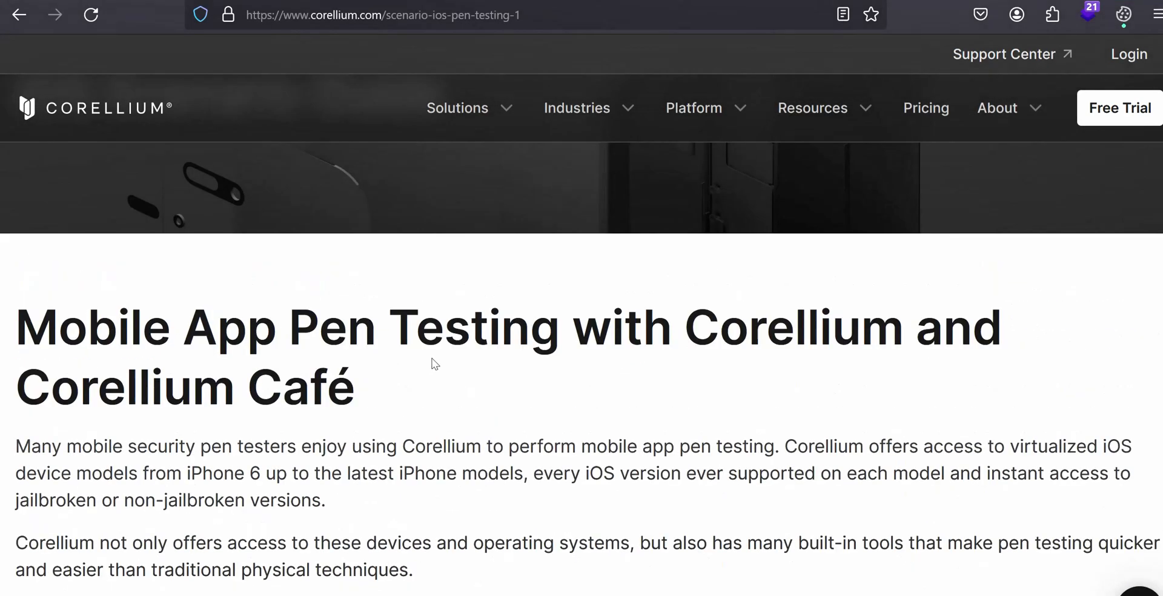
mouse_move(440, 355)
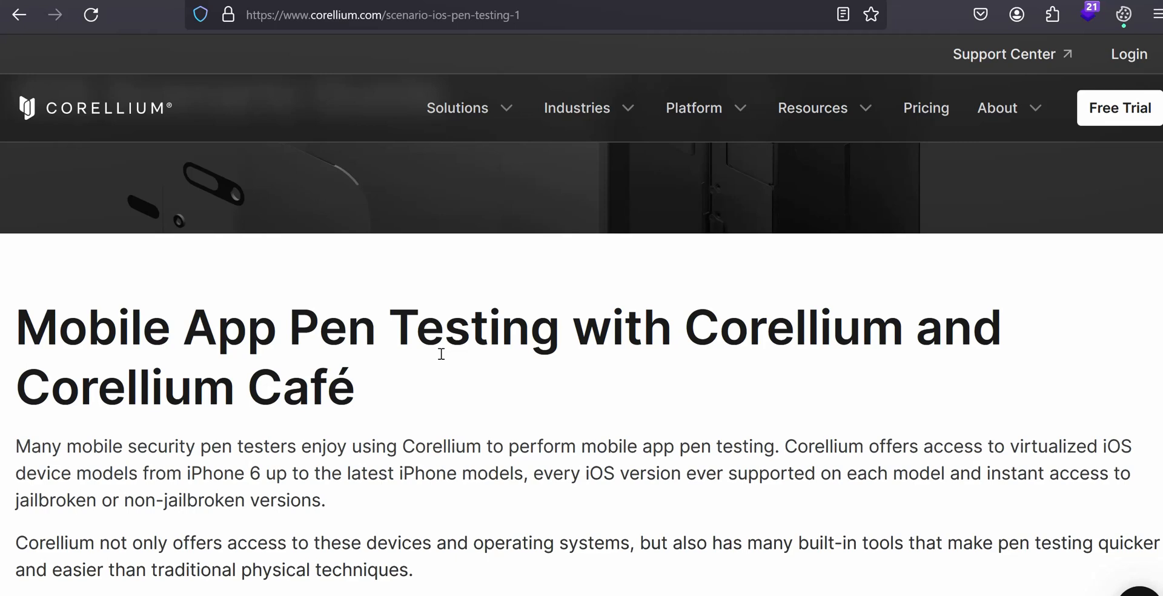
scroll(down, 3)
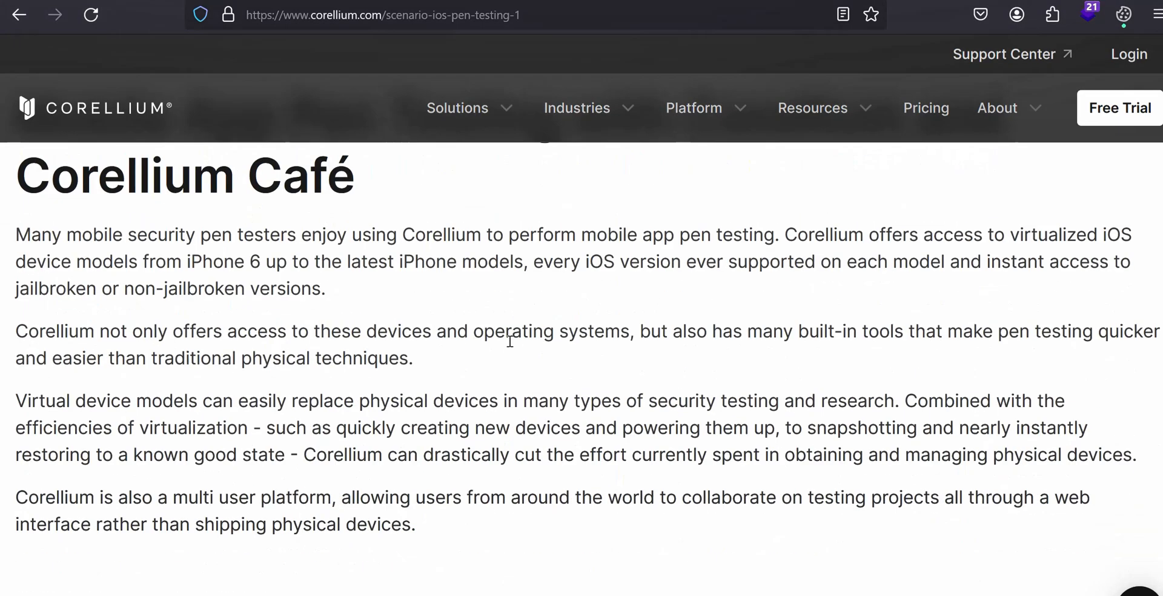
mouse_move(378, 352)
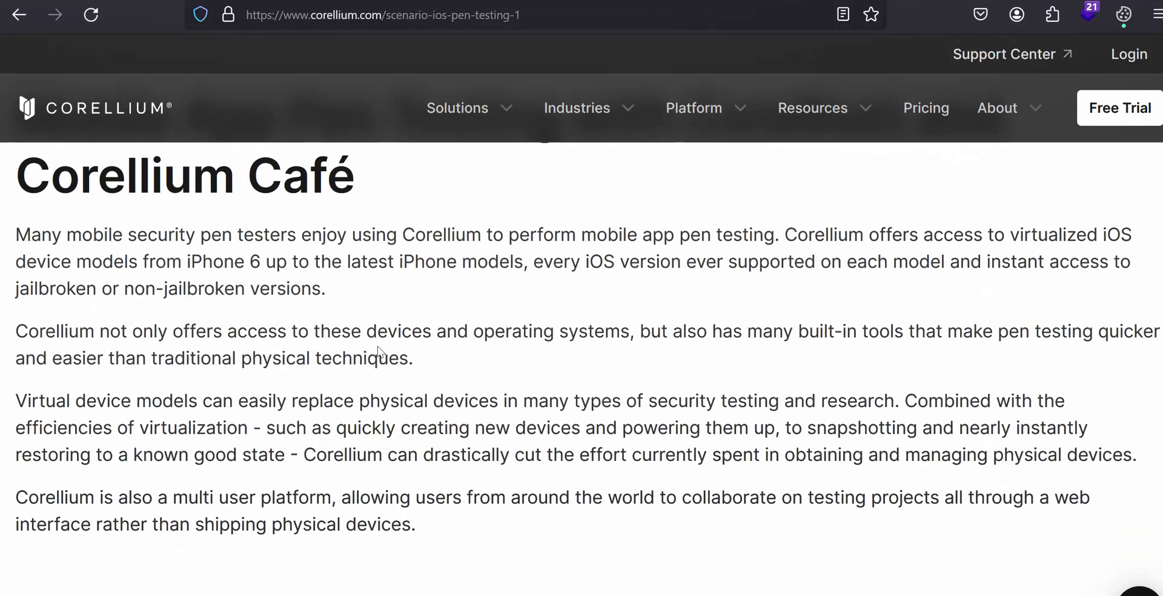
mouse_move(420, 354)
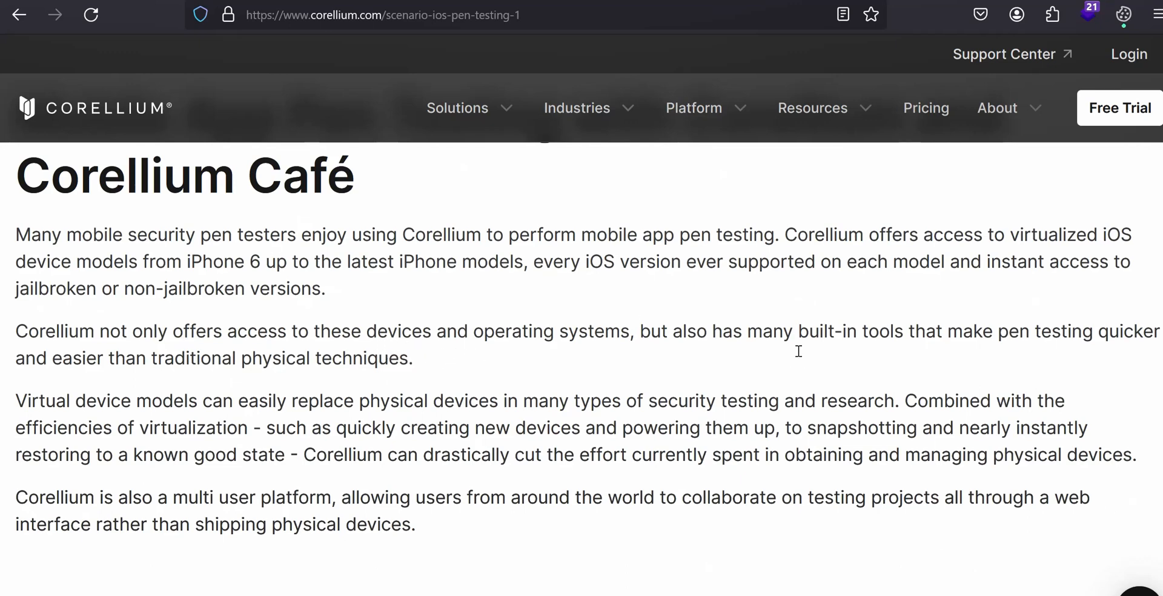
mouse_move(923, 253)
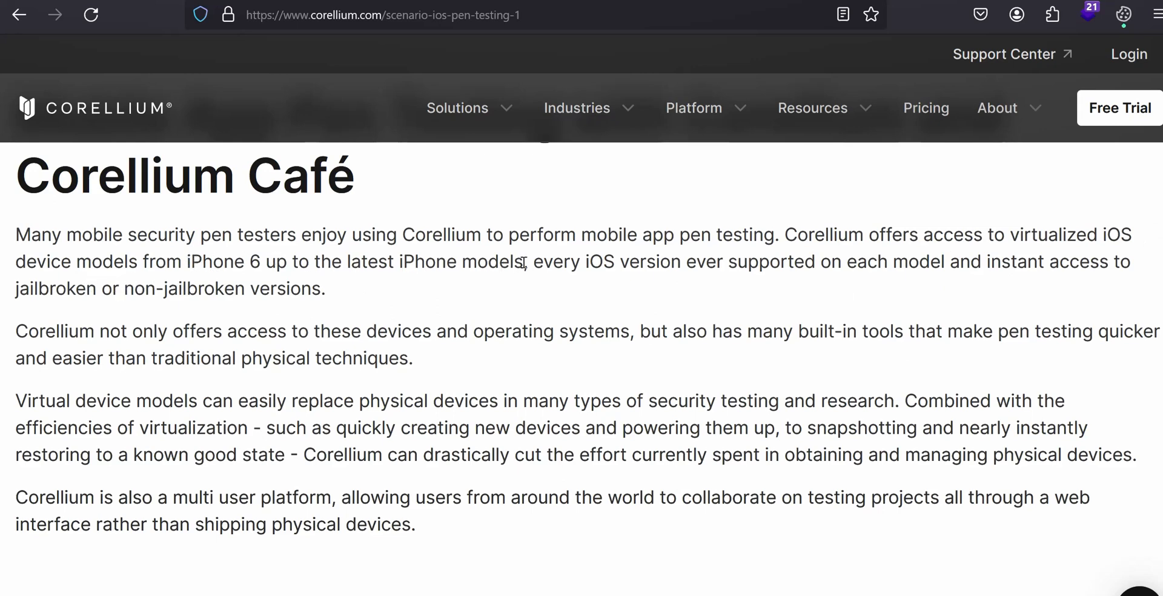
mouse_move(601, 261)
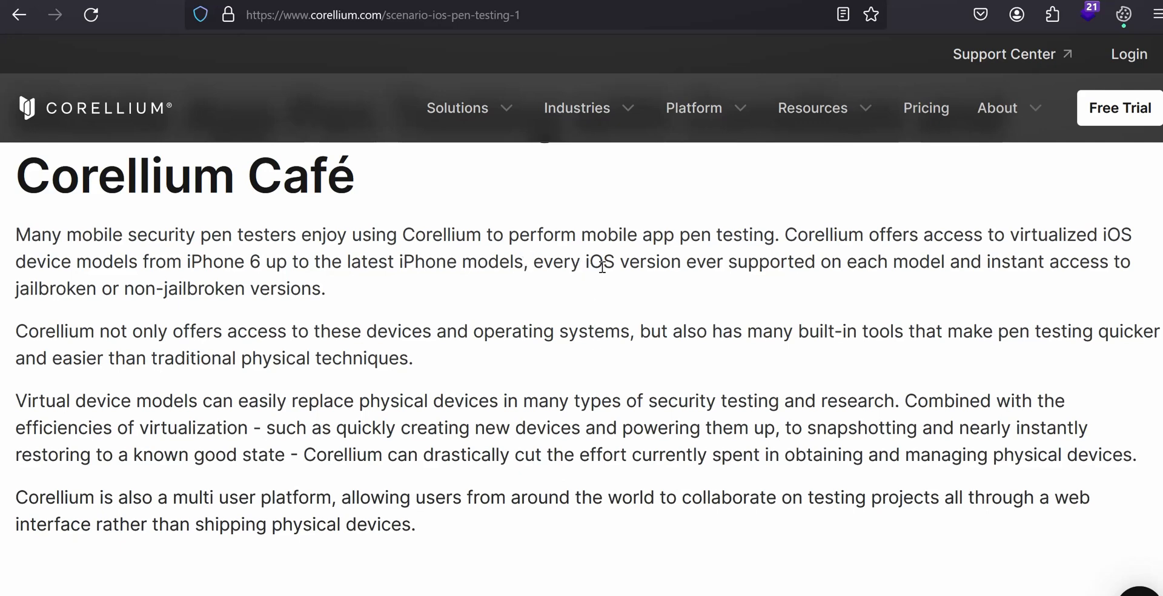
mouse_move(891, 288)
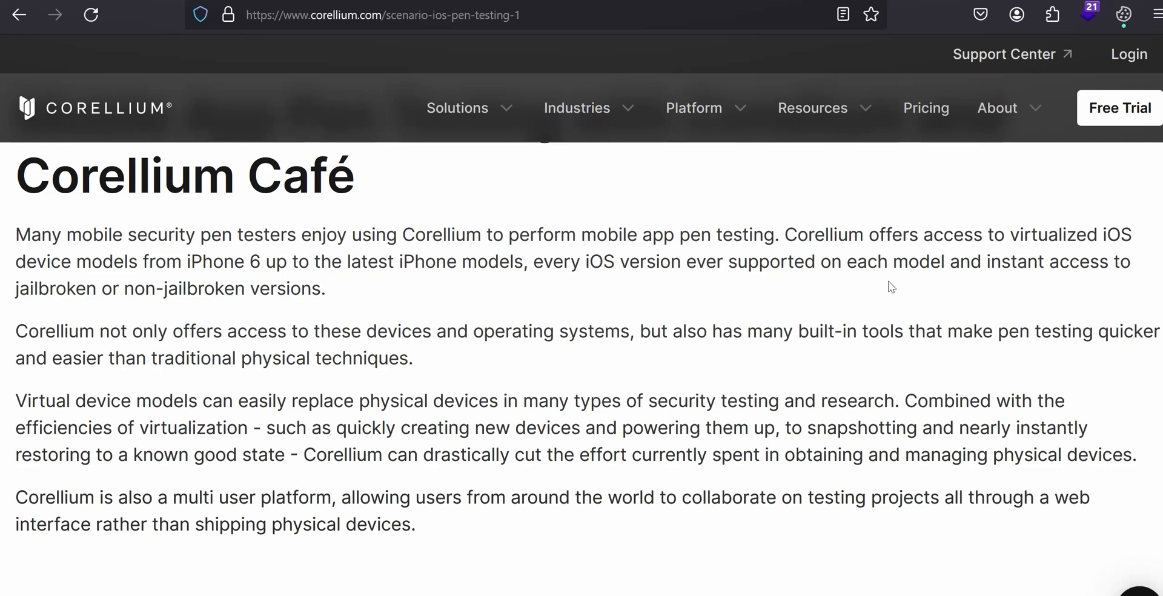
mouse_move(192, 327)
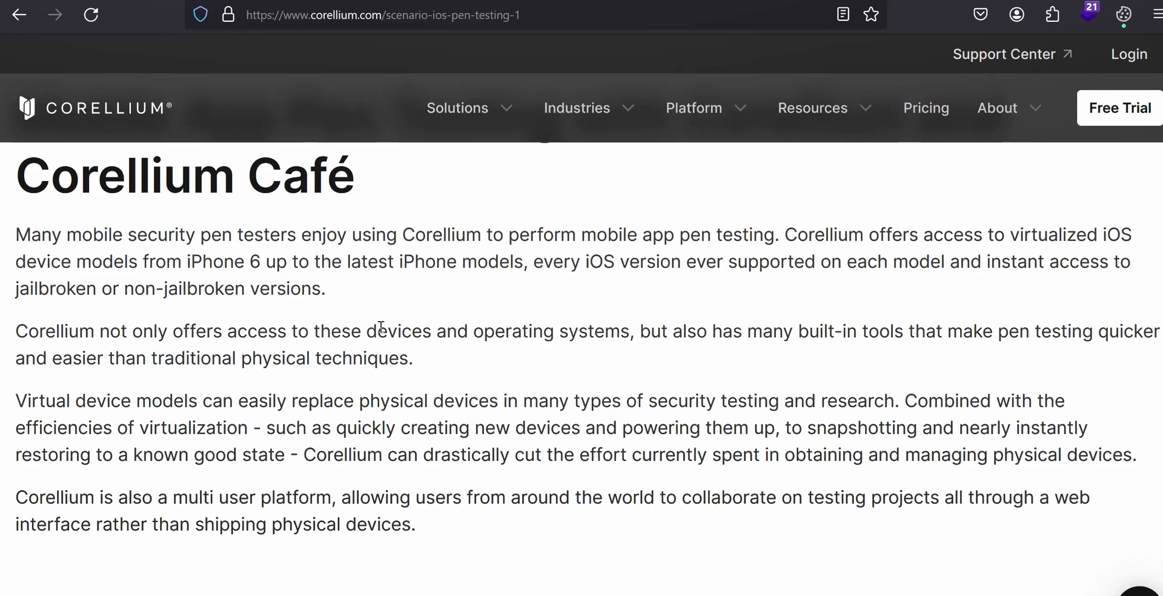
mouse_move(328, 397)
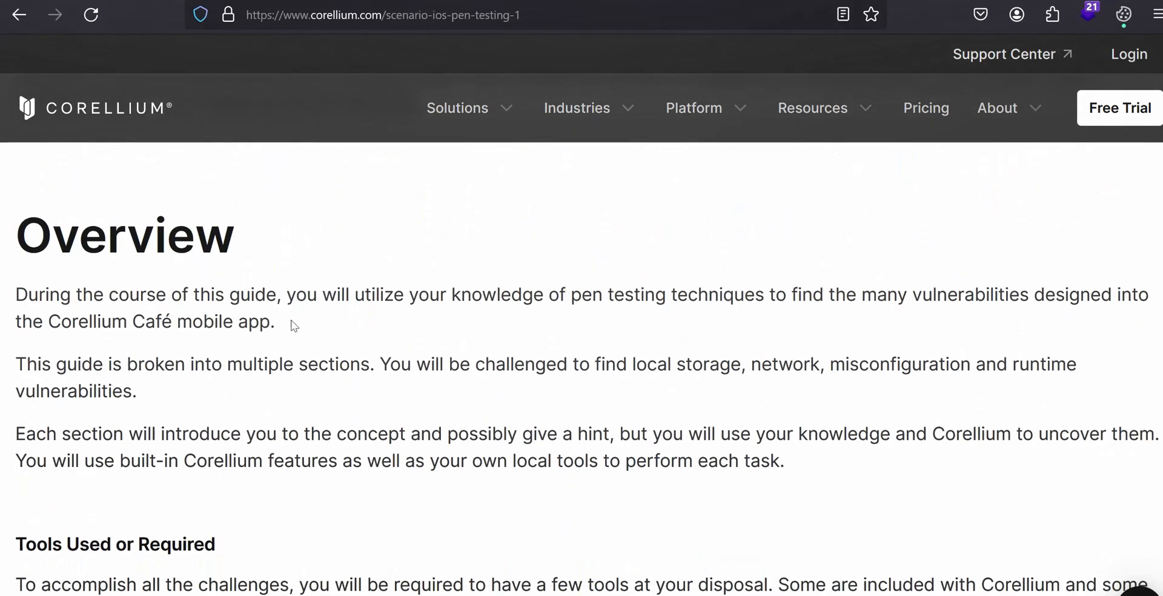
mouse_move(357, 338)
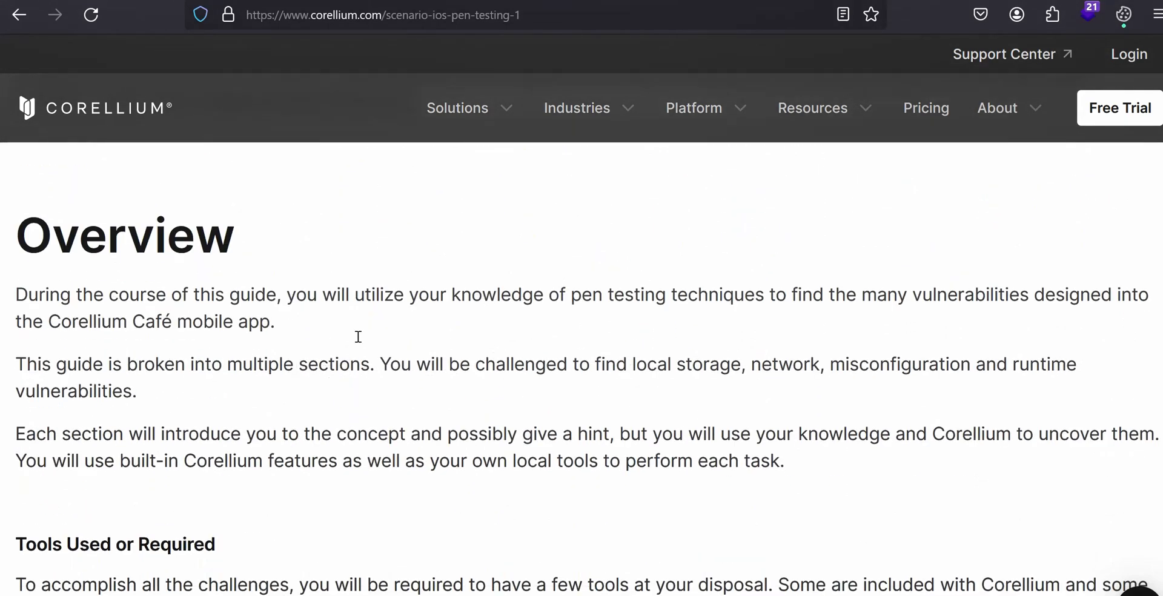
mouse_move(576, 348)
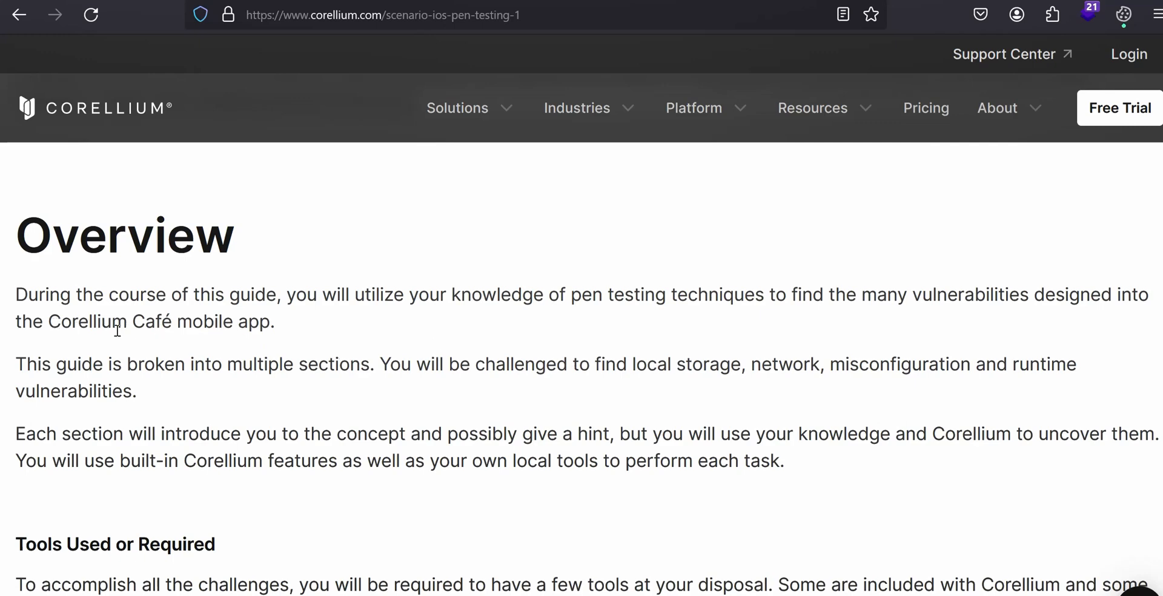
mouse_move(245, 341)
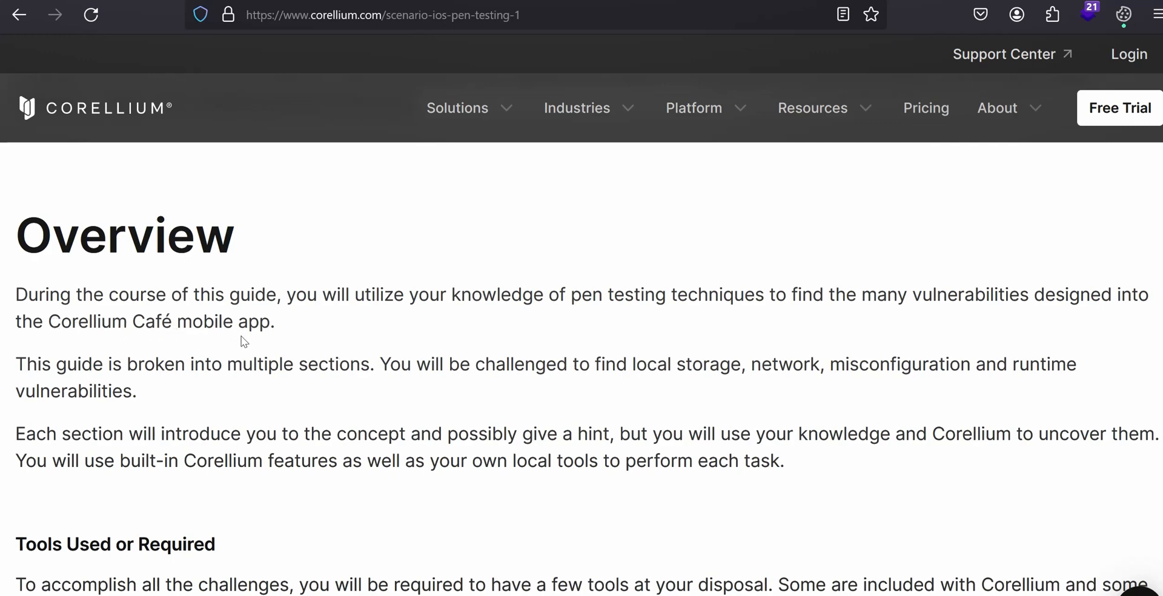
mouse_move(281, 335)
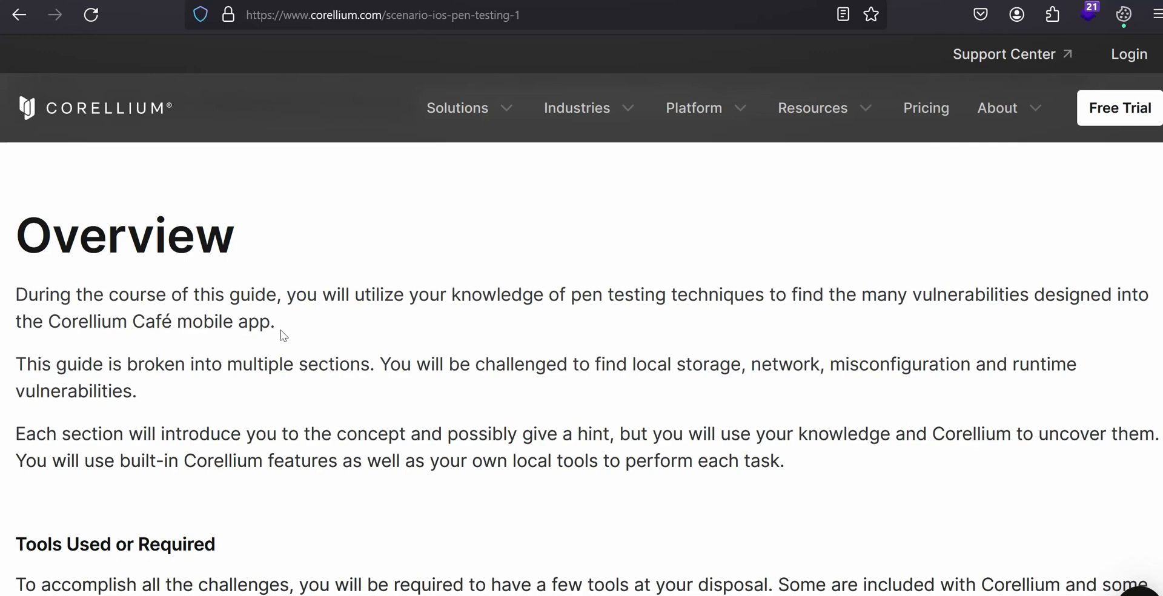
mouse_move(579, 328)
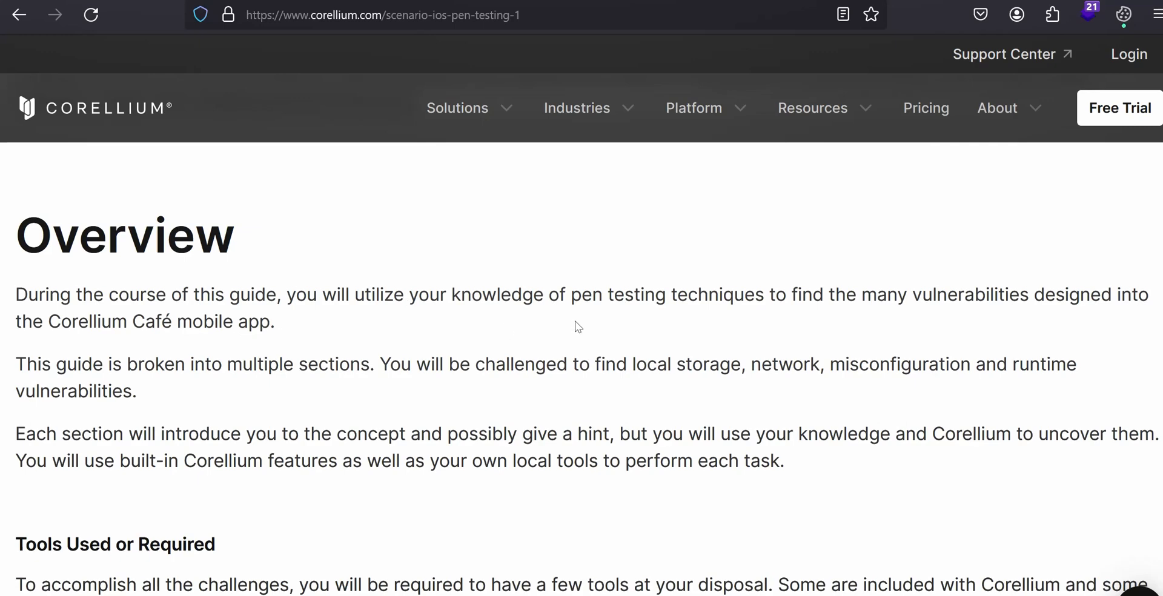
mouse_move(386, 401)
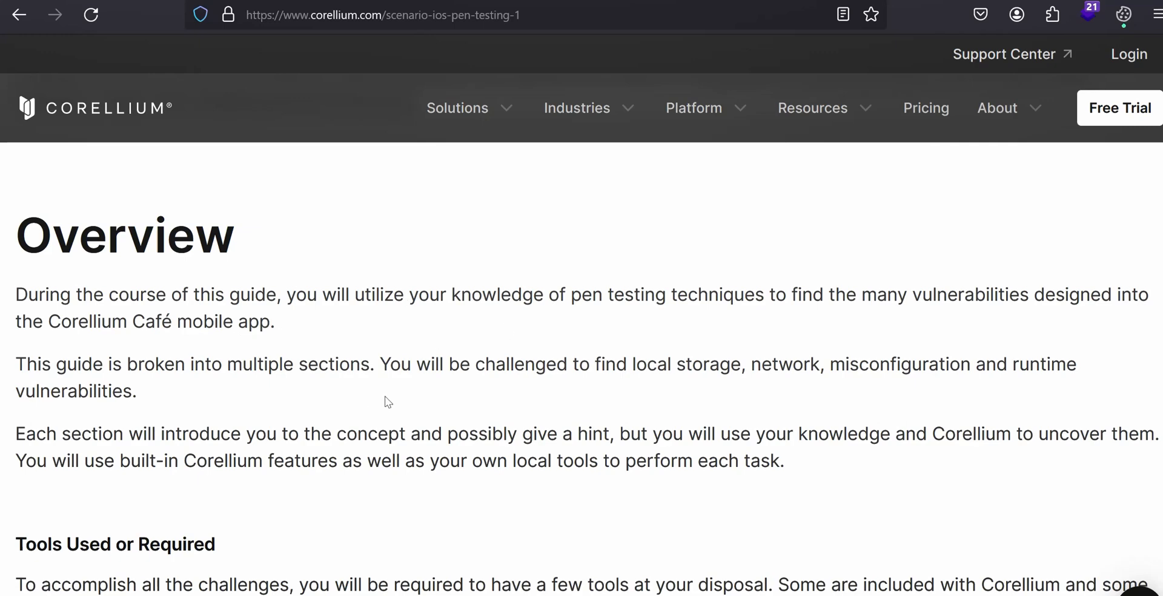
mouse_move(517, 389)
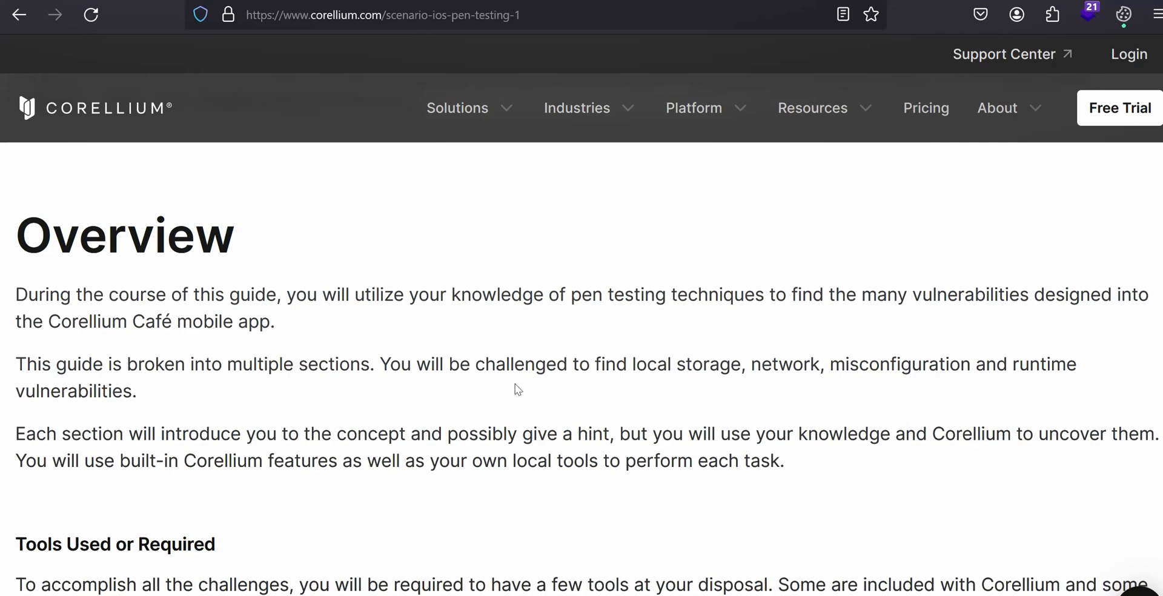
mouse_move(604, 365)
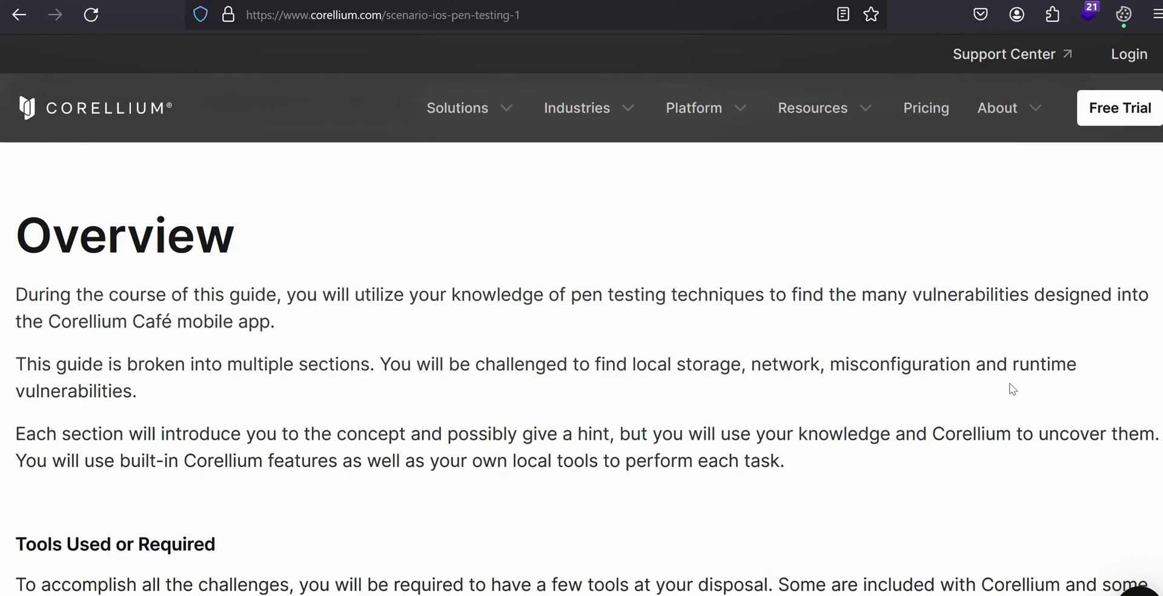
mouse_move(154, 412)
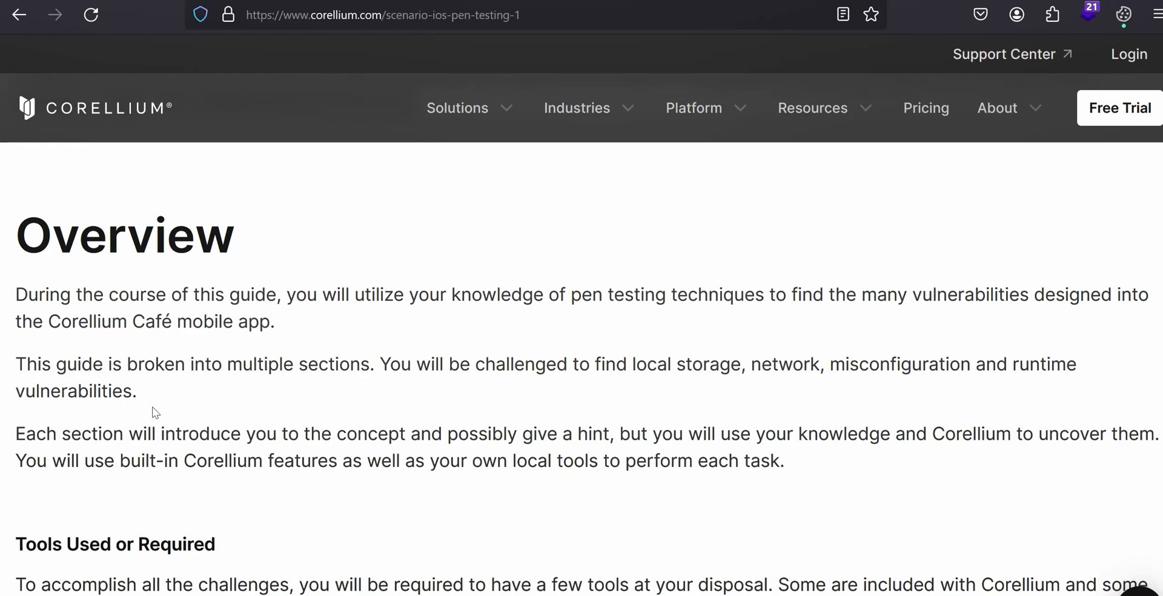
scroll(down, 3)
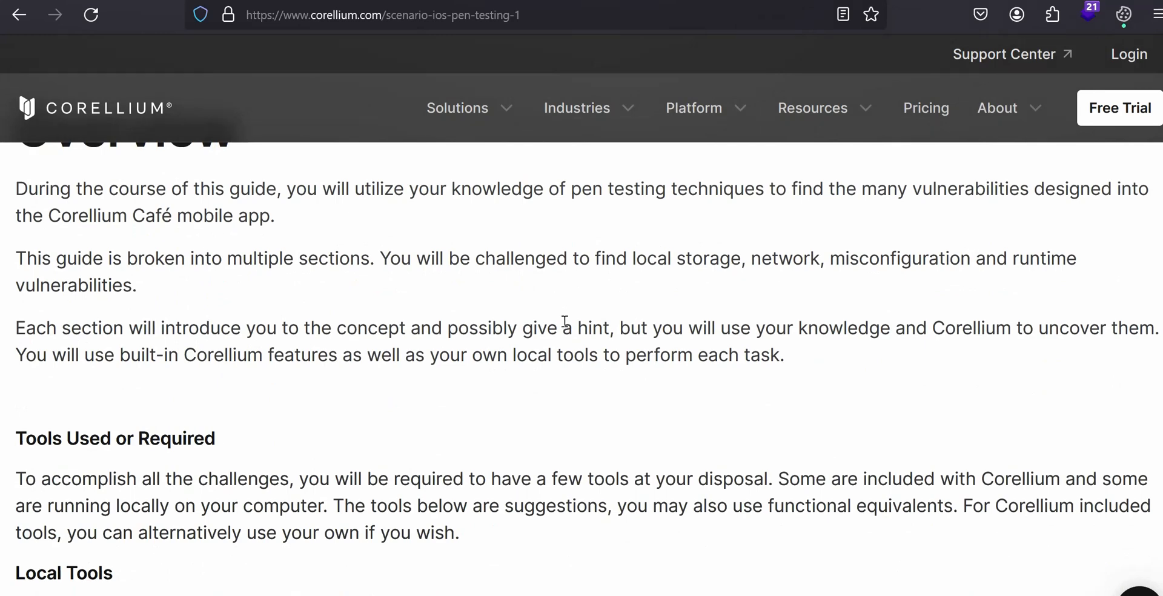
scroll(down, 3)
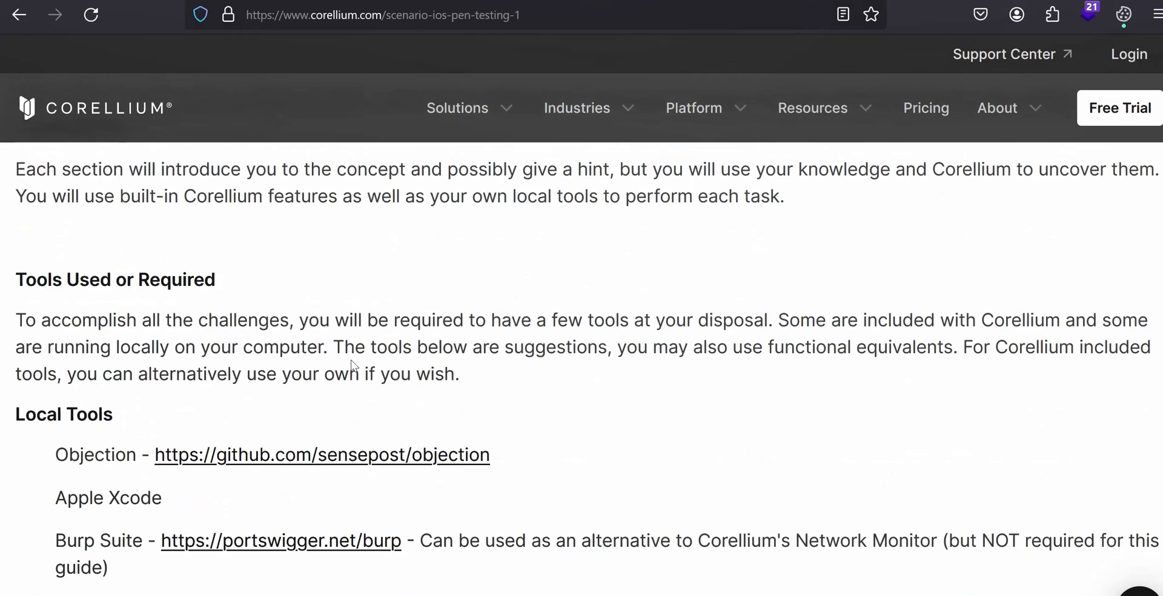
scroll(down, 3)
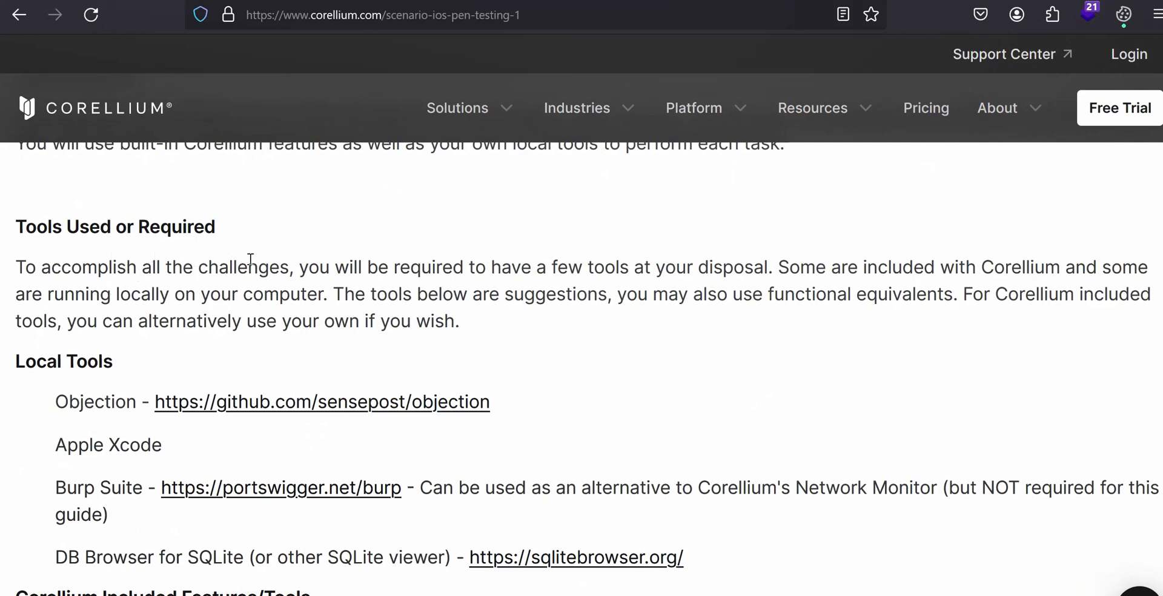
mouse_move(734, 291)
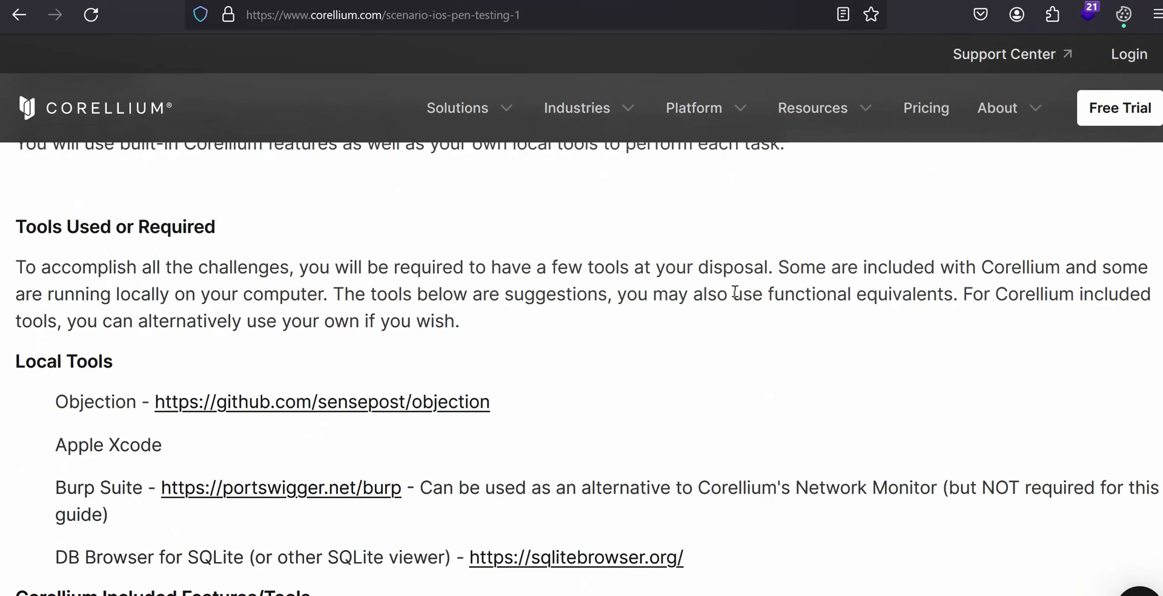
mouse_move(559, 327)
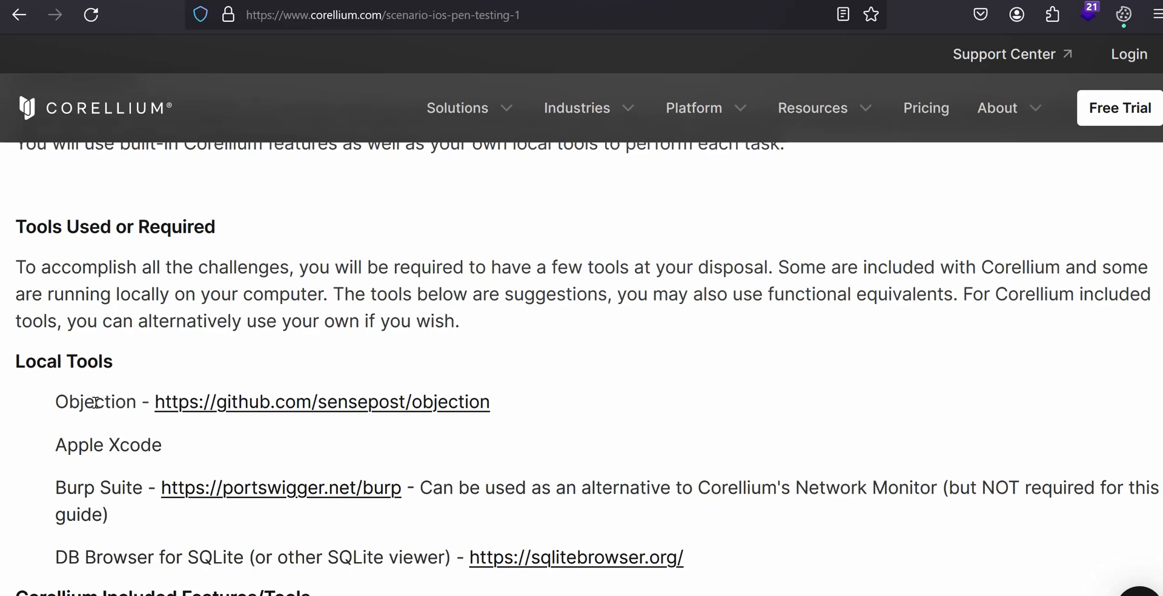
mouse_move(95, 423)
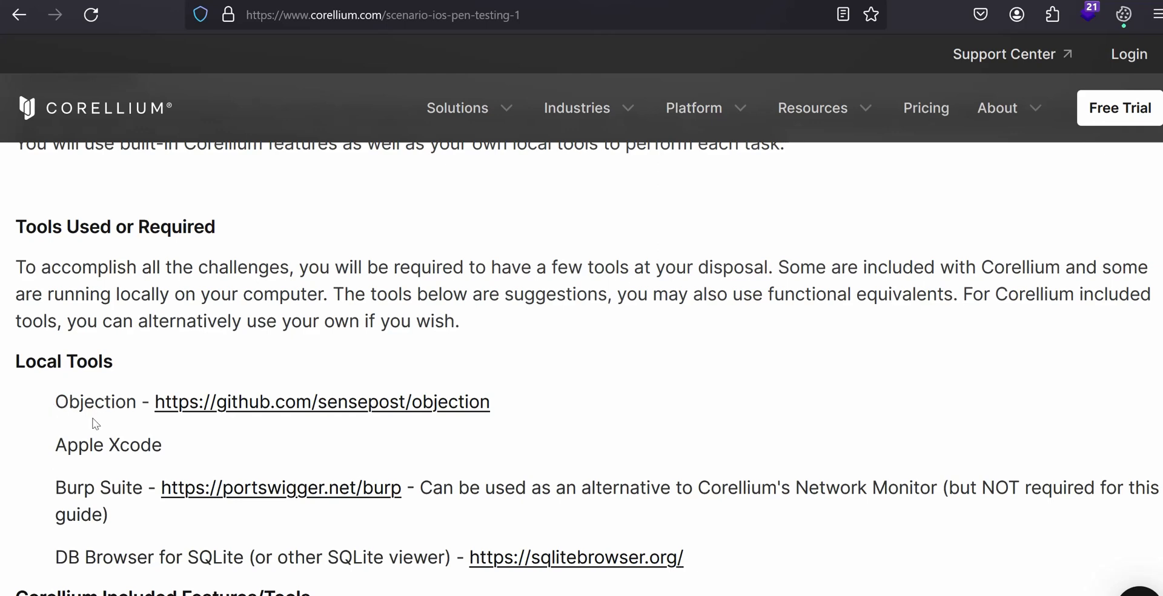
mouse_move(125, 377)
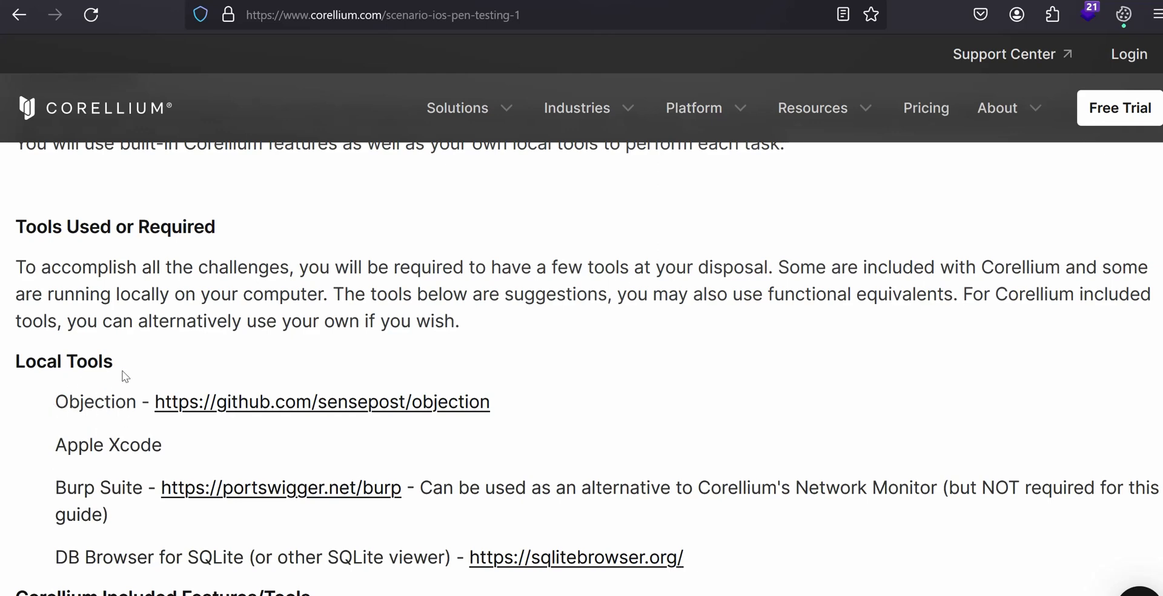
mouse_move(125, 419)
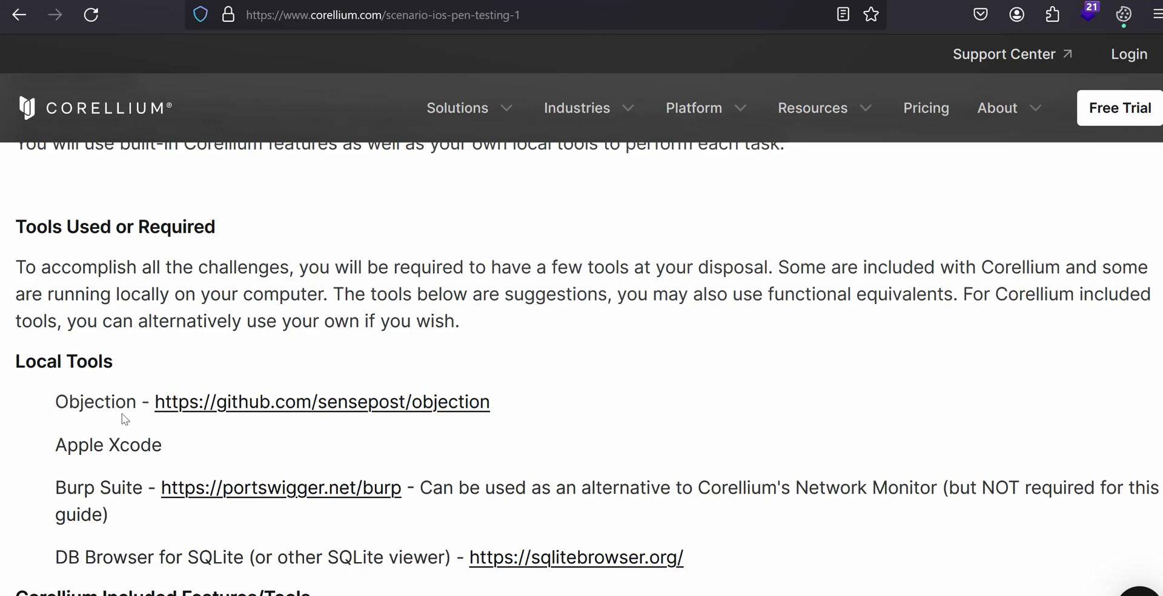
mouse_move(192, 460)
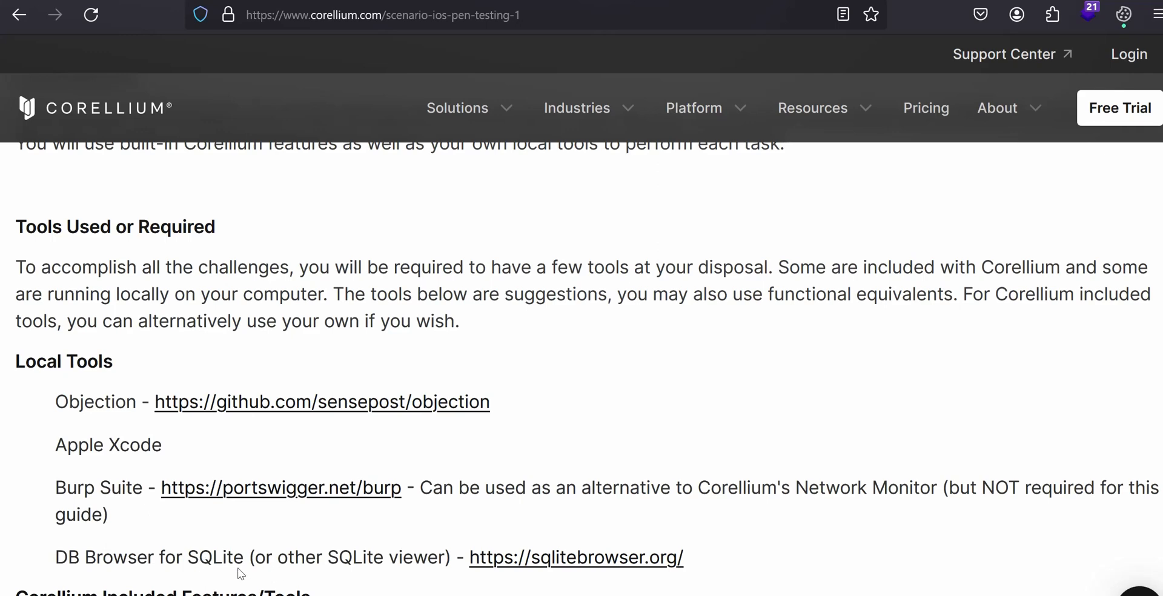
mouse_move(232, 433)
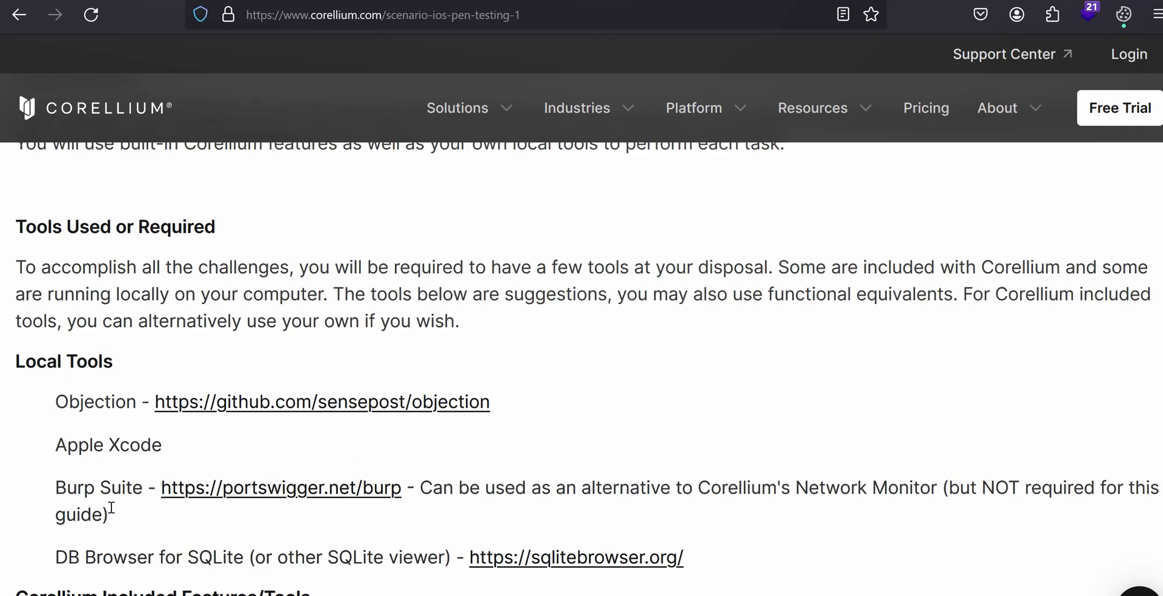
mouse_move(420, 489)
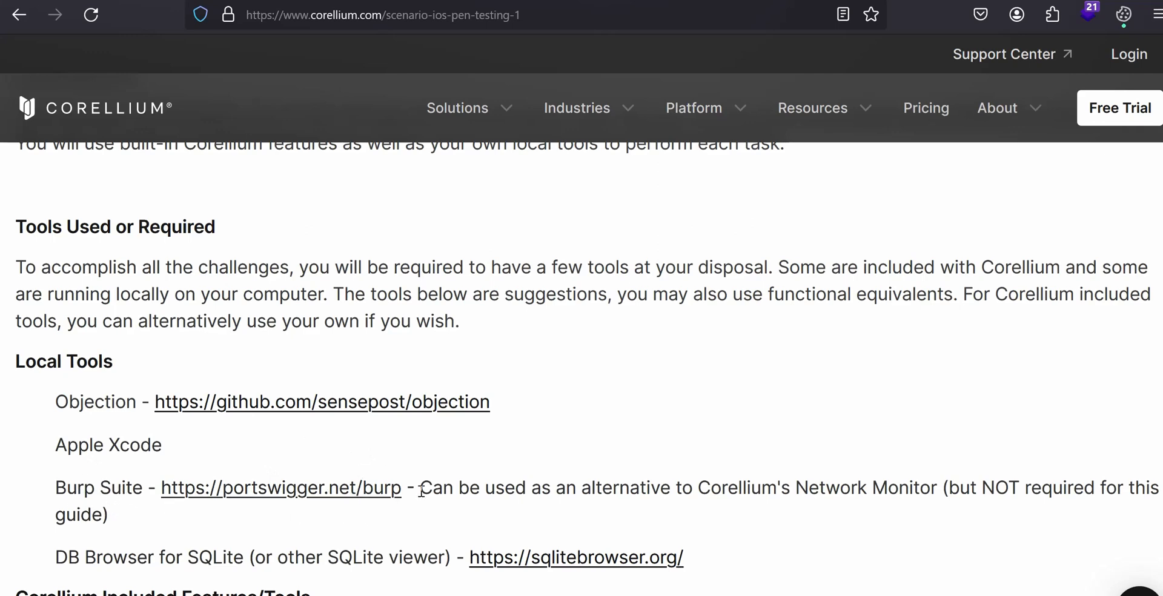
mouse_move(732, 496)
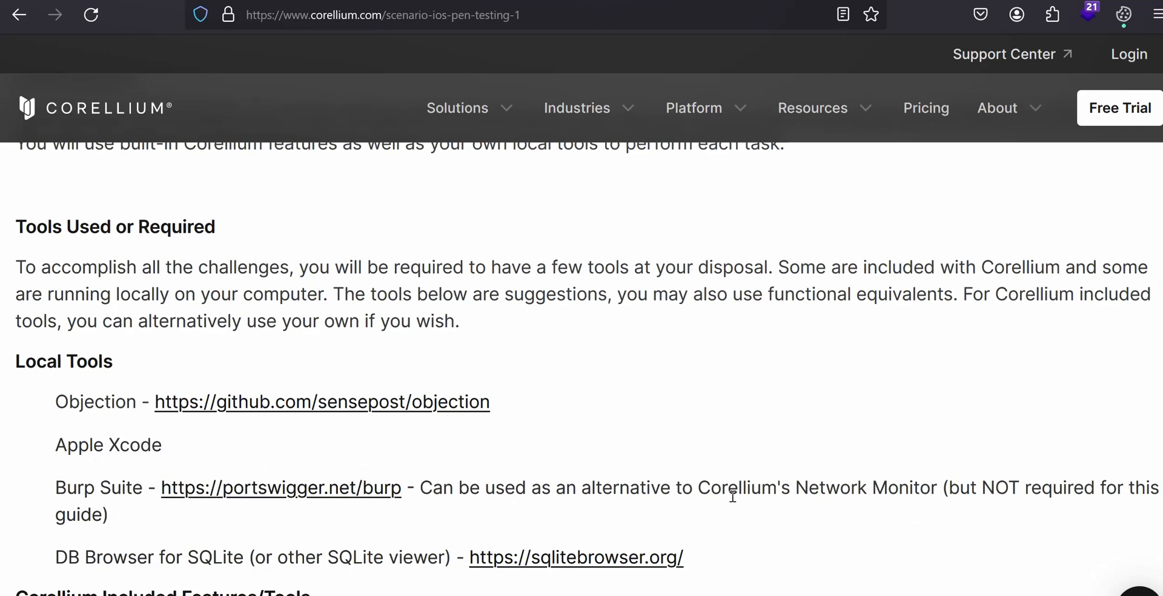
mouse_move(721, 489)
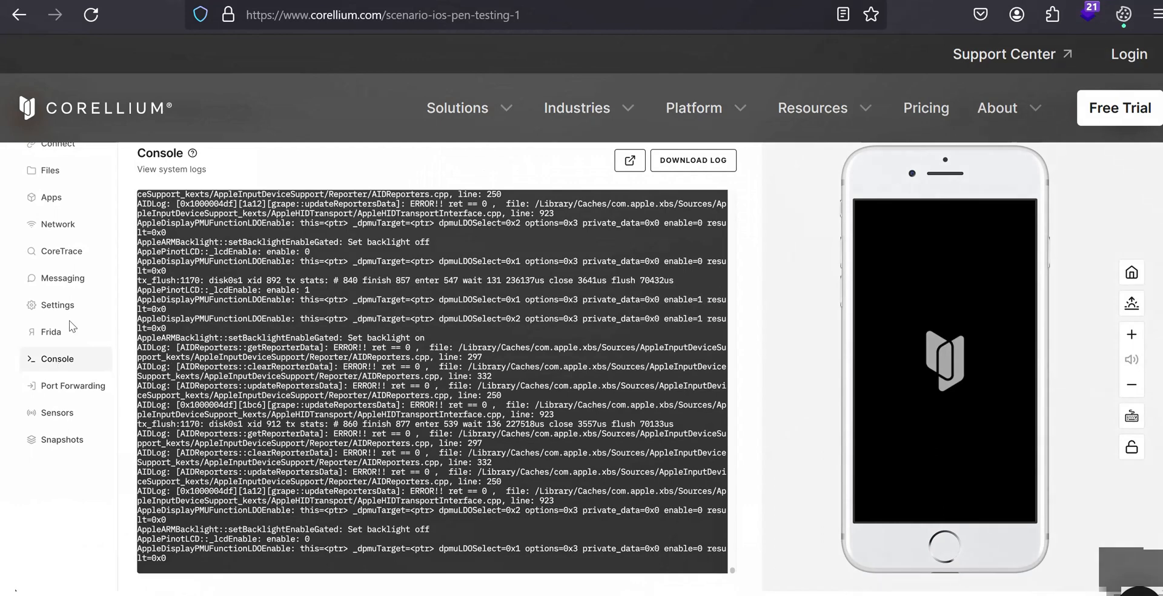
mouse_move(60, 233)
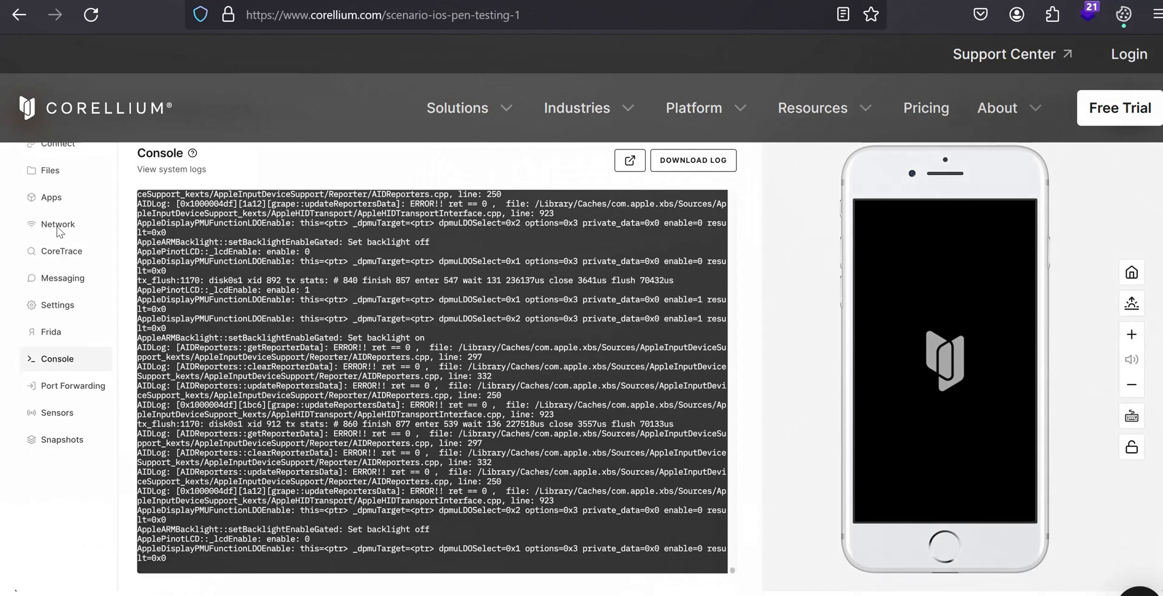
mouse_move(65, 229)
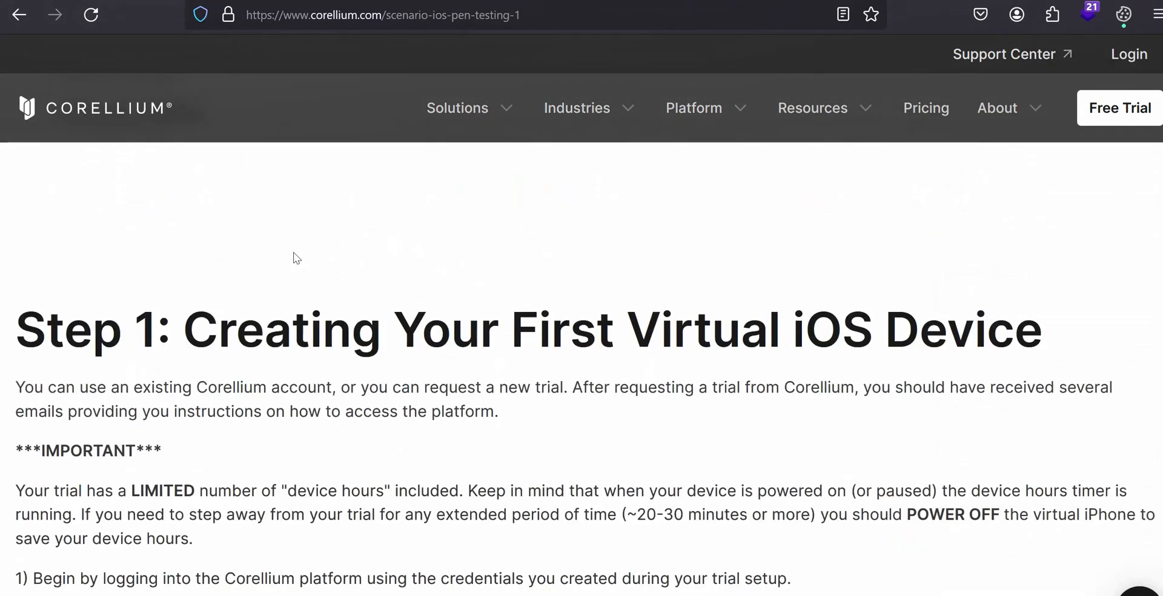
scroll(down, 3)
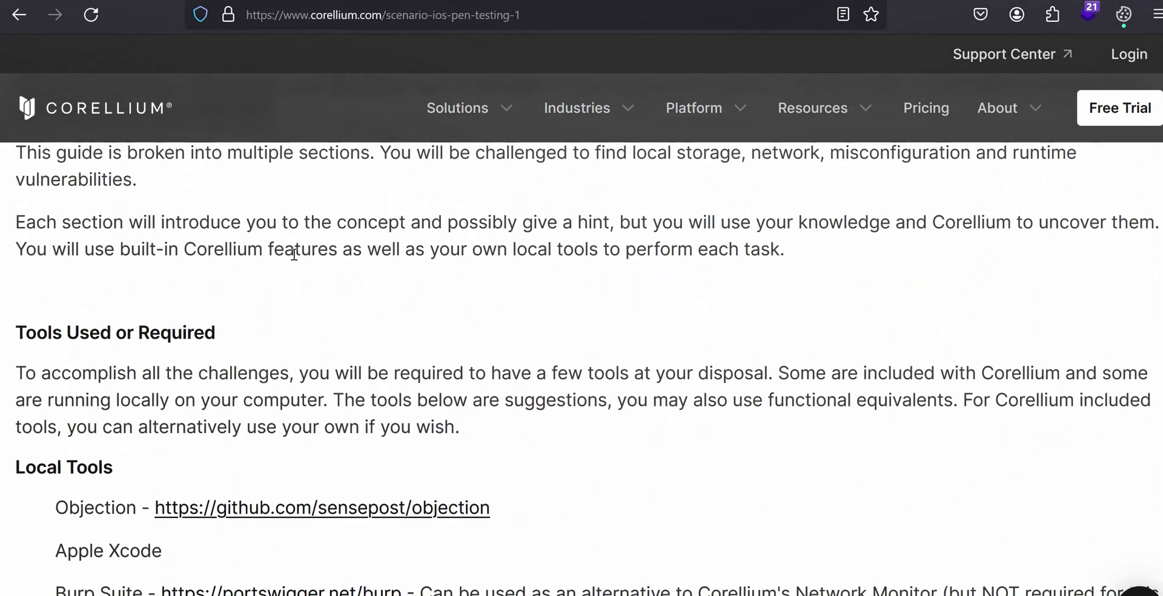
scroll(down, 3)
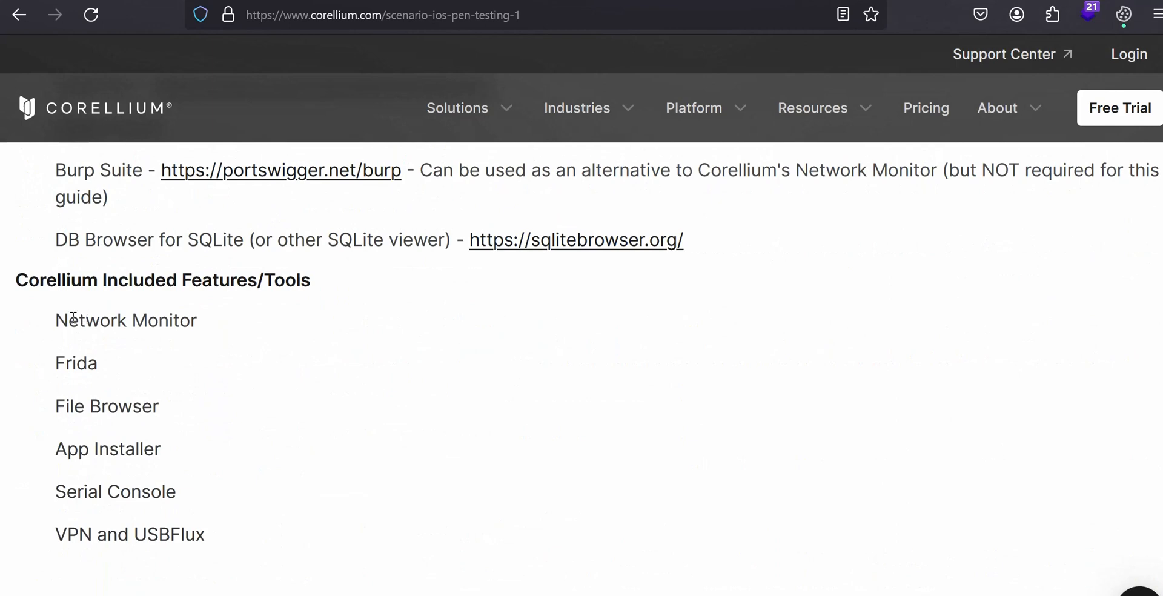
mouse_move(215, 315)
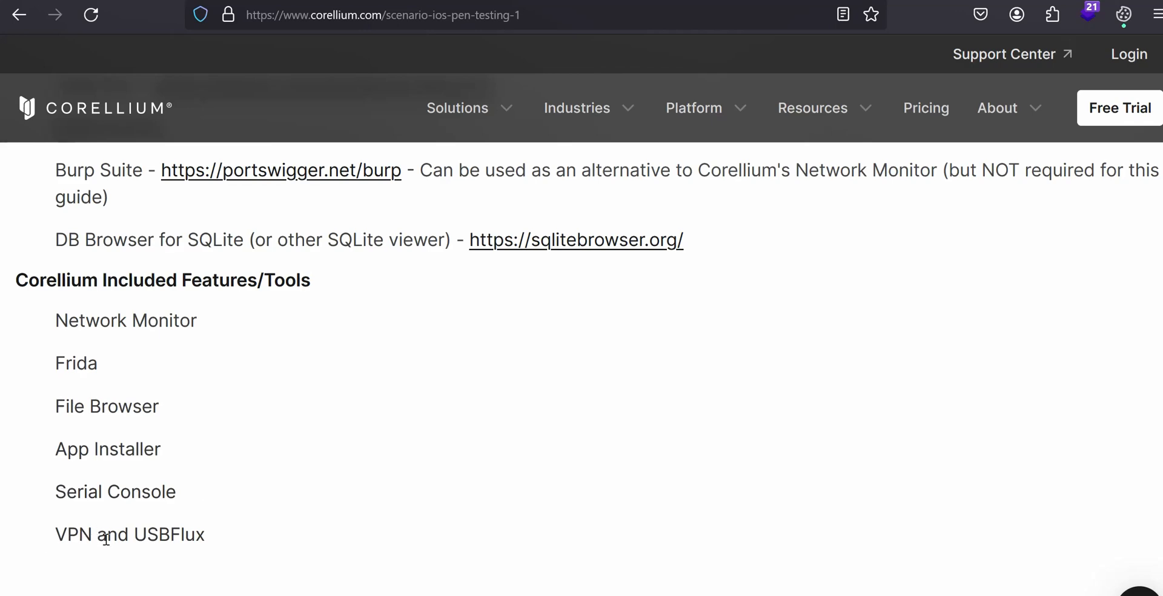
scroll(down, 3)
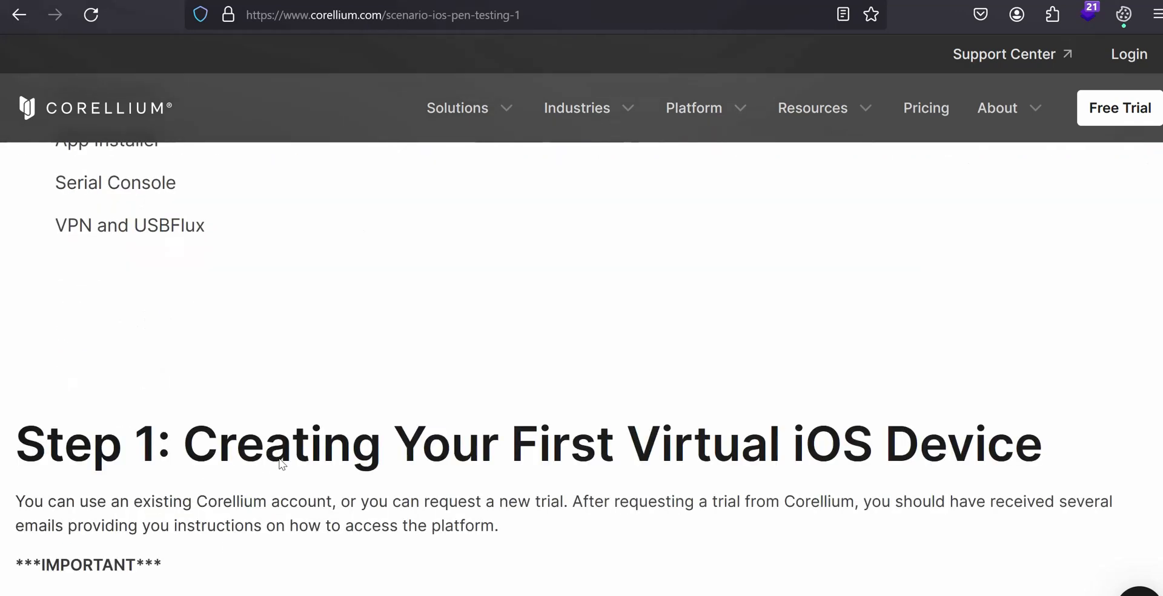
scroll(down, 3)
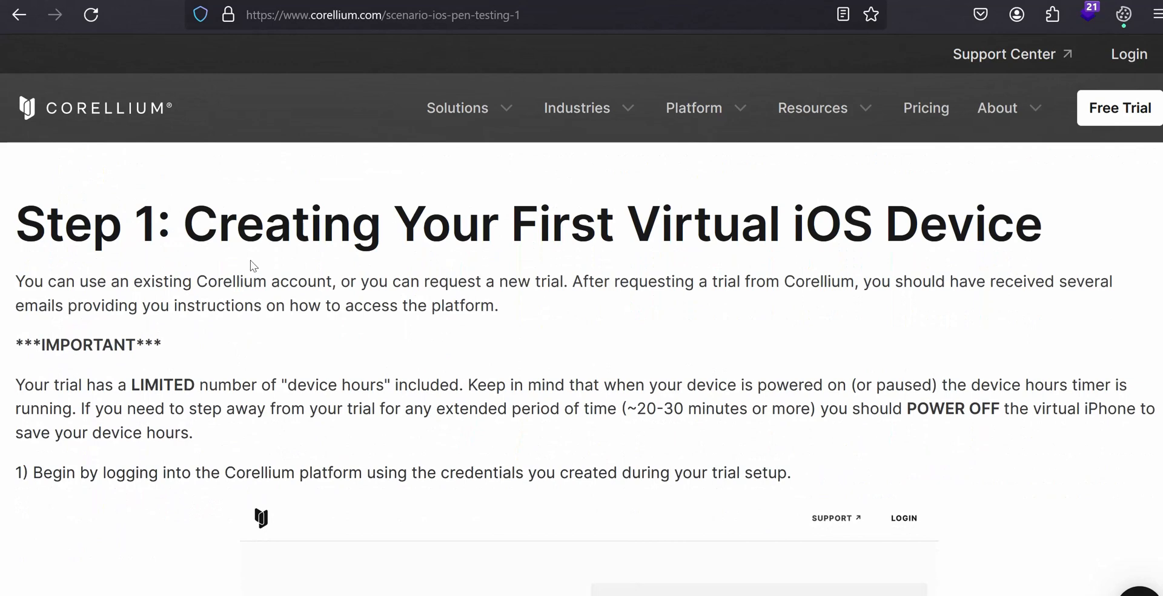
mouse_move(697, 249)
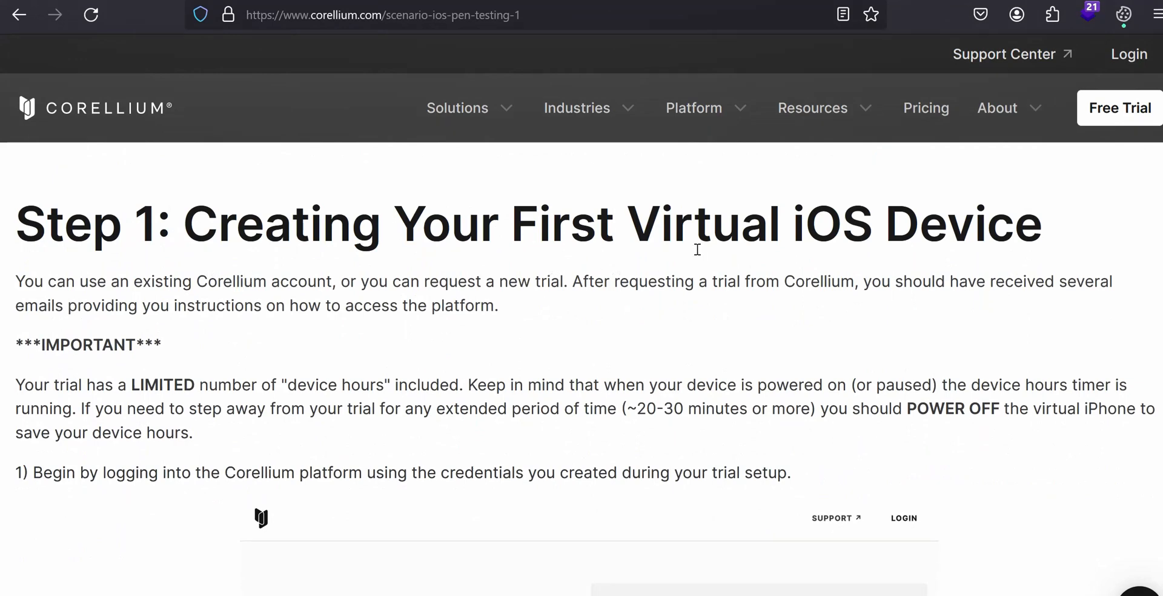
mouse_move(860, 246)
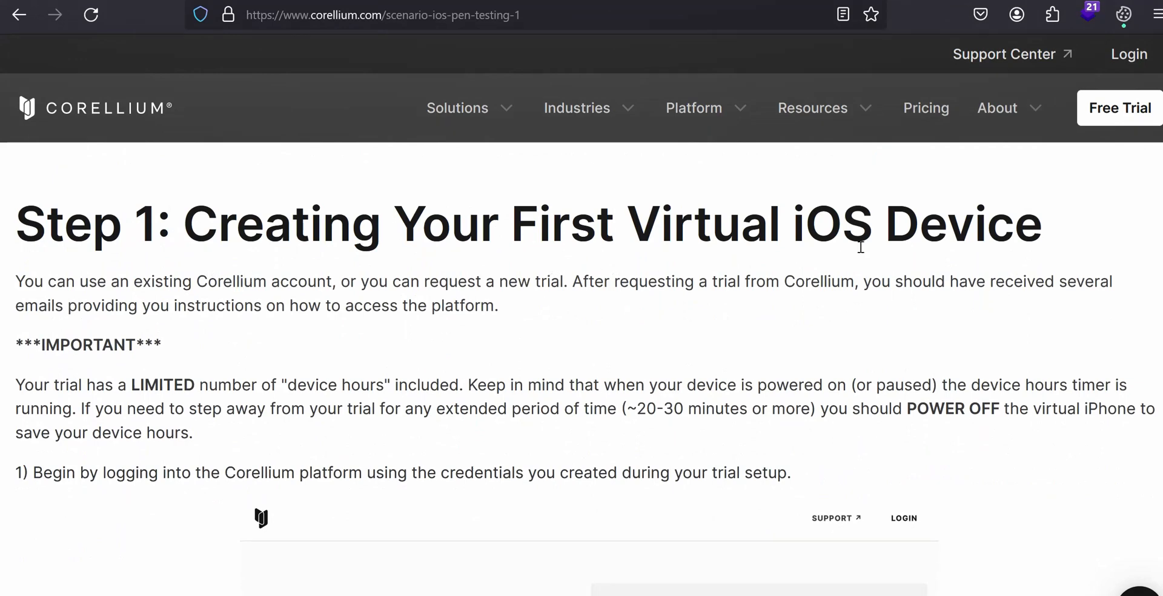
mouse_move(531, 367)
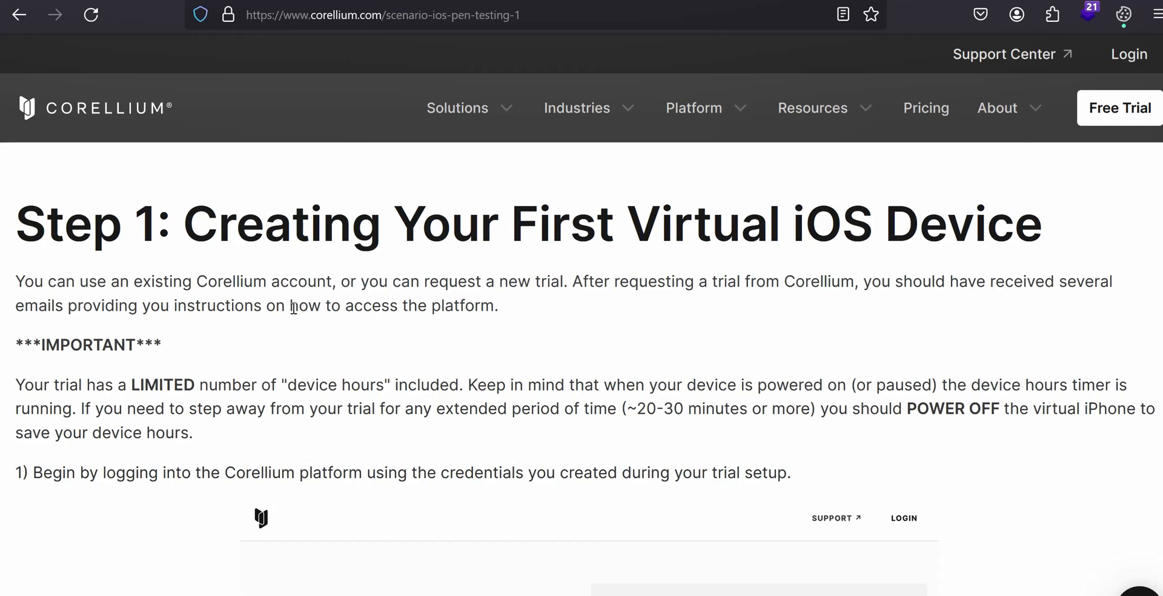
mouse_move(547, 331)
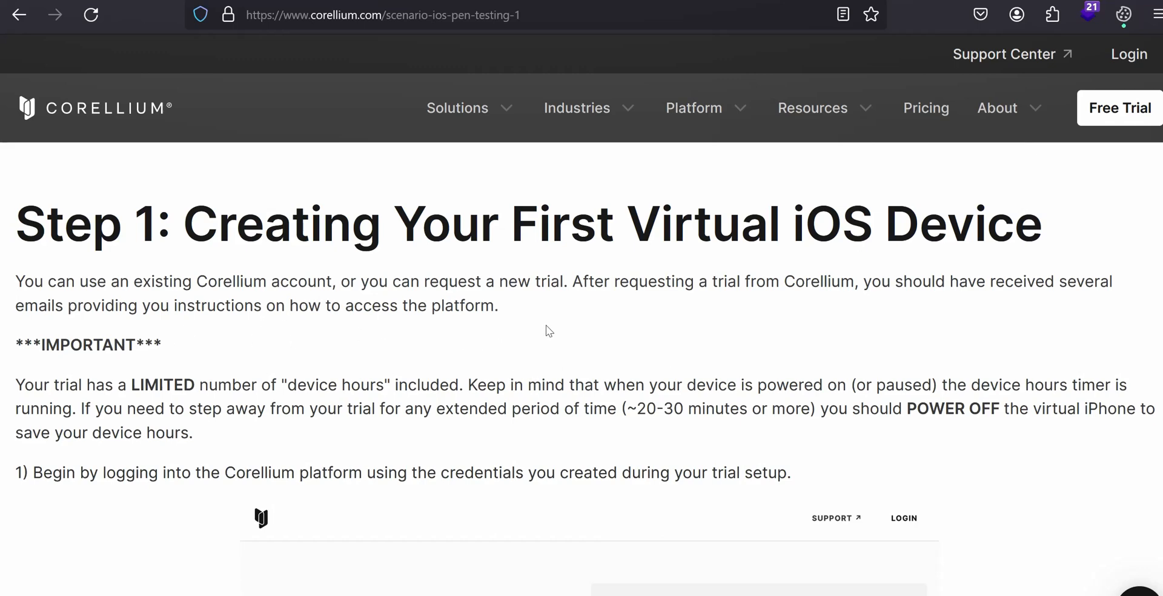
mouse_move(565, 332)
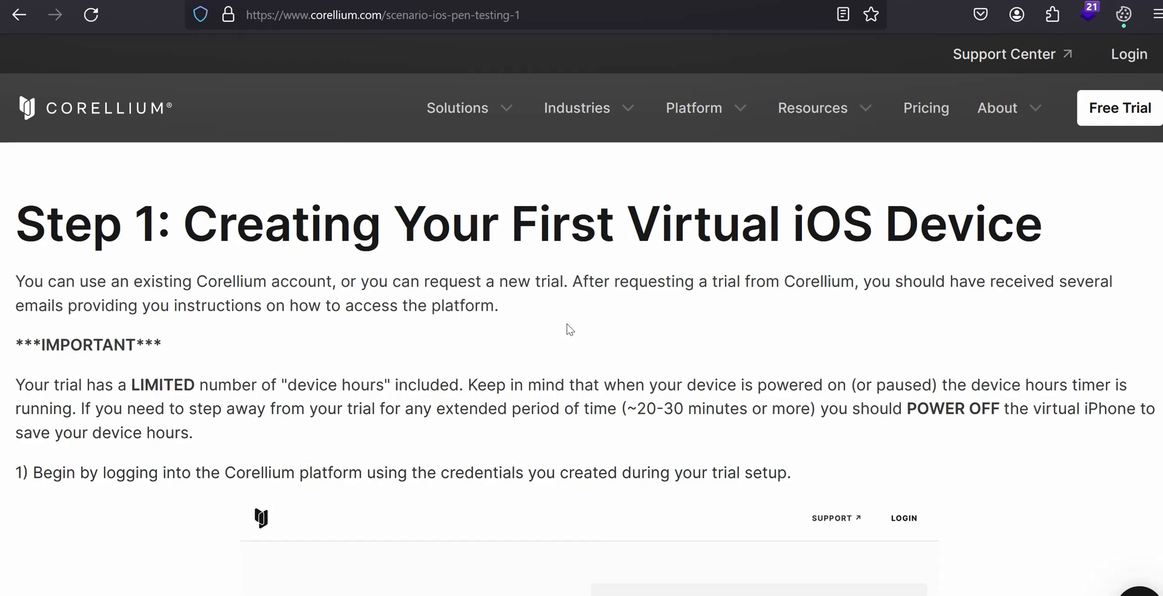
mouse_move(604, 333)
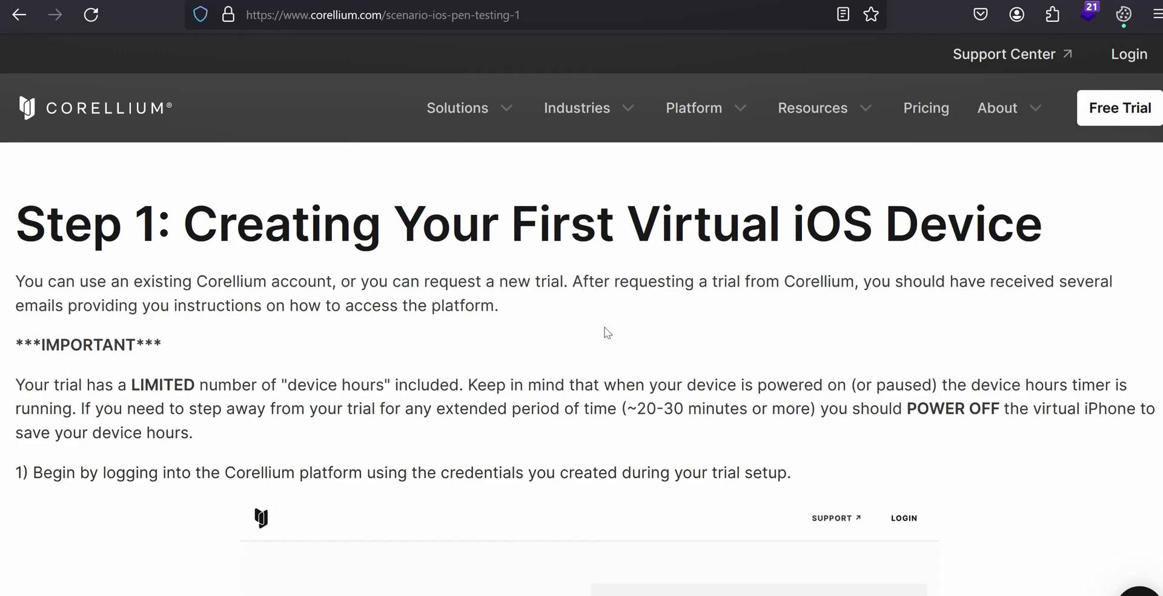
mouse_move(609, 333)
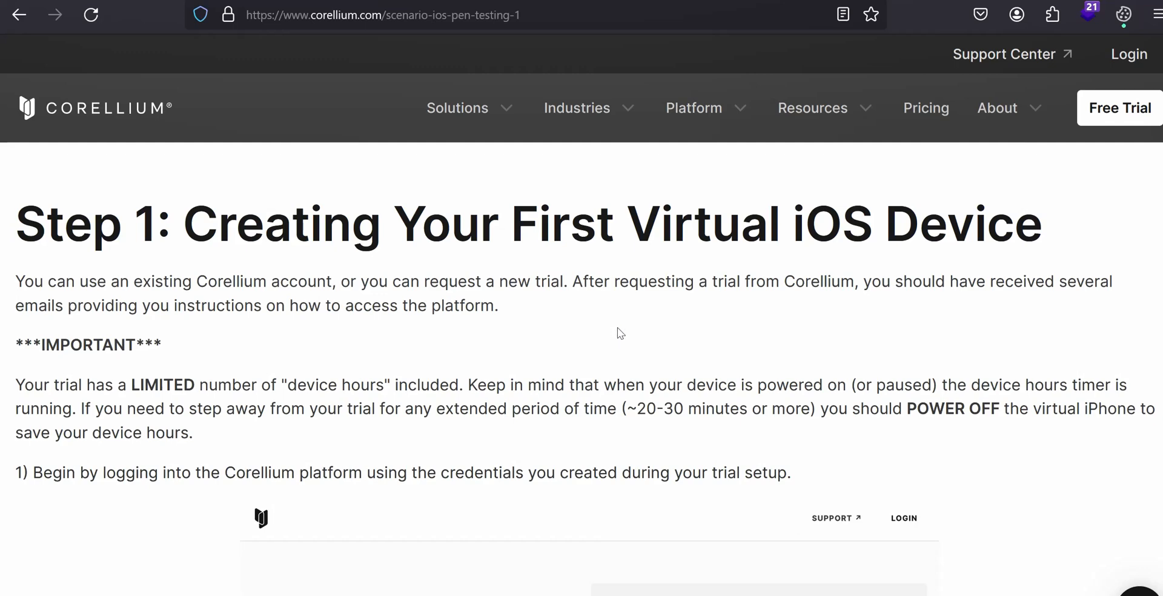
mouse_move(640, 329)
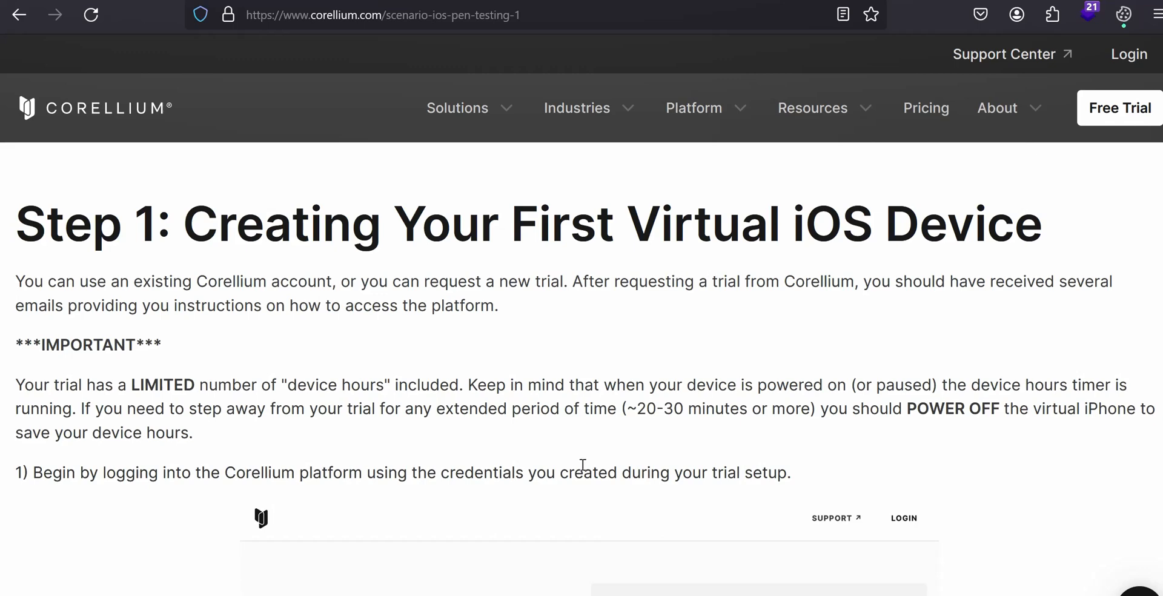
scroll(down, 3)
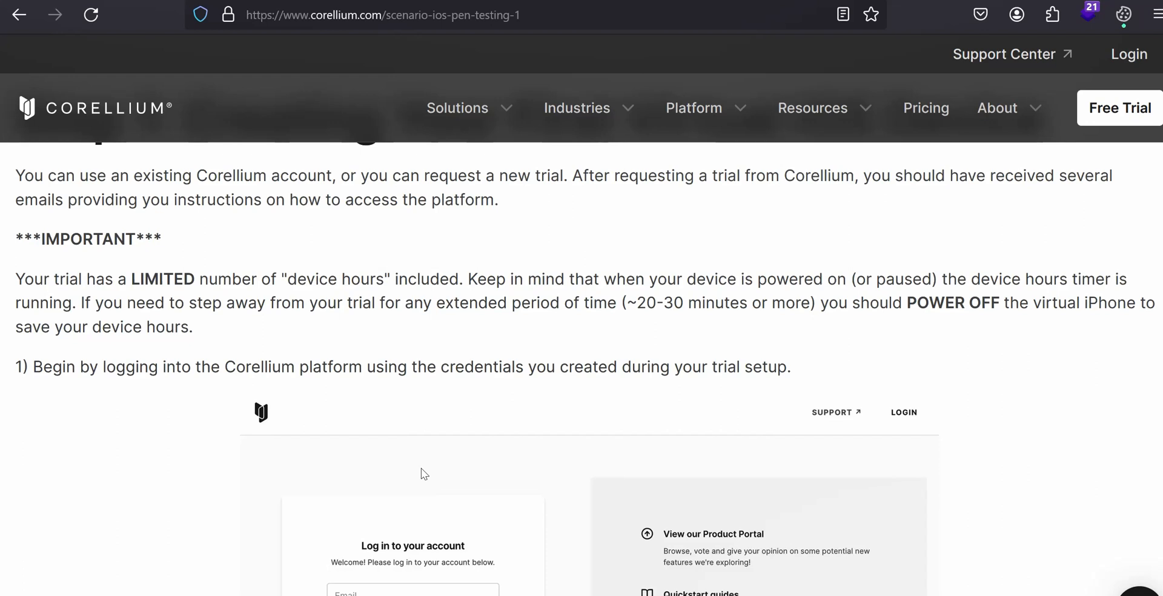
mouse_move(601, 415)
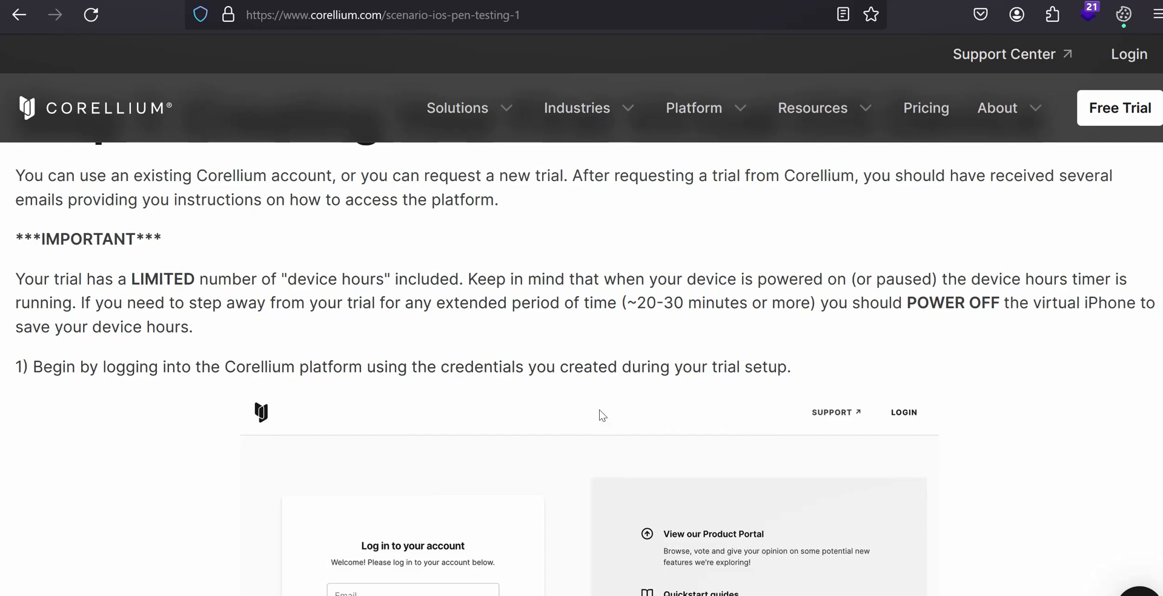
mouse_move(670, 431)
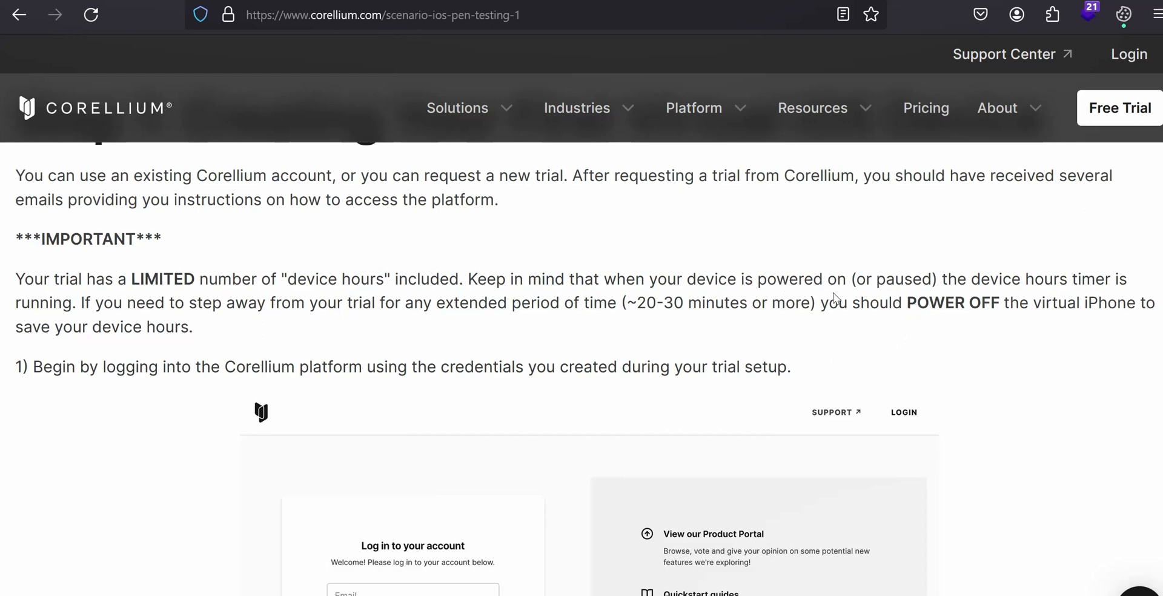
mouse_move(913, 275)
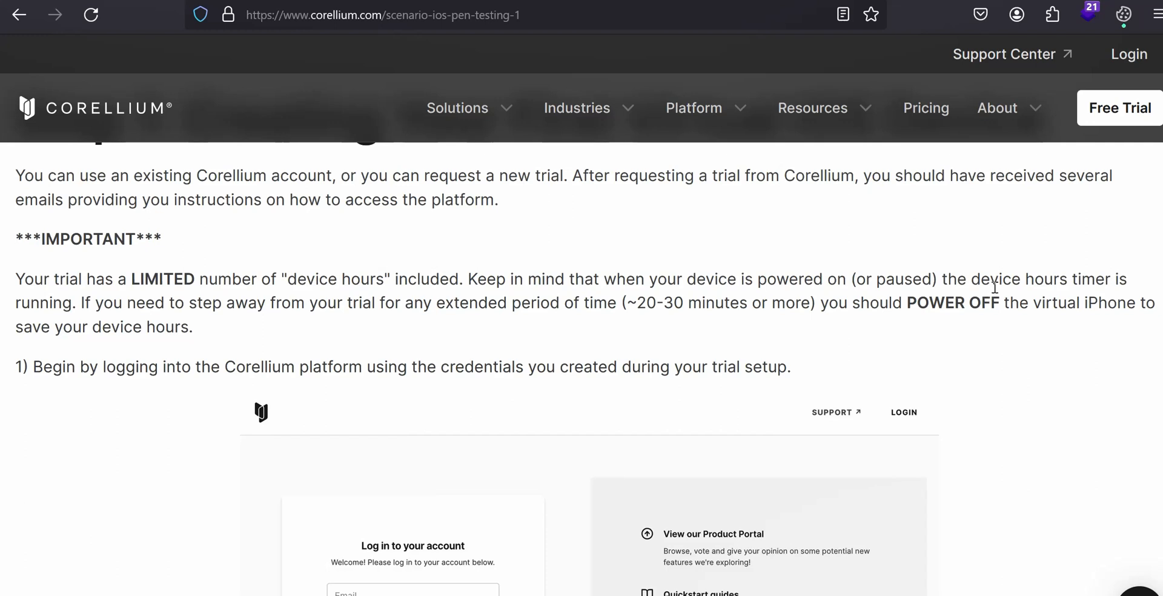
mouse_move(1001, 288)
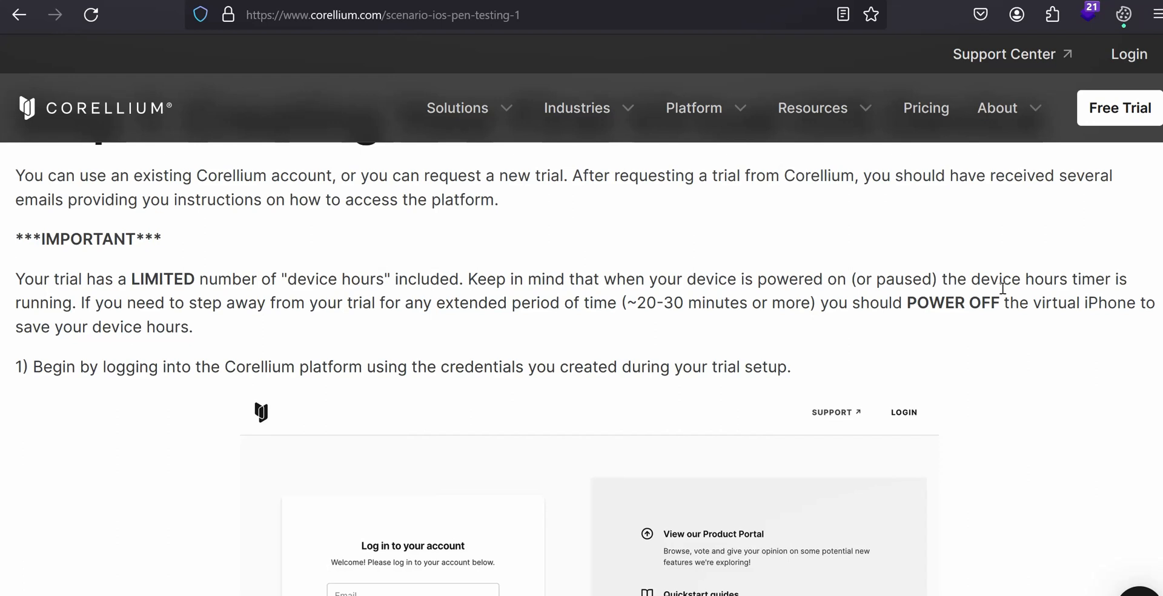
mouse_move(958, 305)
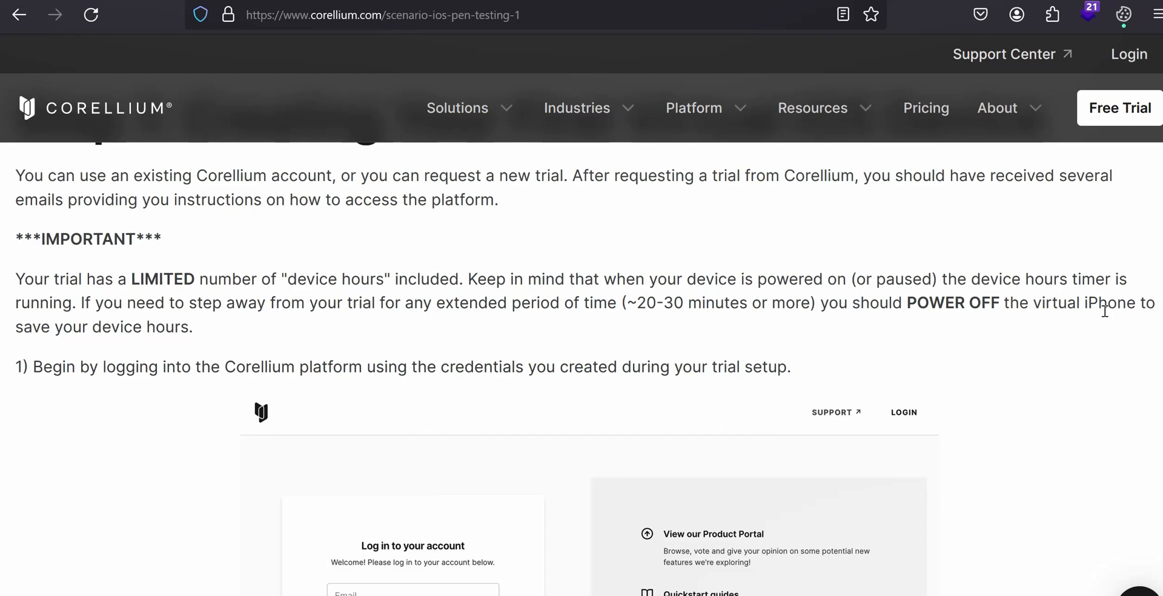
mouse_move(667, 402)
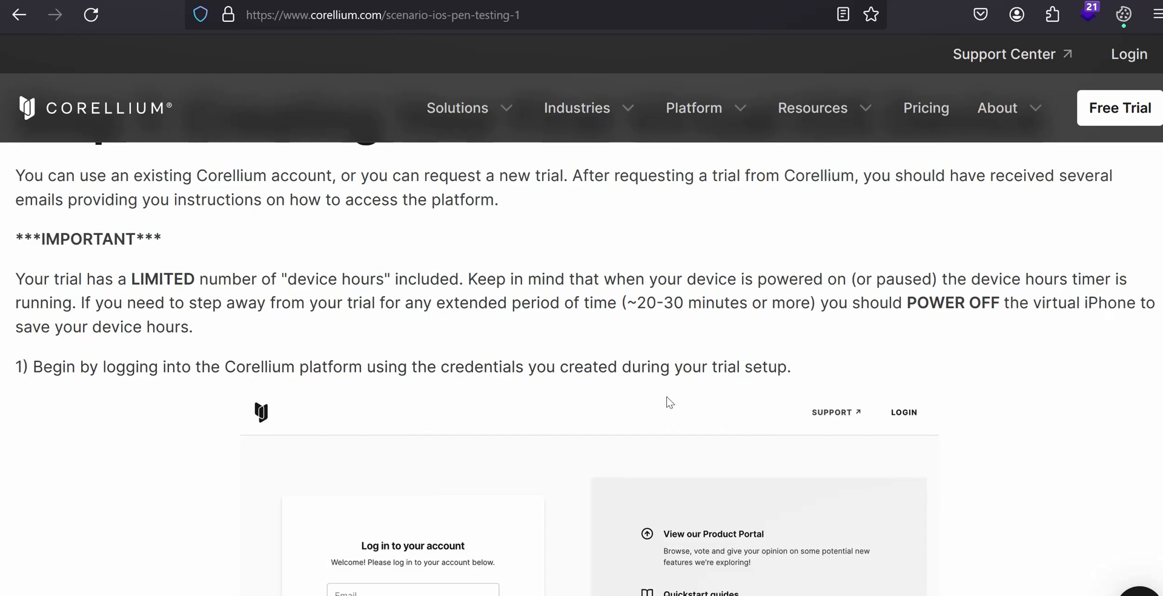
Scroll to show the full login page screenshot with email and password fields marked
scroll(down, 3)
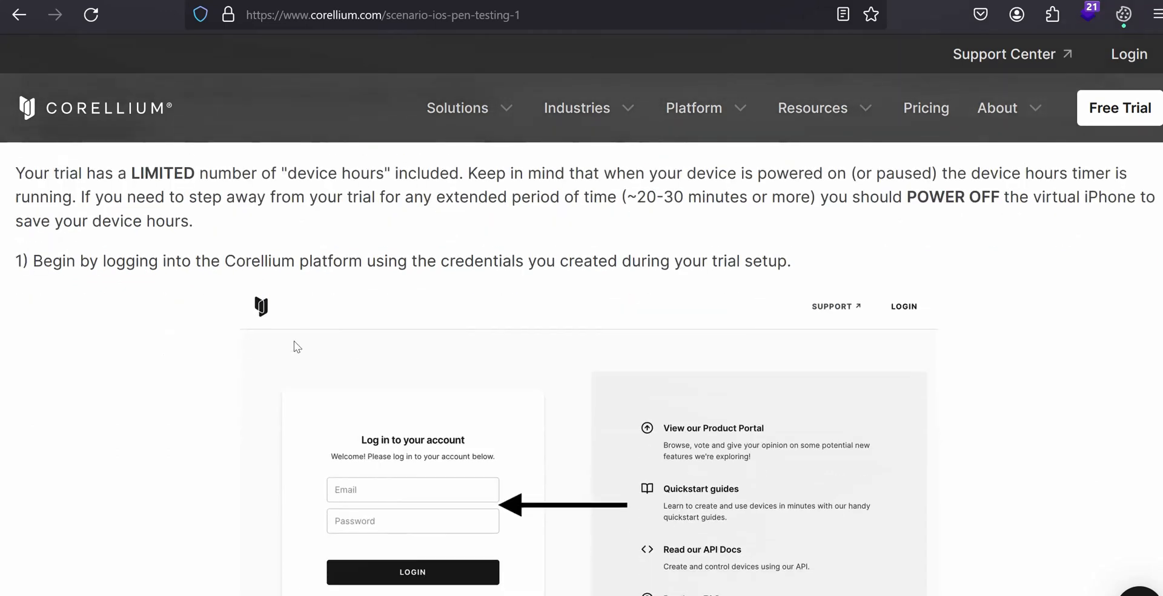
mouse_move(172, 293)
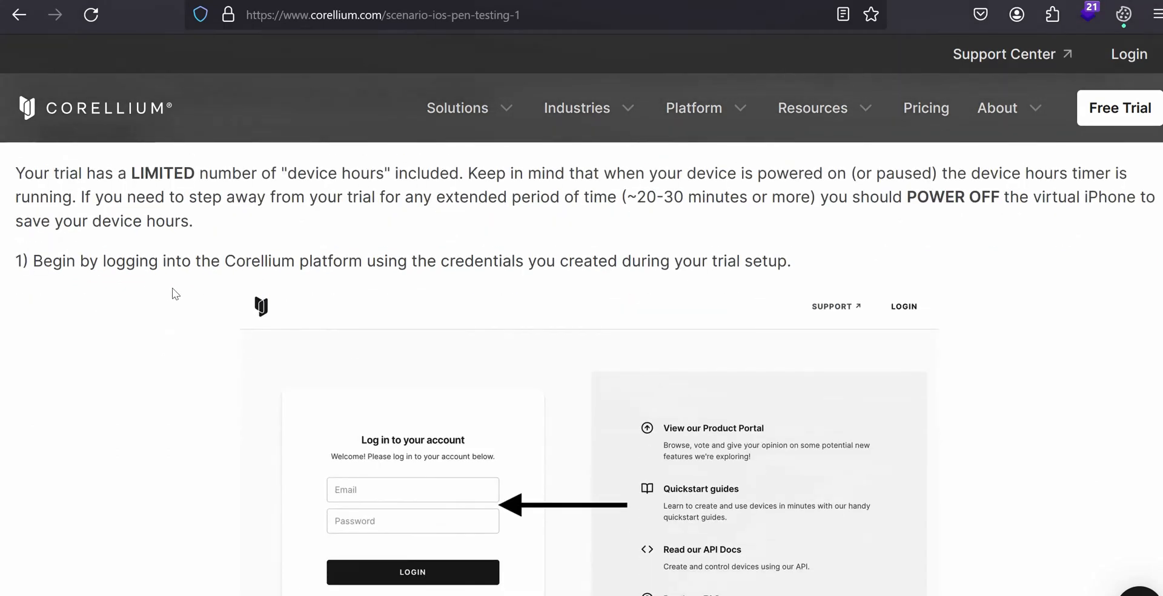
mouse_move(218, 315)
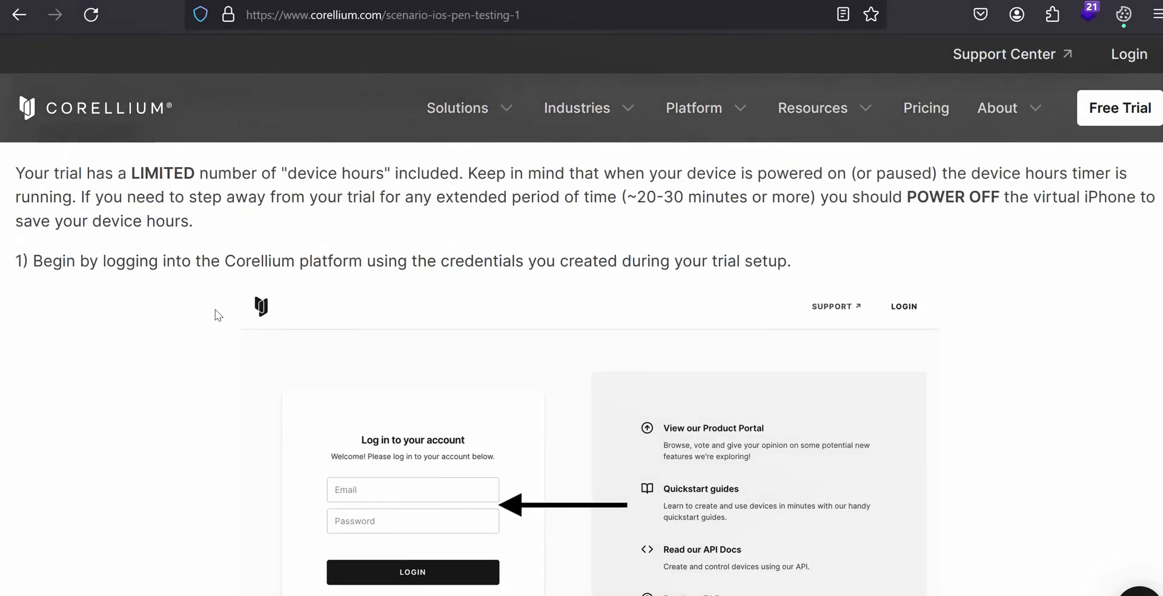
mouse_move(234, 311)
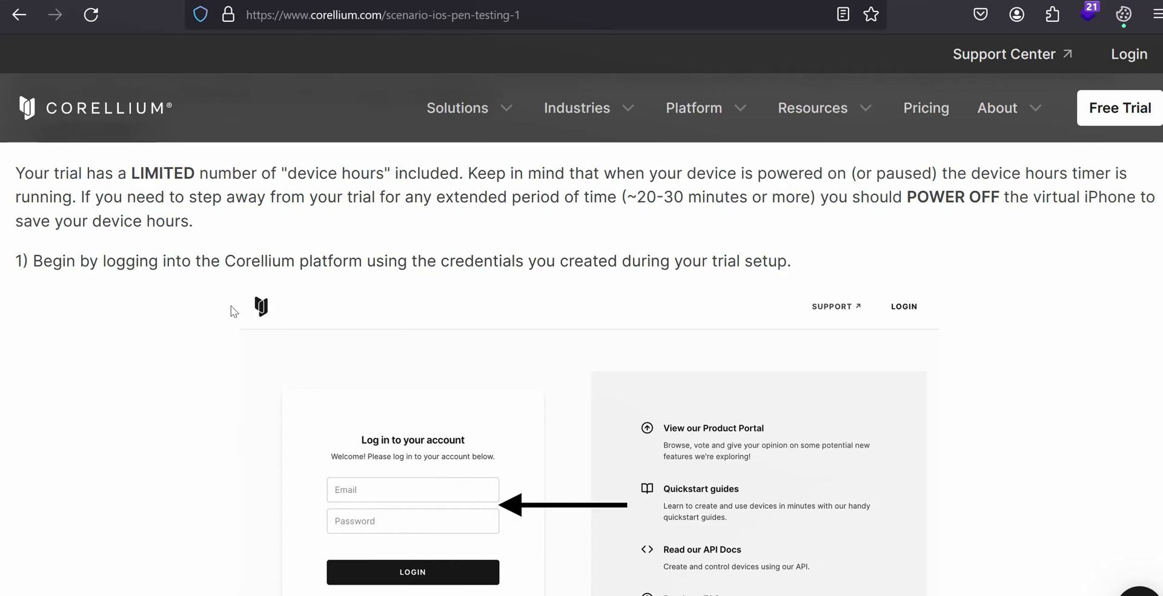
mouse_move(238, 311)
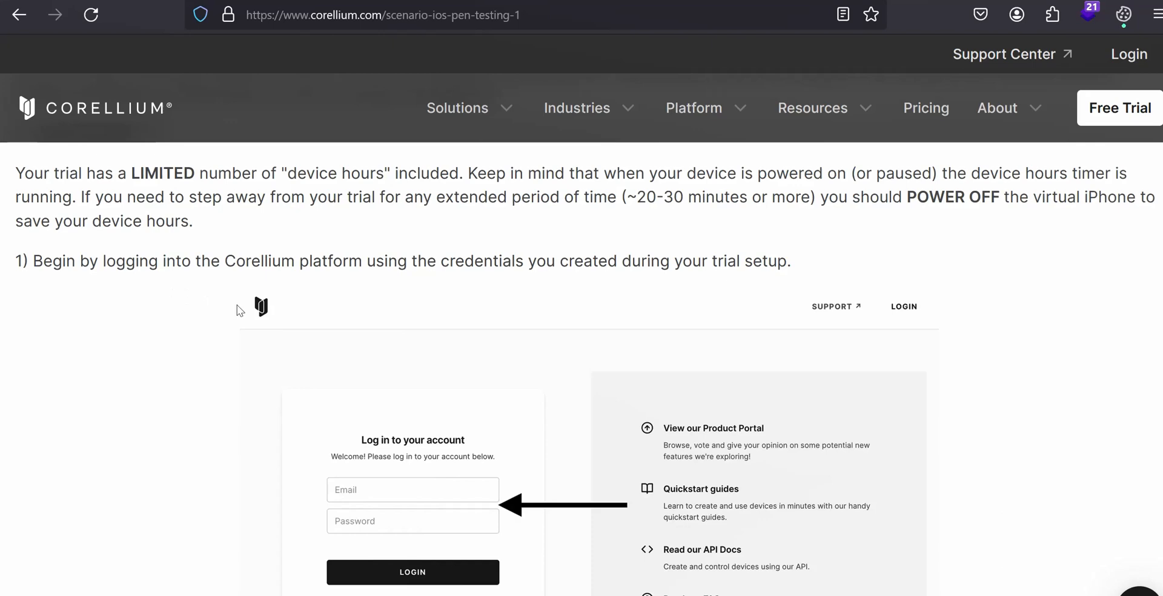
scroll(down, 3)
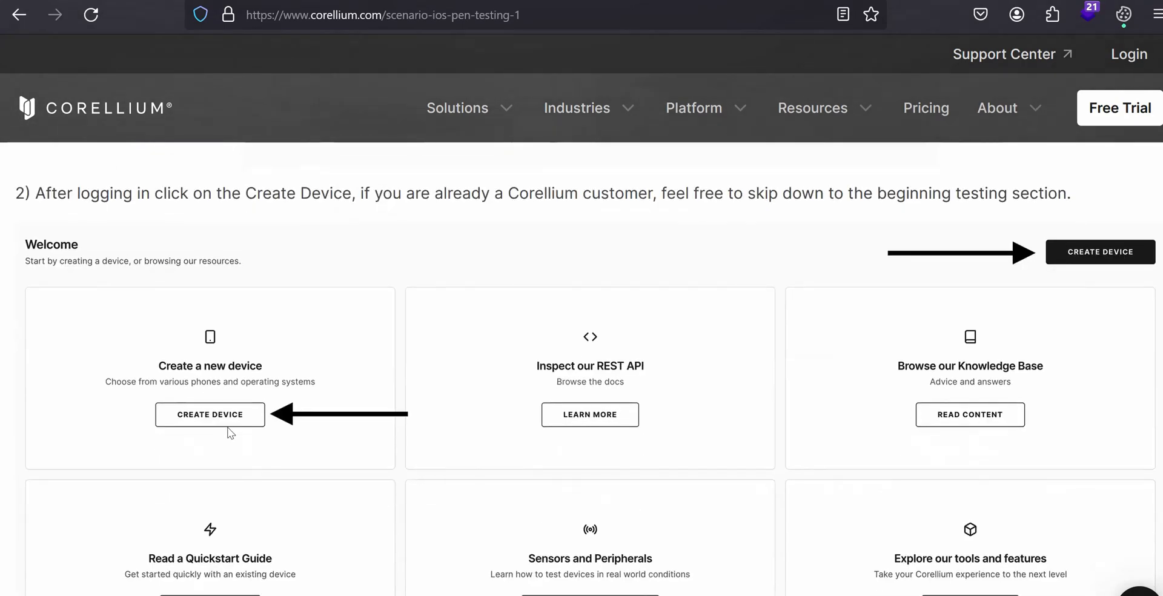
mouse_move(244, 331)
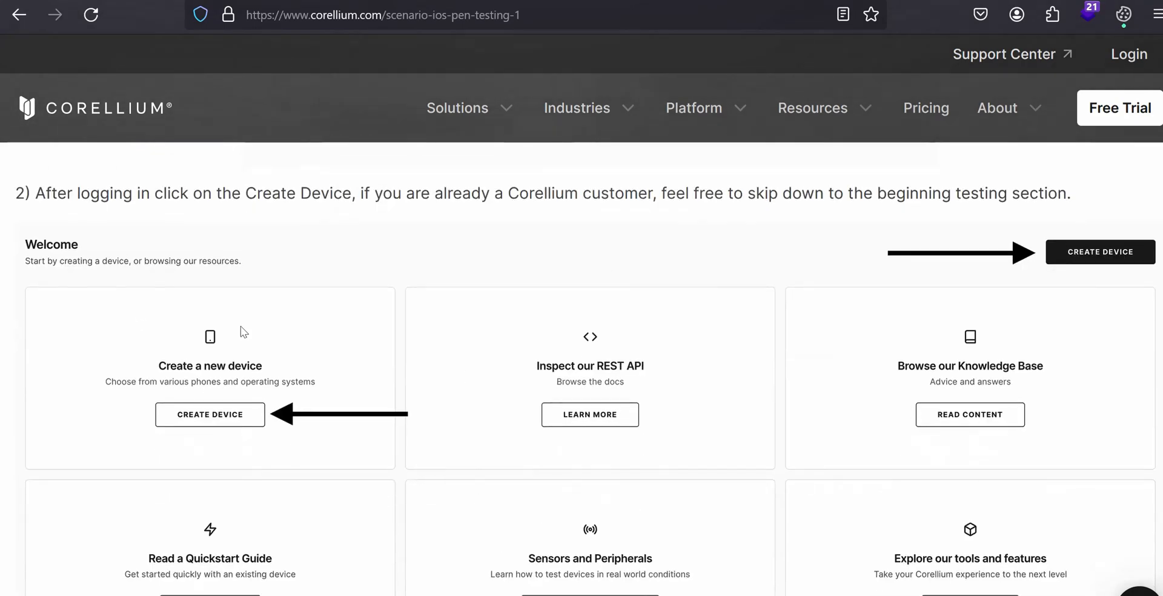
mouse_move(92, 250)
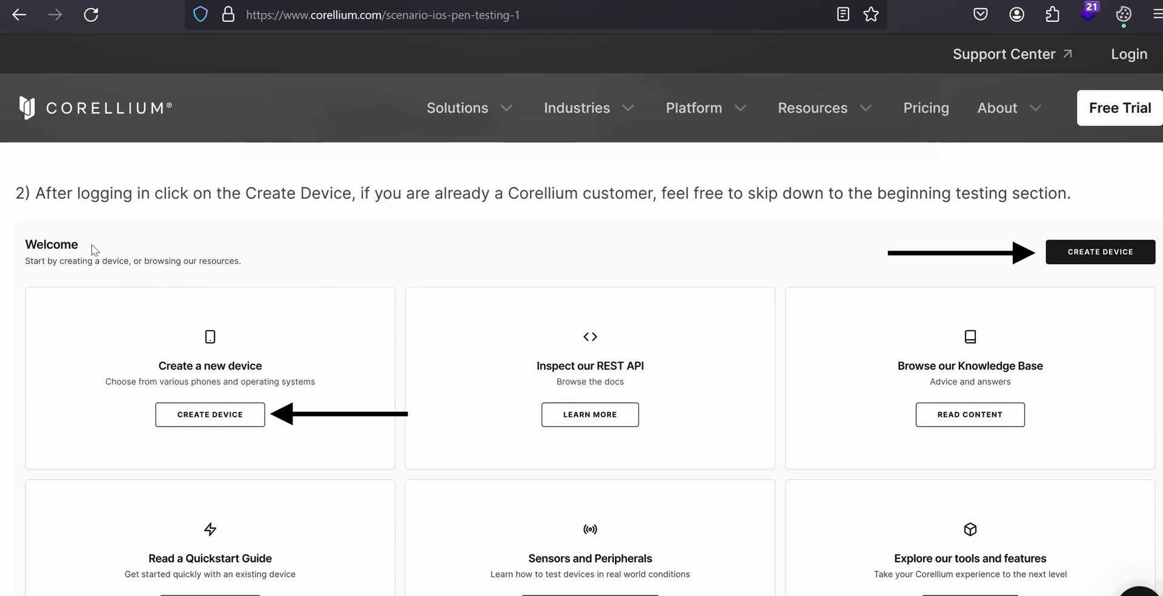
mouse_move(122, 247)
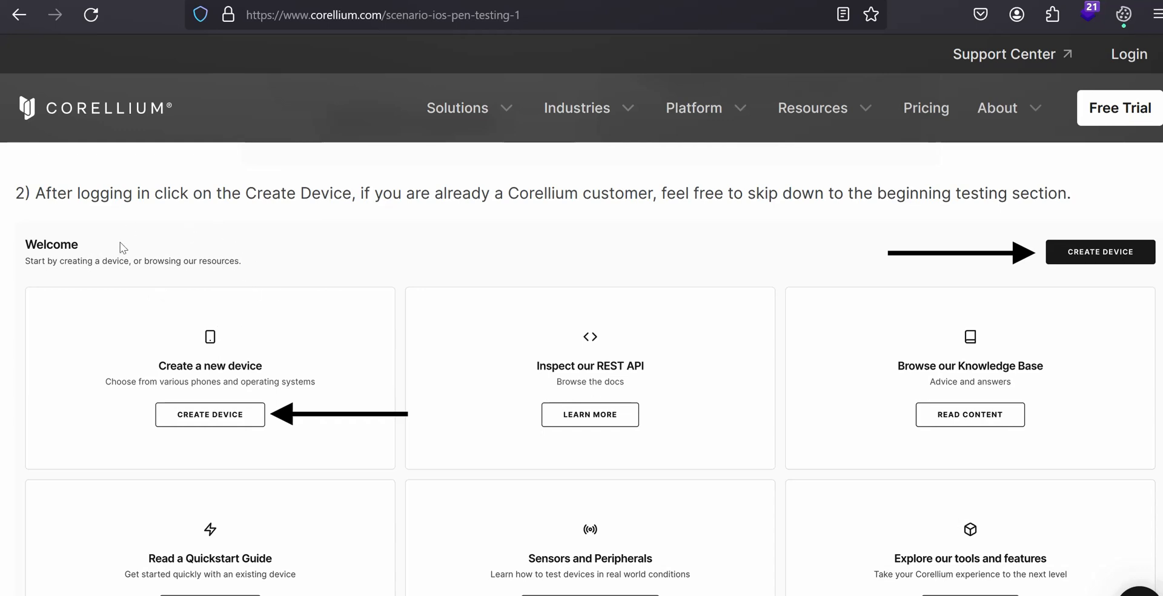
mouse_move(236, 248)
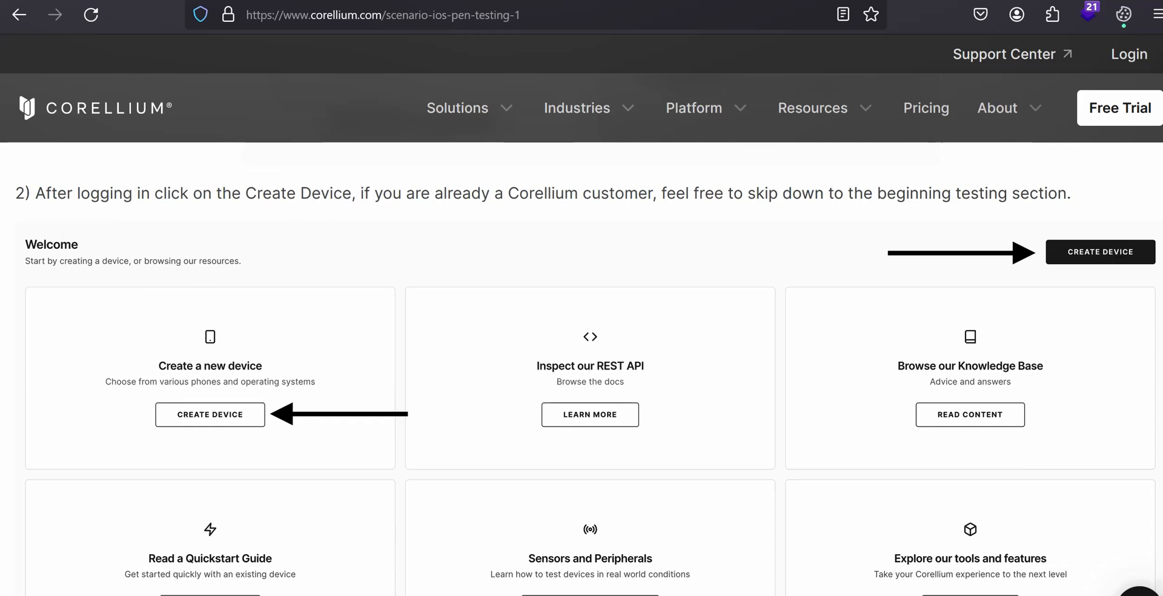
mouse_move(740, 290)
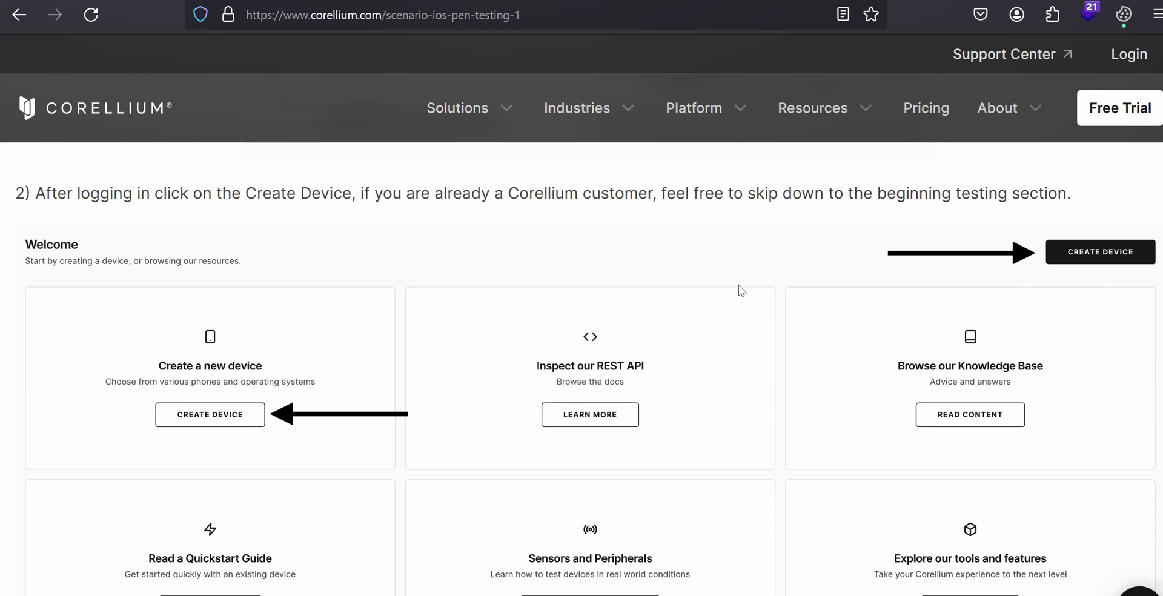
mouse_move(1047, 322)
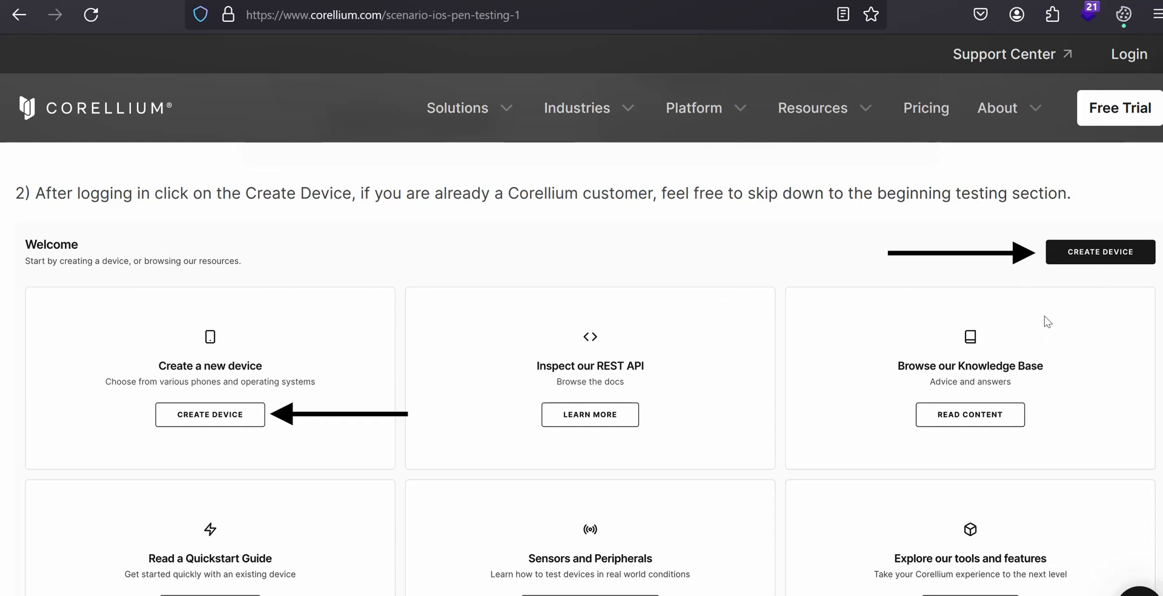
mouse_move(1037, 253)
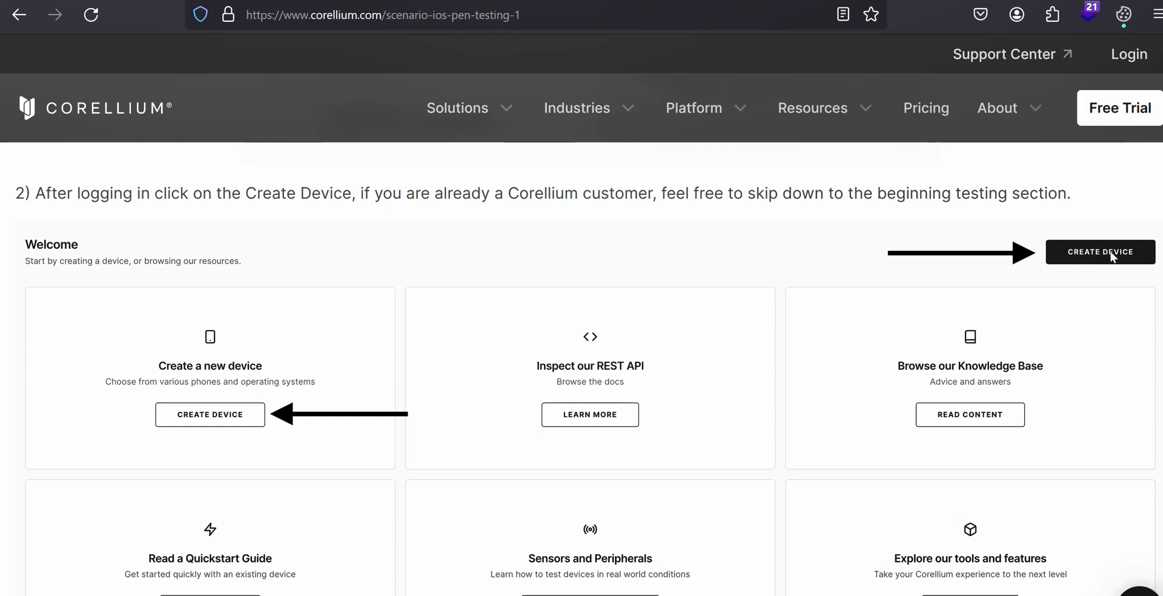
mouse_move(1087, 243)
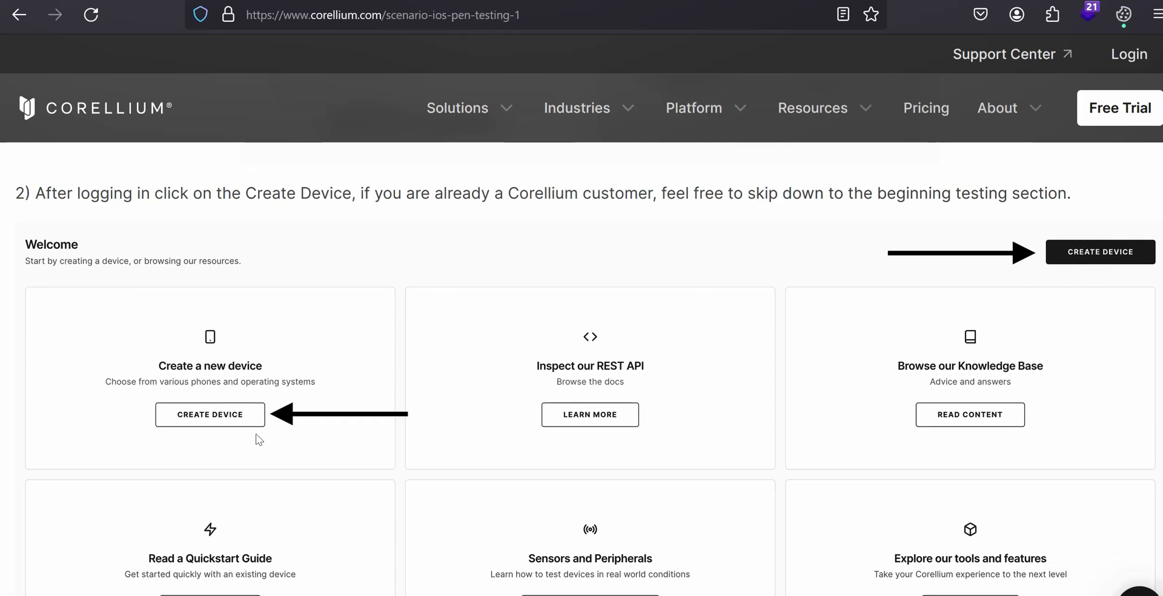
mouse_move(212, 366)
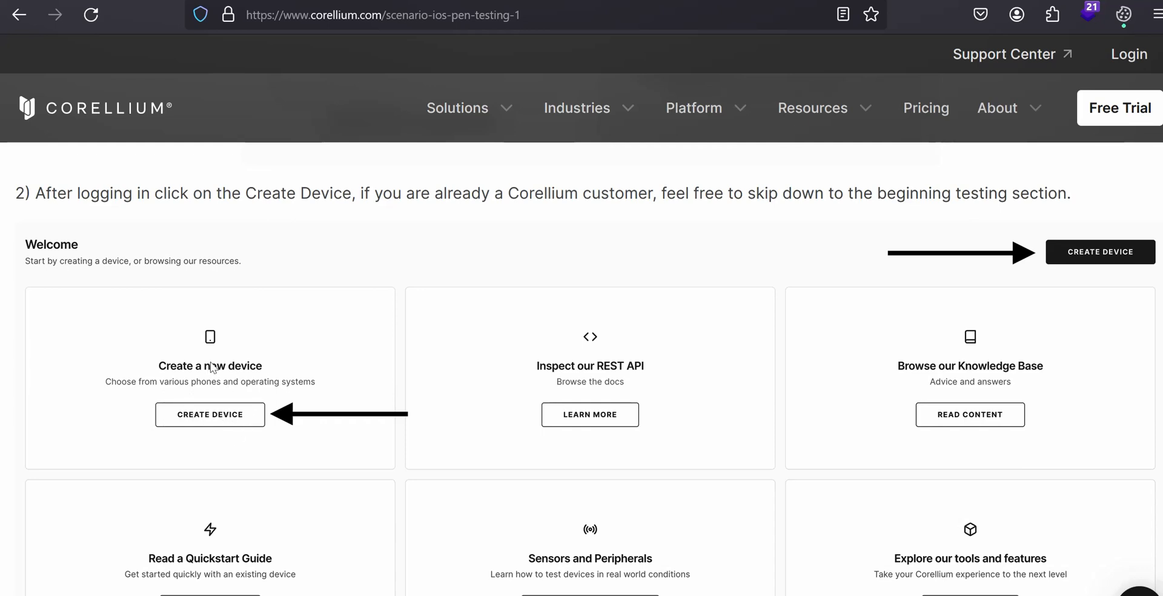
mouse_move(199, 410)
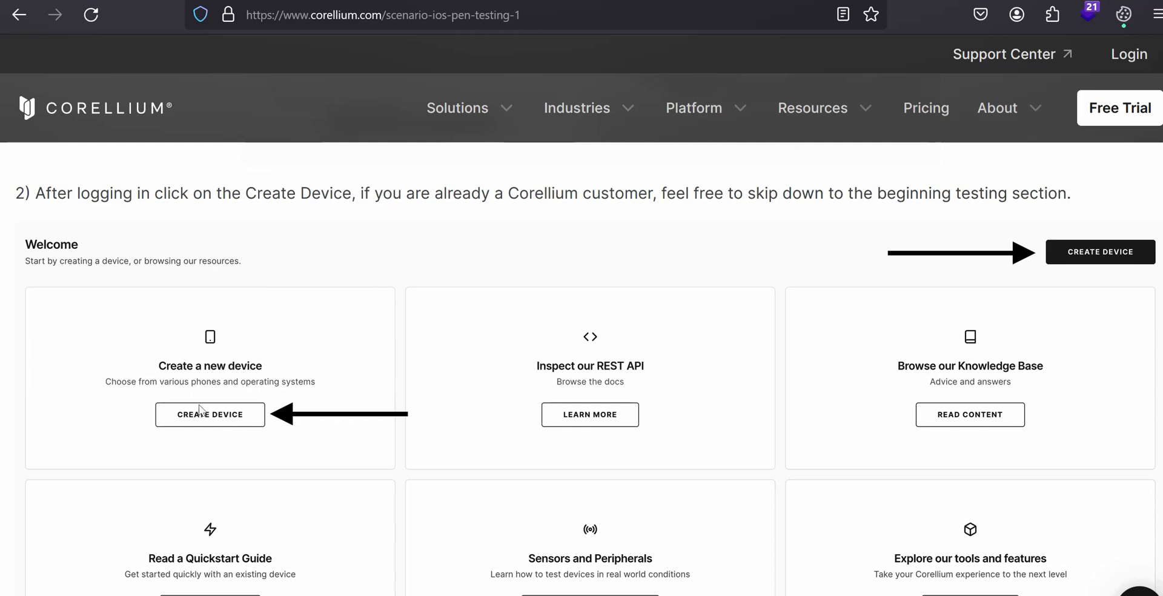
mouse_move(441, 321)
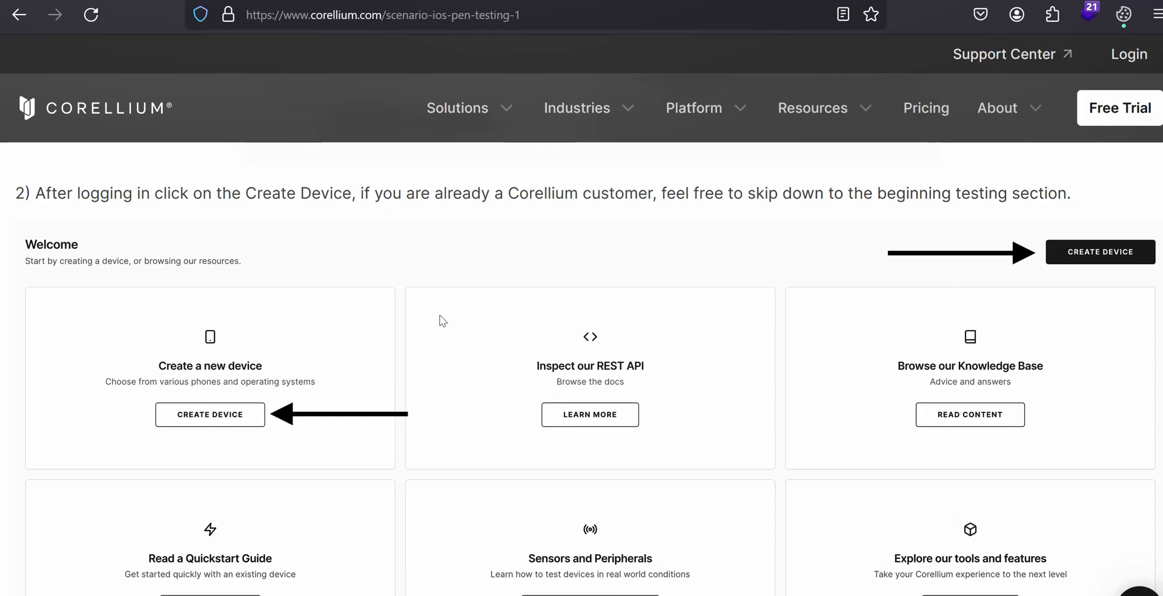
Scroll to step 3 on trial CPU-core limits and the iPhone 7 recommendation
scroll(down, 3)
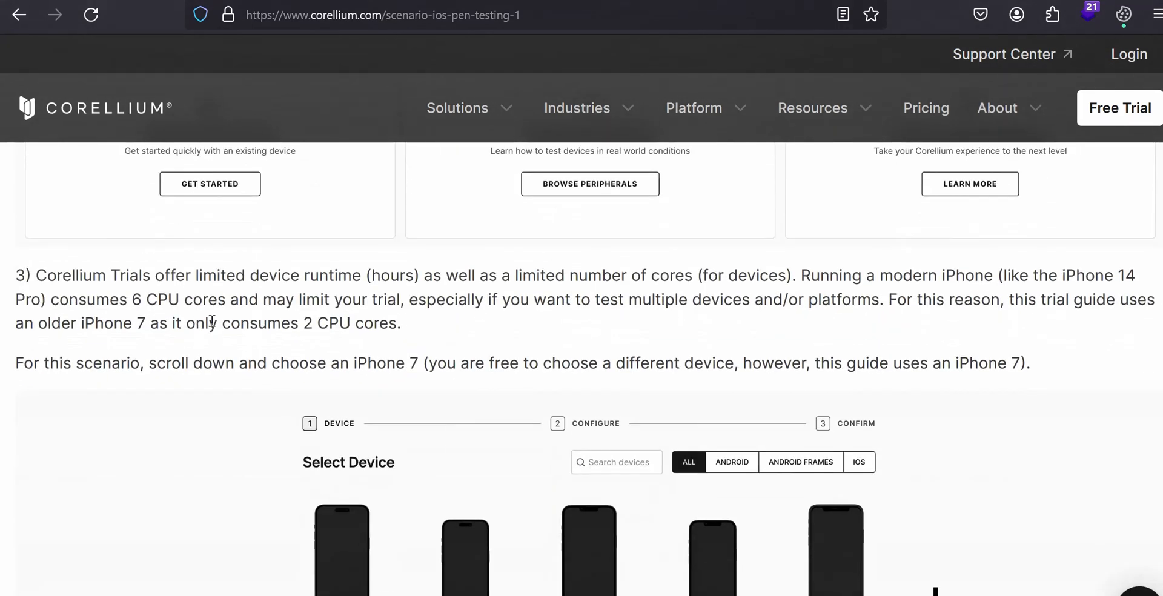
scroll(down, 3)
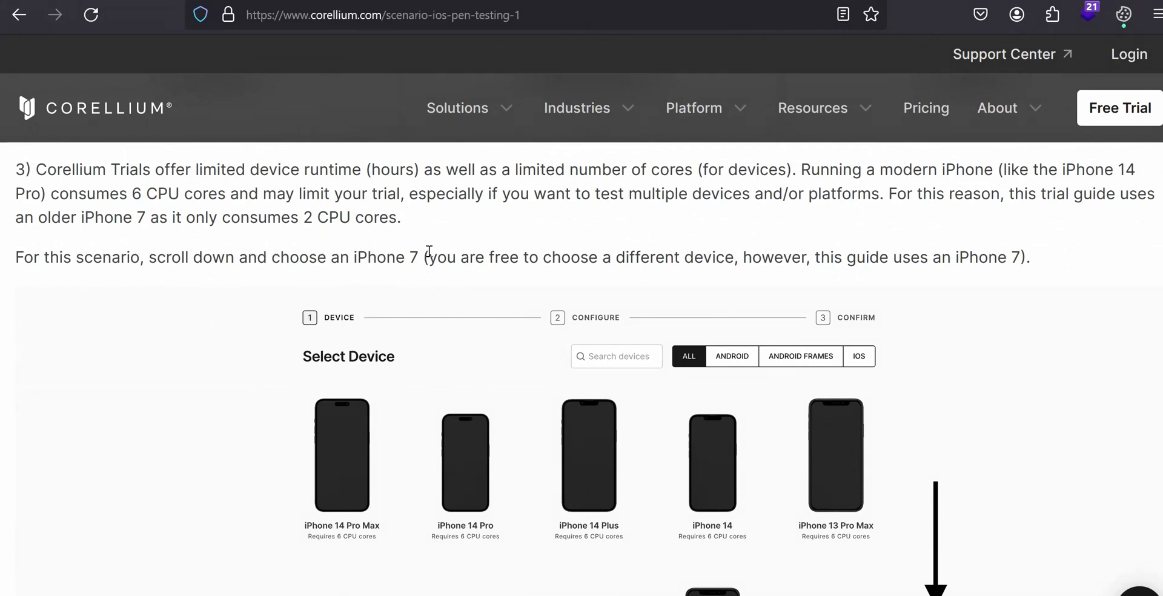
mouse_move(768, 185)
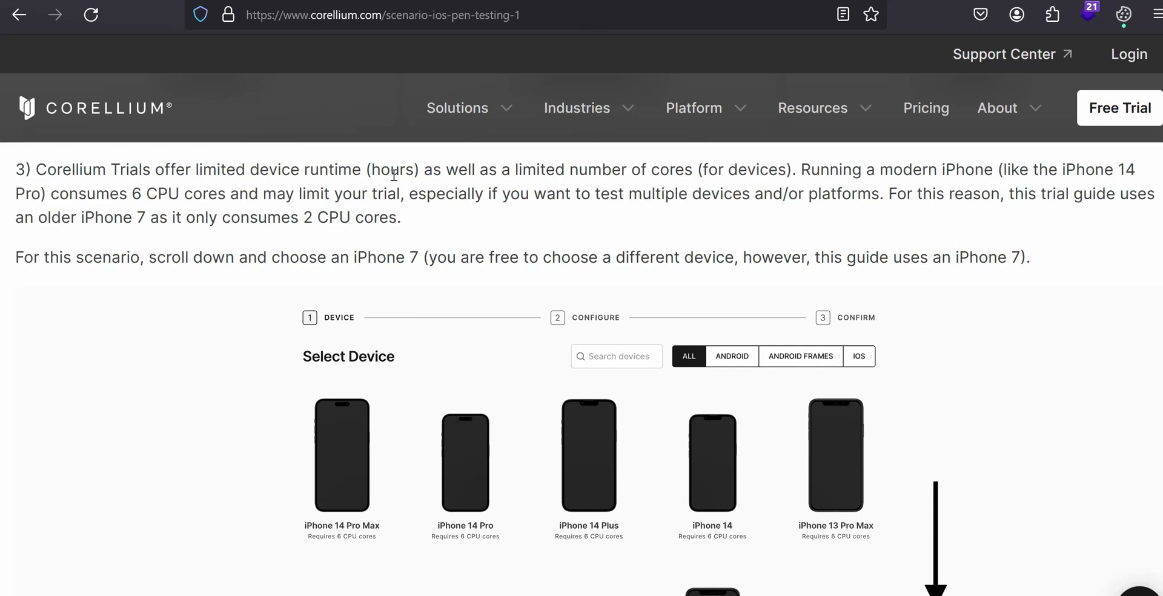
mouse_move(559, 242)
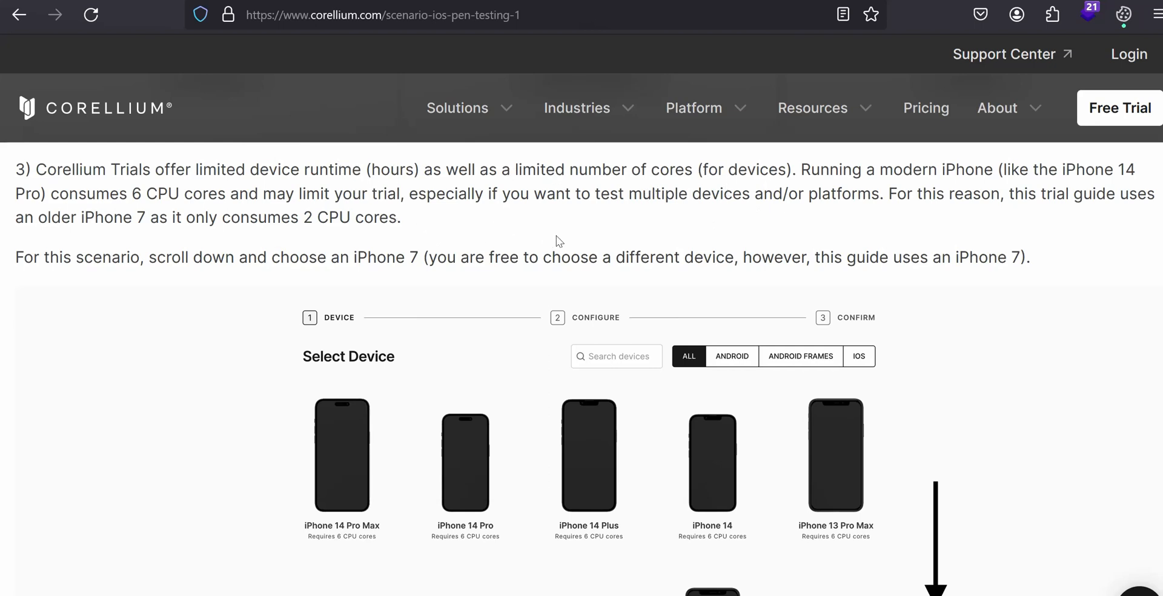
mouse_move(602, 251)
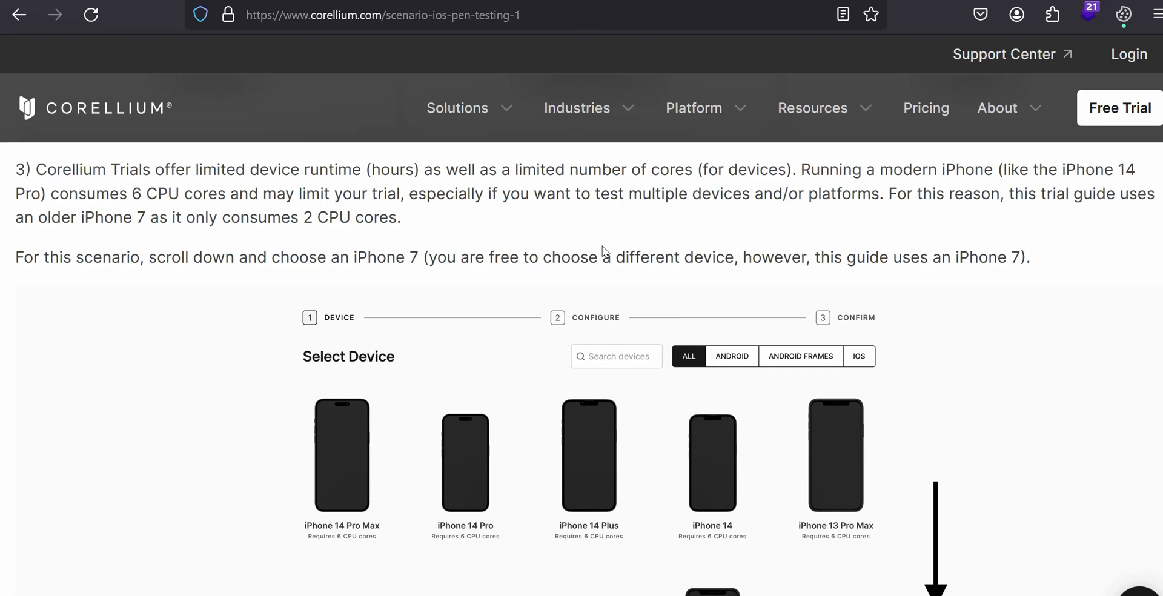
mouse_move(869, 468)
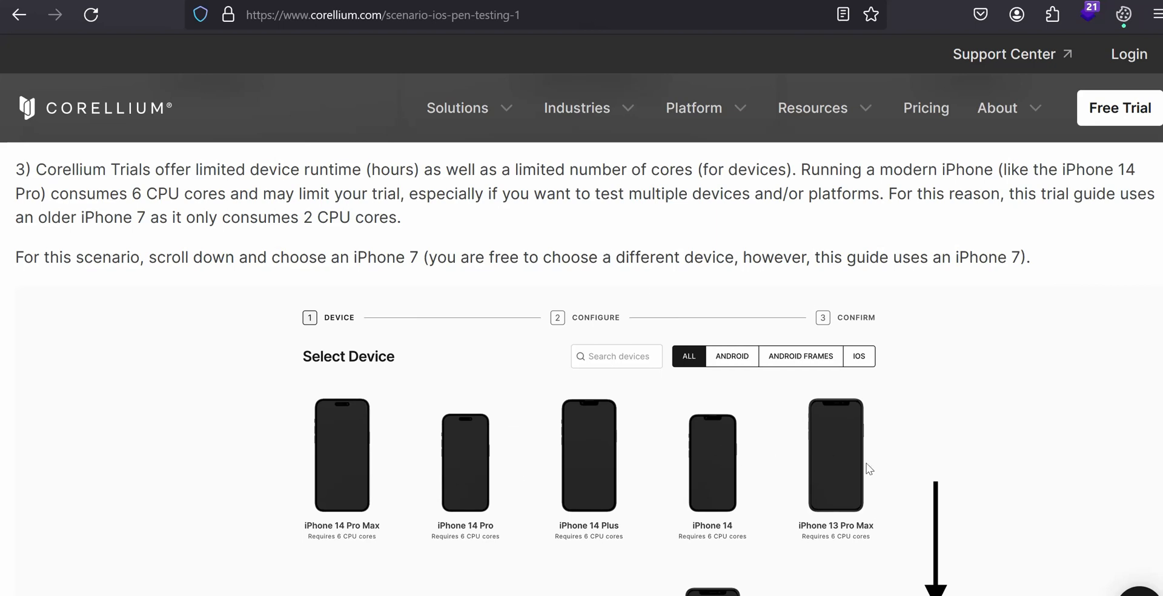
mouse_move(962, 443)
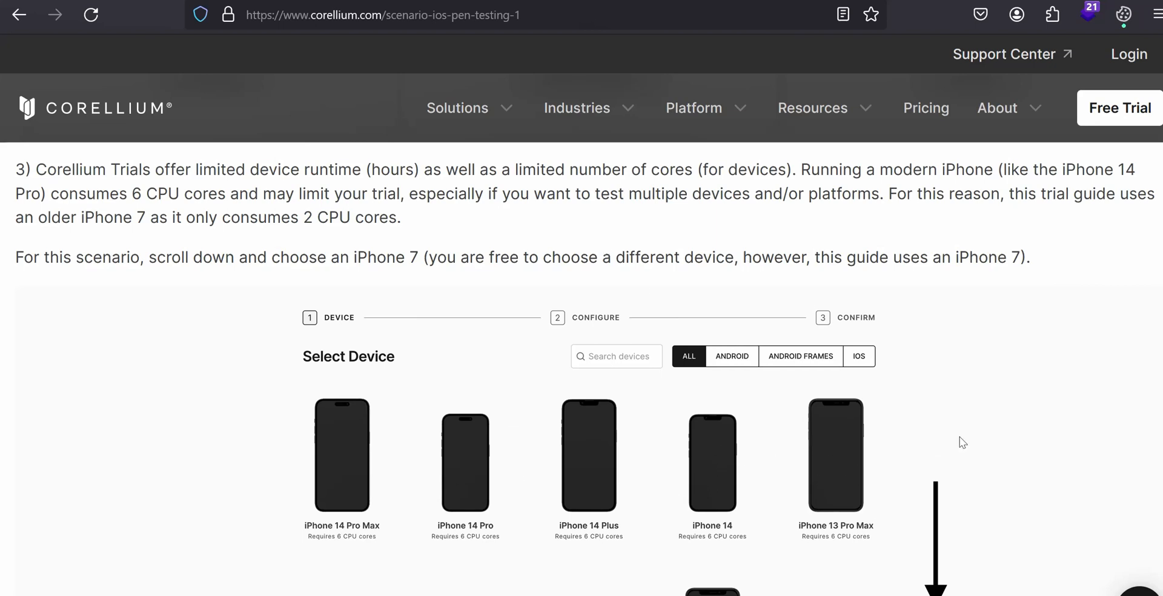
mouse_move(969, 440)
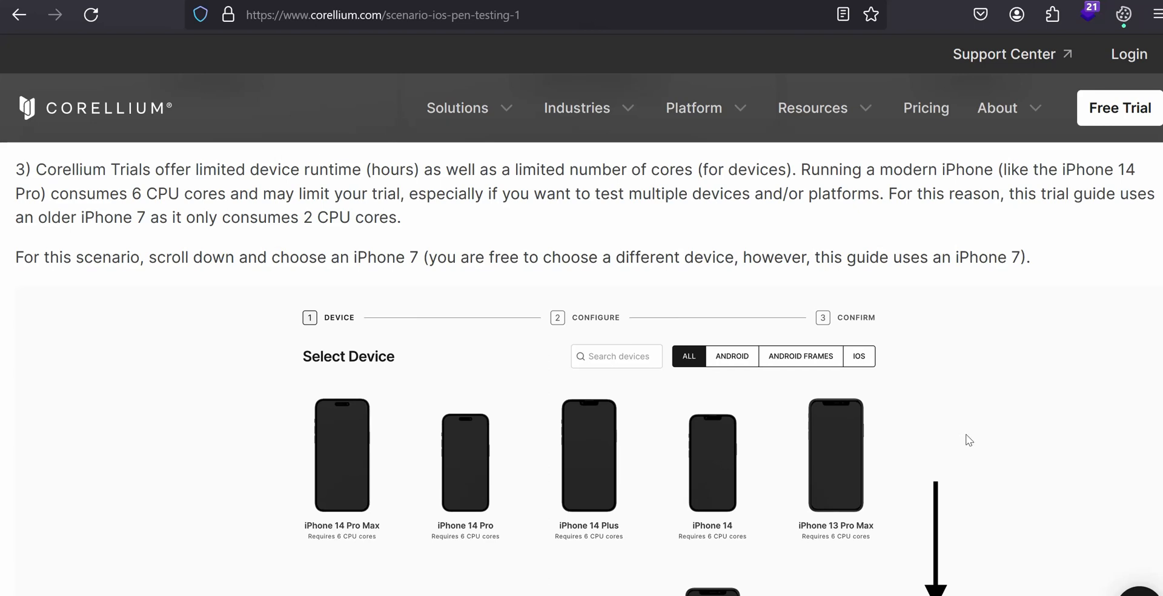
mouse_move(856, 339)
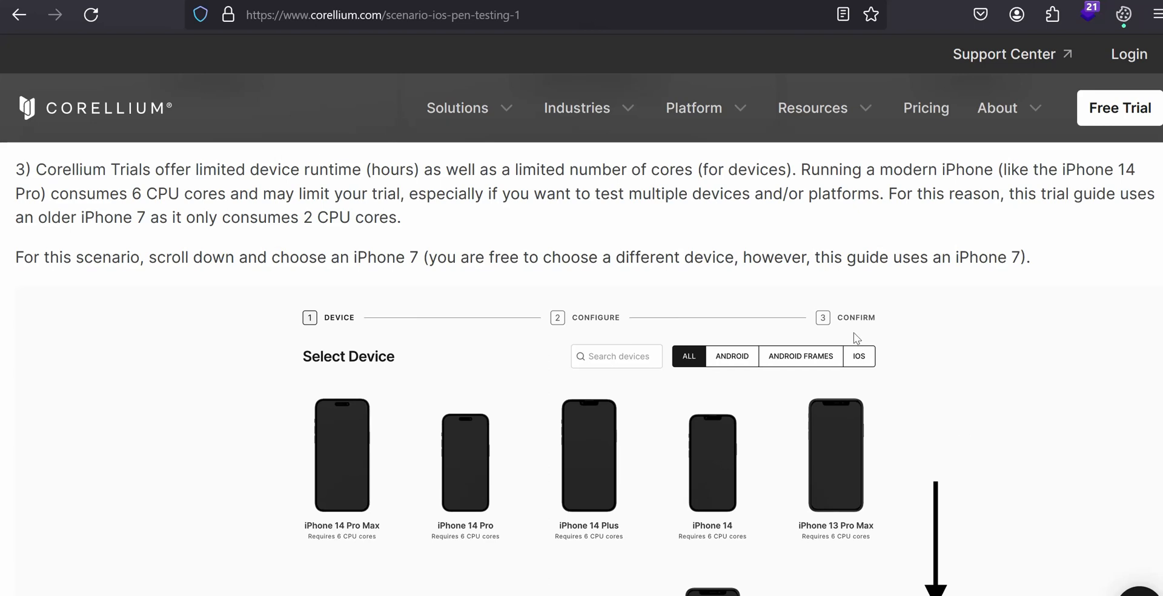
mouse_move(816, 292)
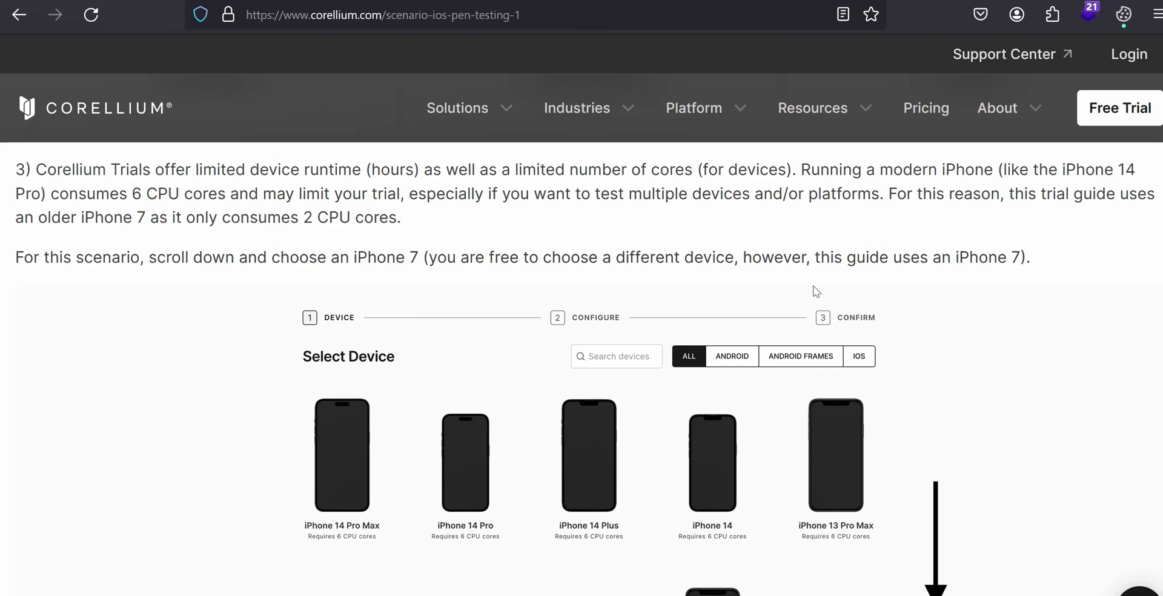
mouse_move(720, 236)
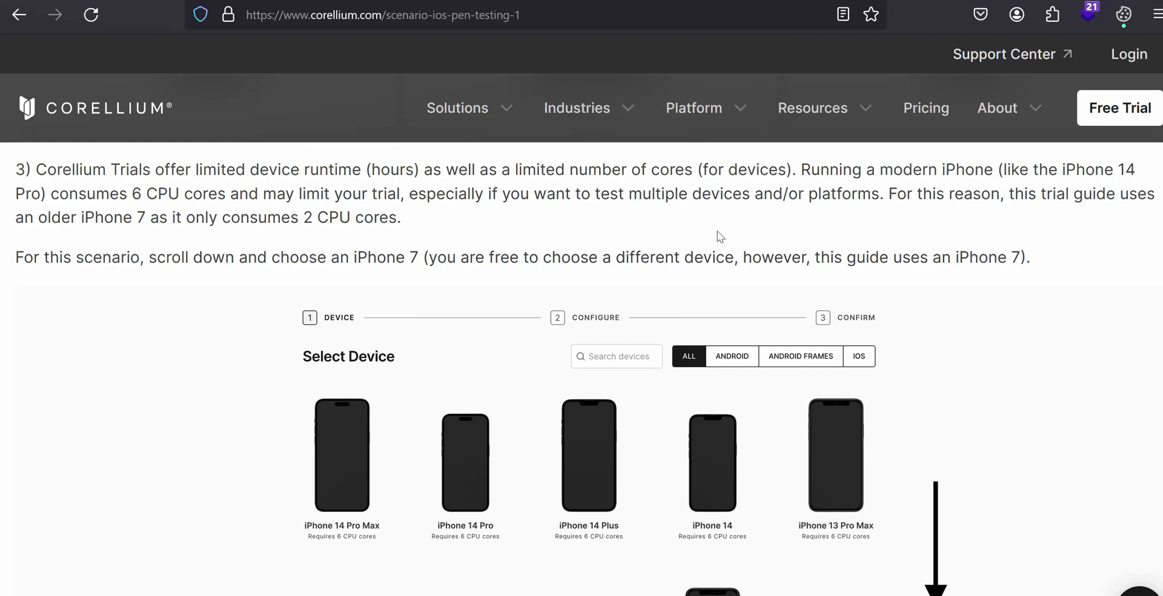
mouse_move(1015, 270)
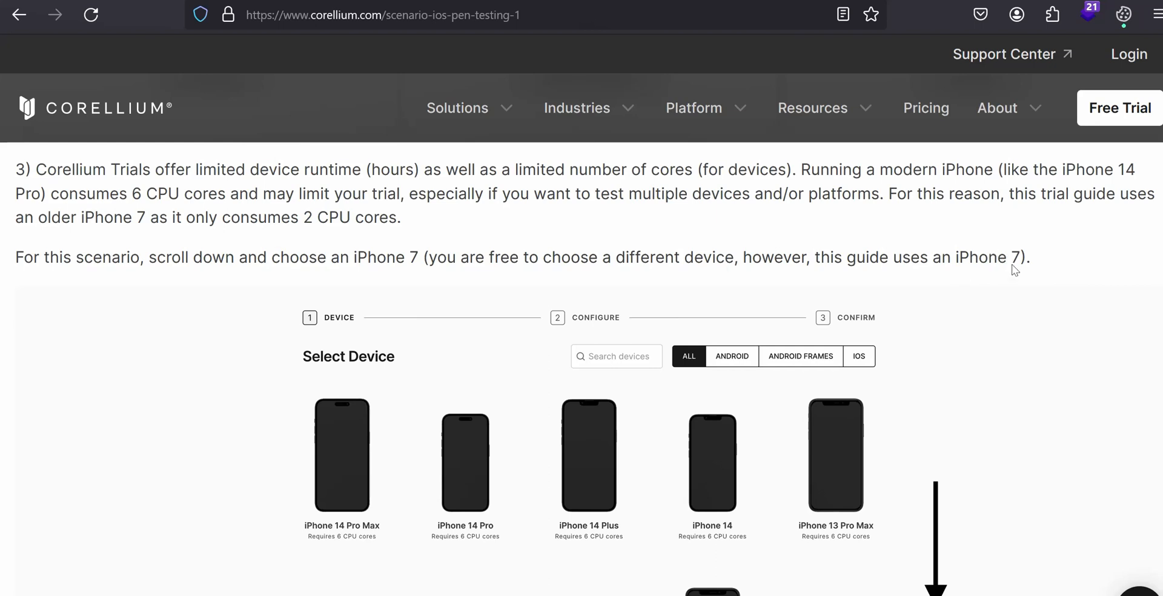
mouse_move(977, 279)
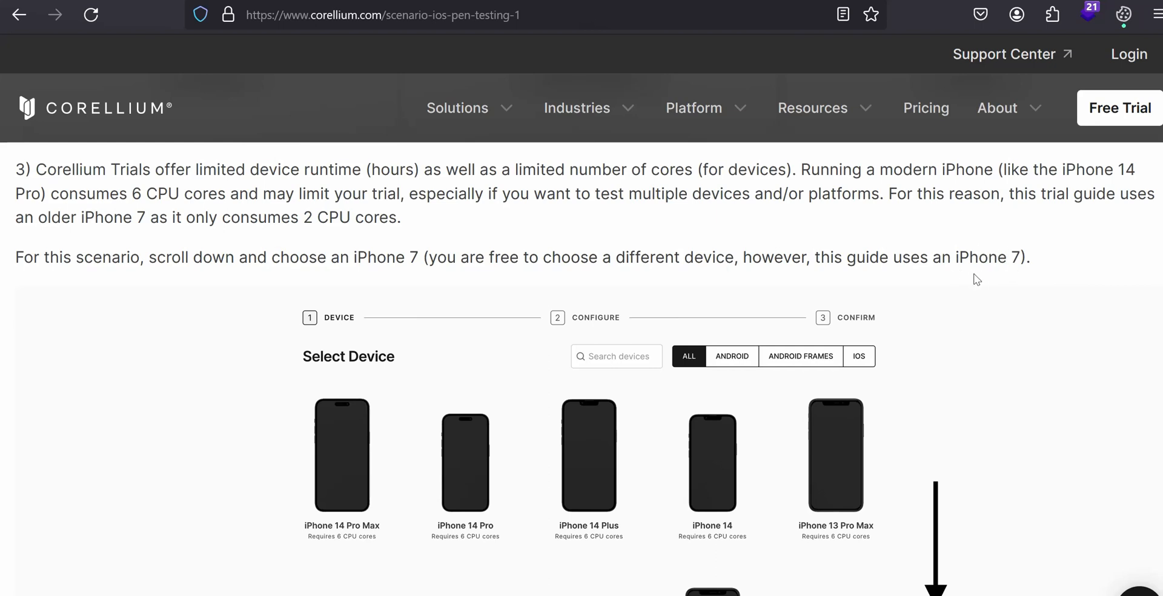
mouse_move(994, 277)
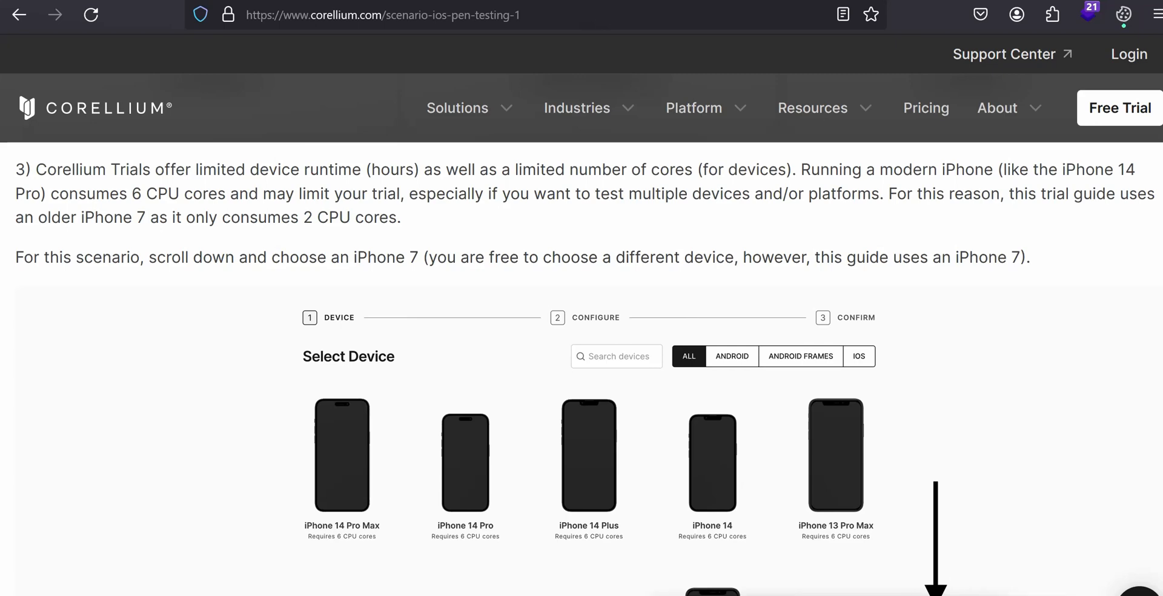
Scroll the Select Device screenshot down to the arrowed iPhone 7 needing 2 cores
scroll(down, 3)
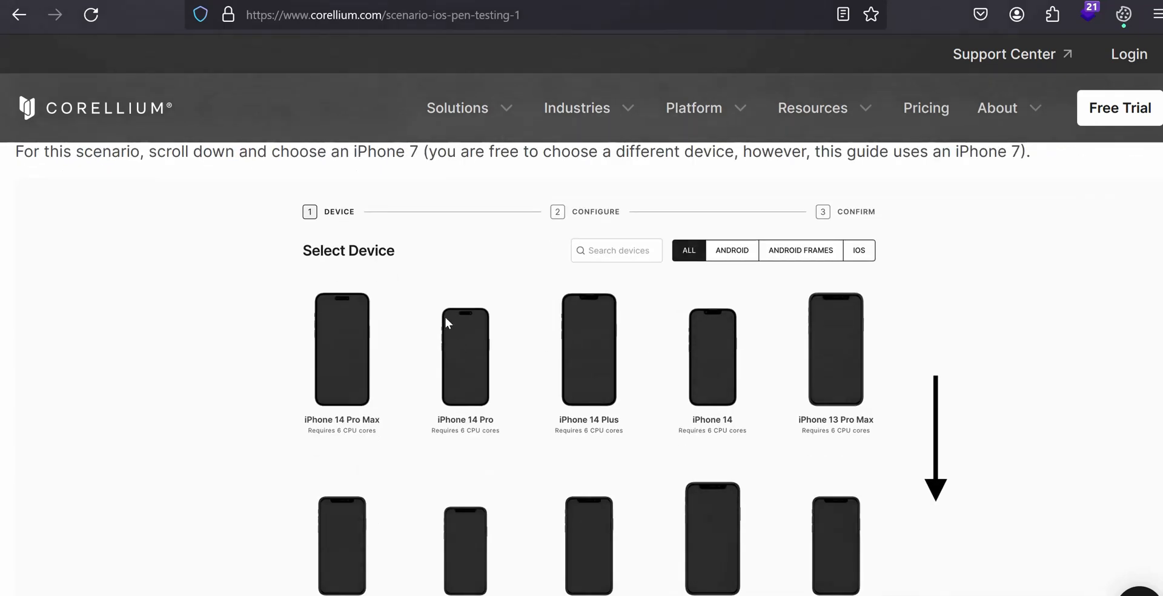
mouse_move(311, 441)
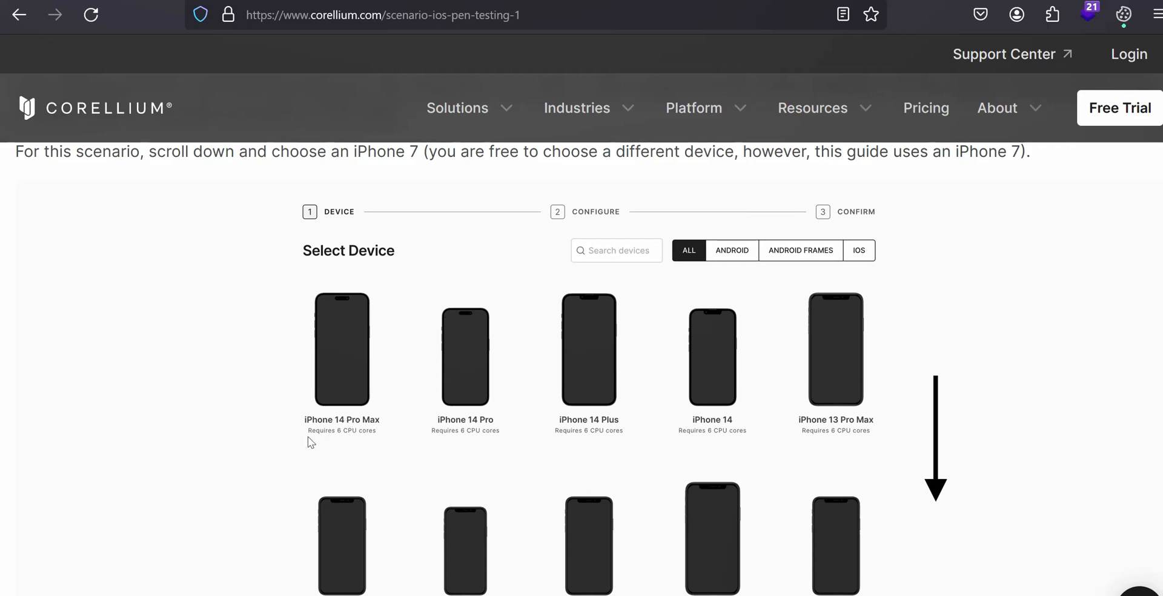
mouse_move(433, 430)
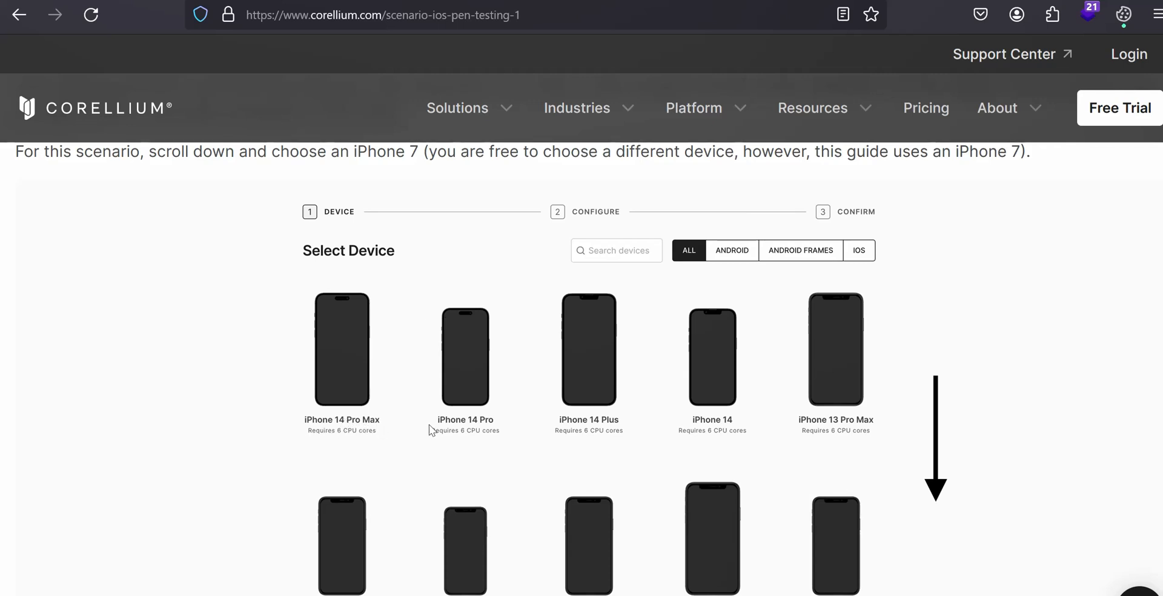
scroll(down, 3)
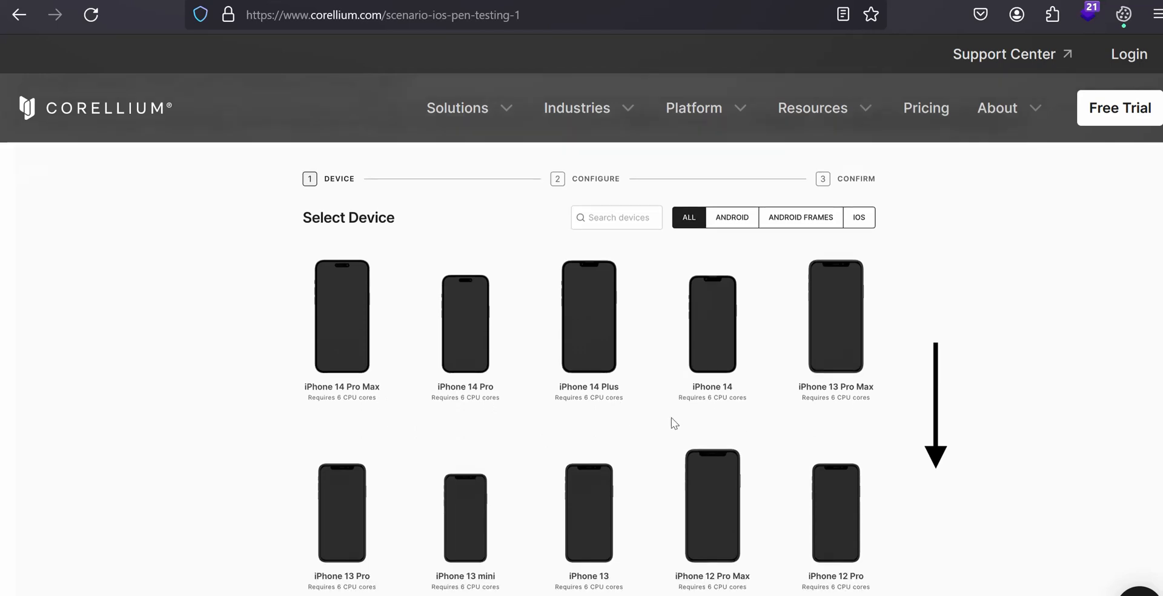
scroll(down, 3)
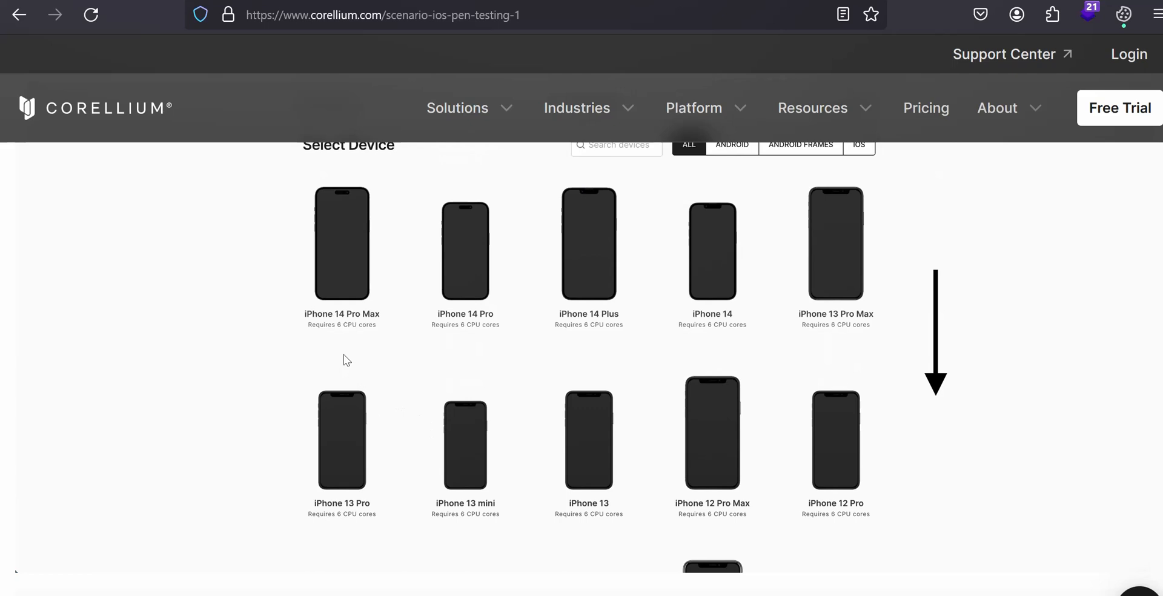
mouse_move(340, 355)
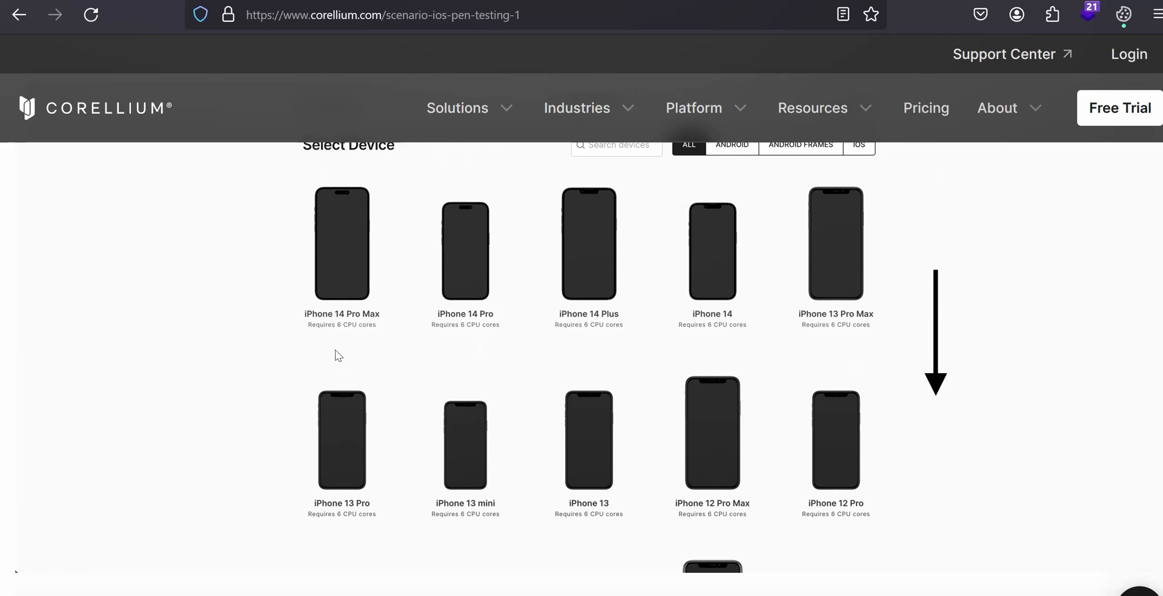
mouse_move(429, 328)
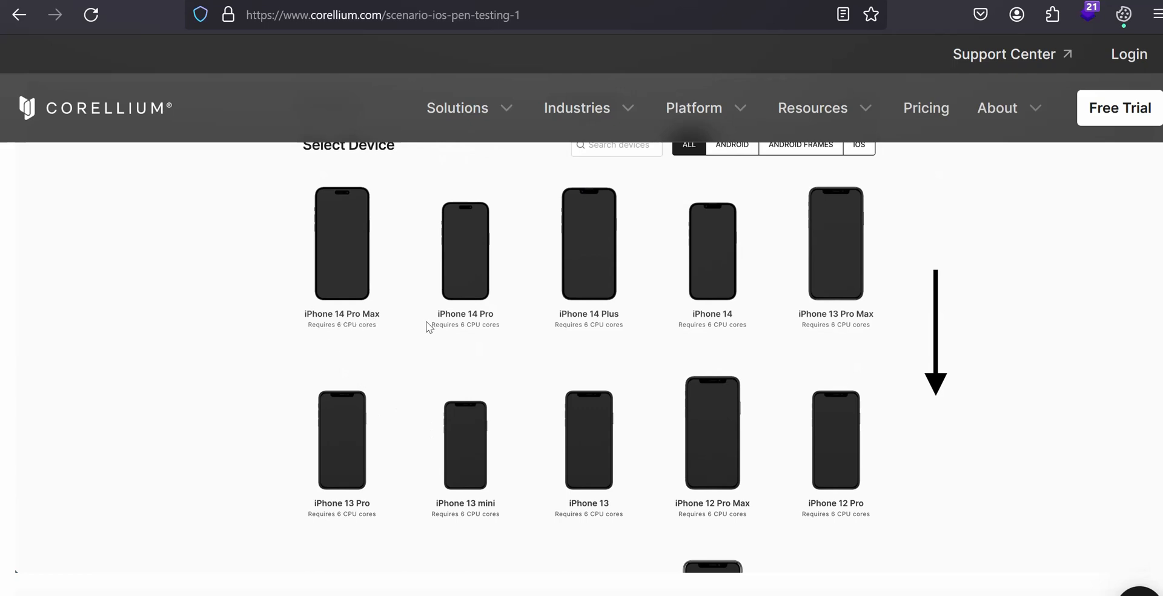
mouse_move(324, 324)
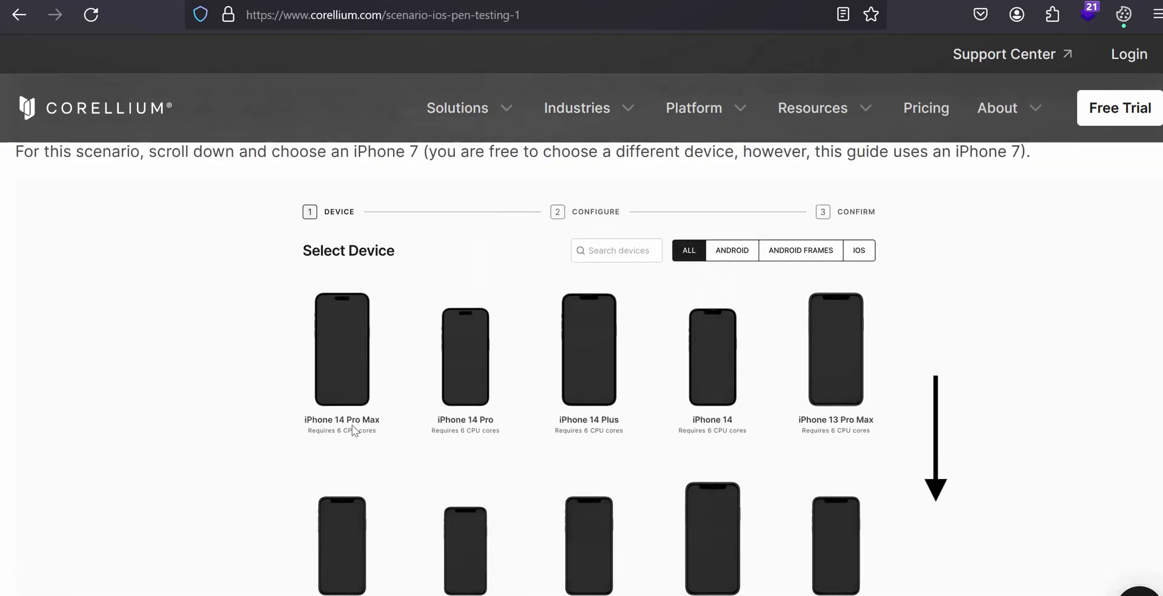
scroll(down, 3)
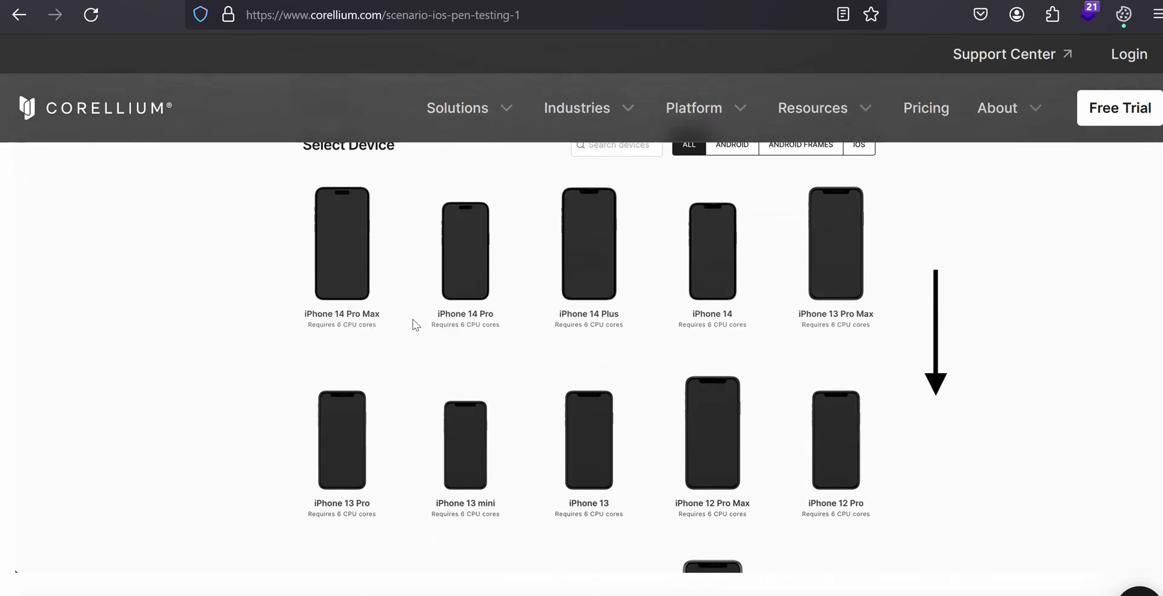
mouse_move(349, 272)
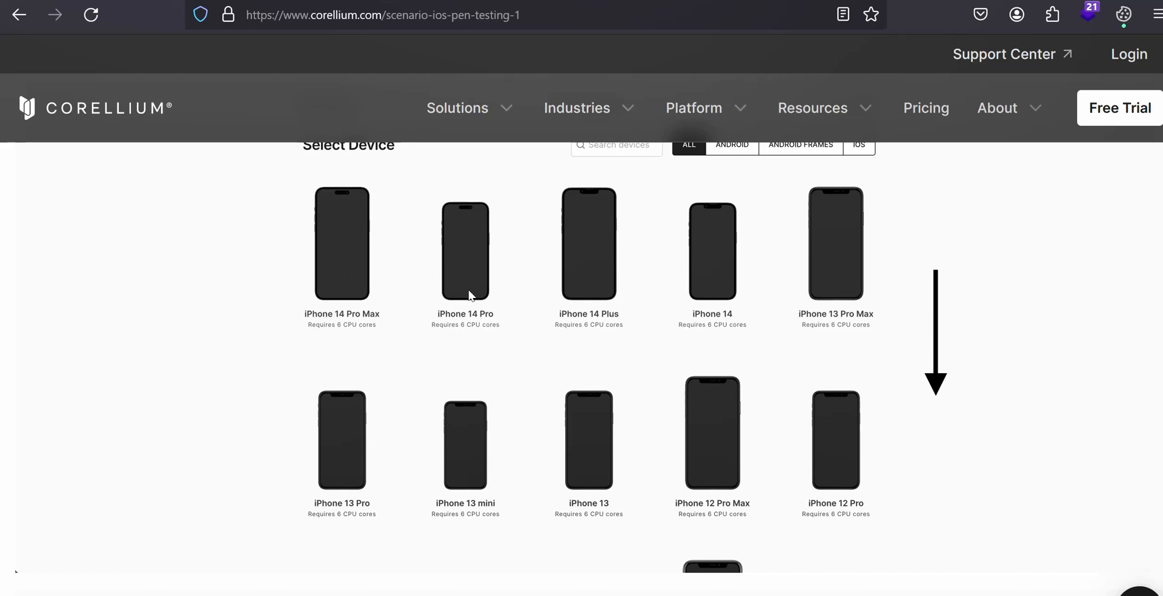
scroll(down, 3)
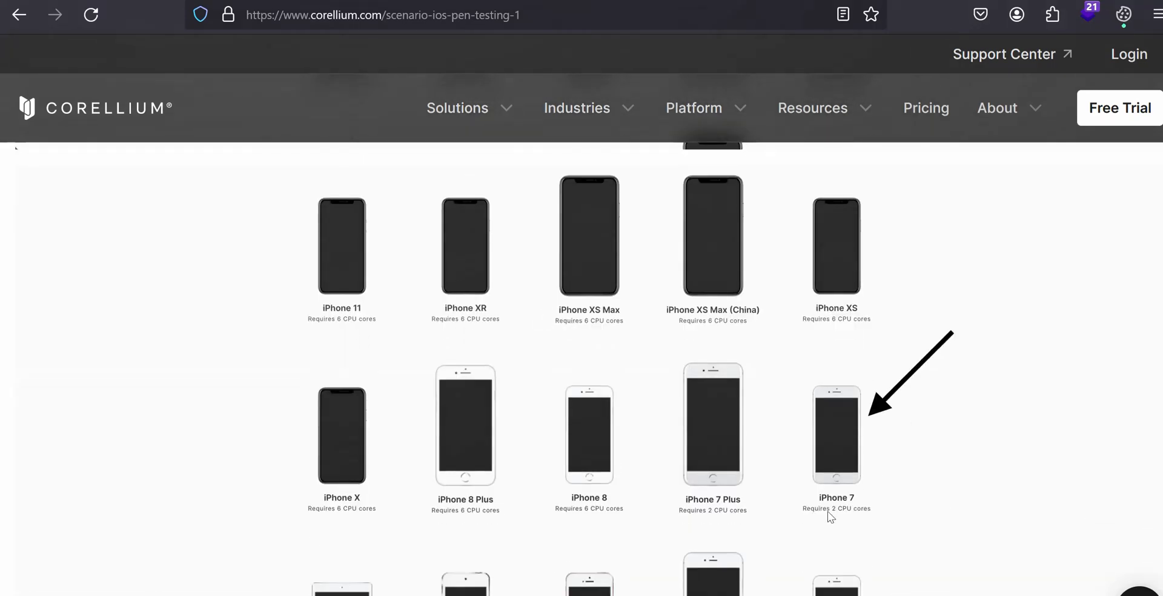
mouse_move(571, 326)
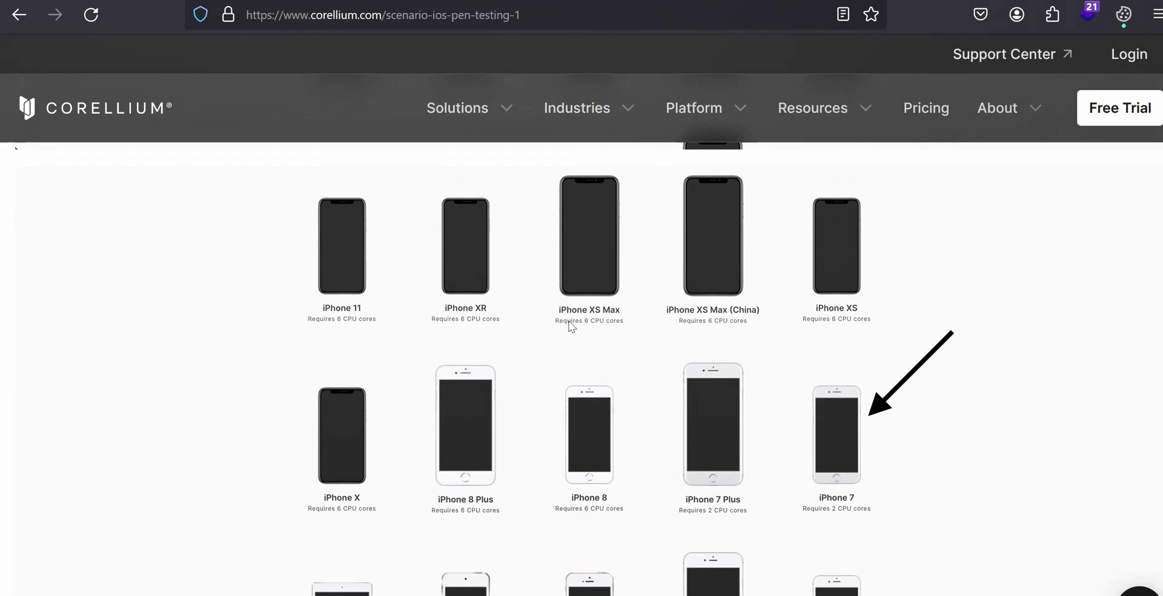
mouse_move(607, 315)
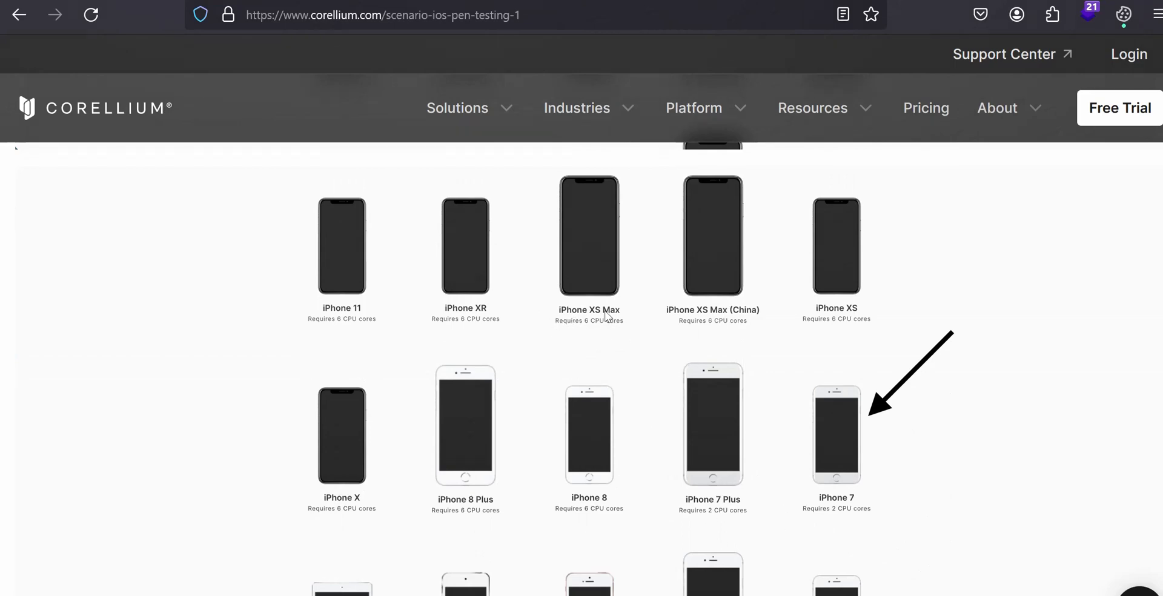
mouse_move(581, 335)
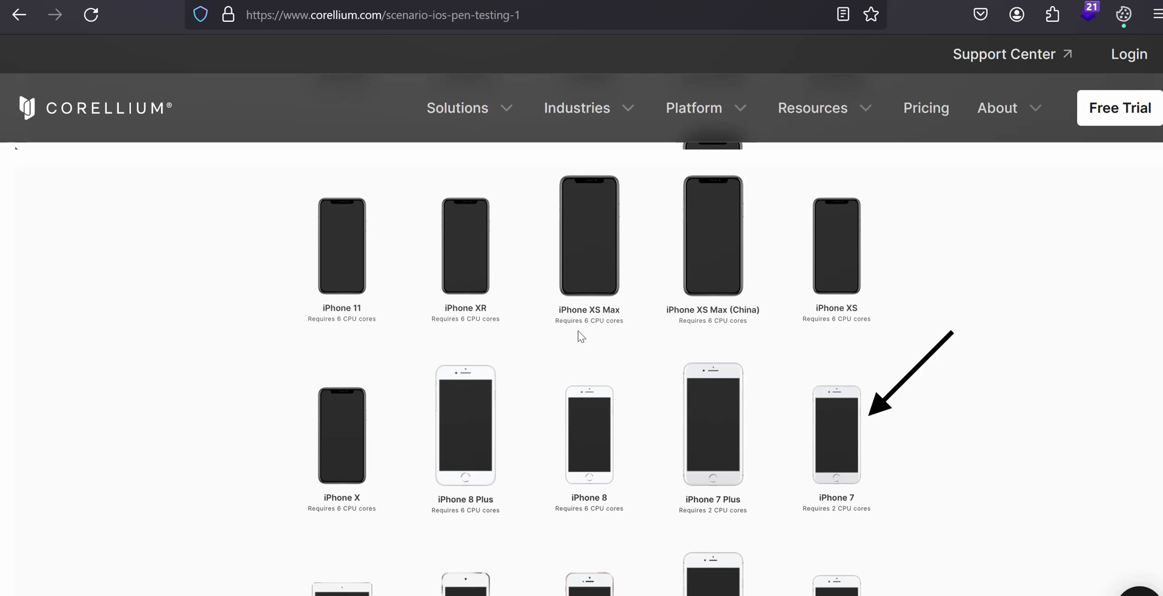
mouse_move(578, 332)
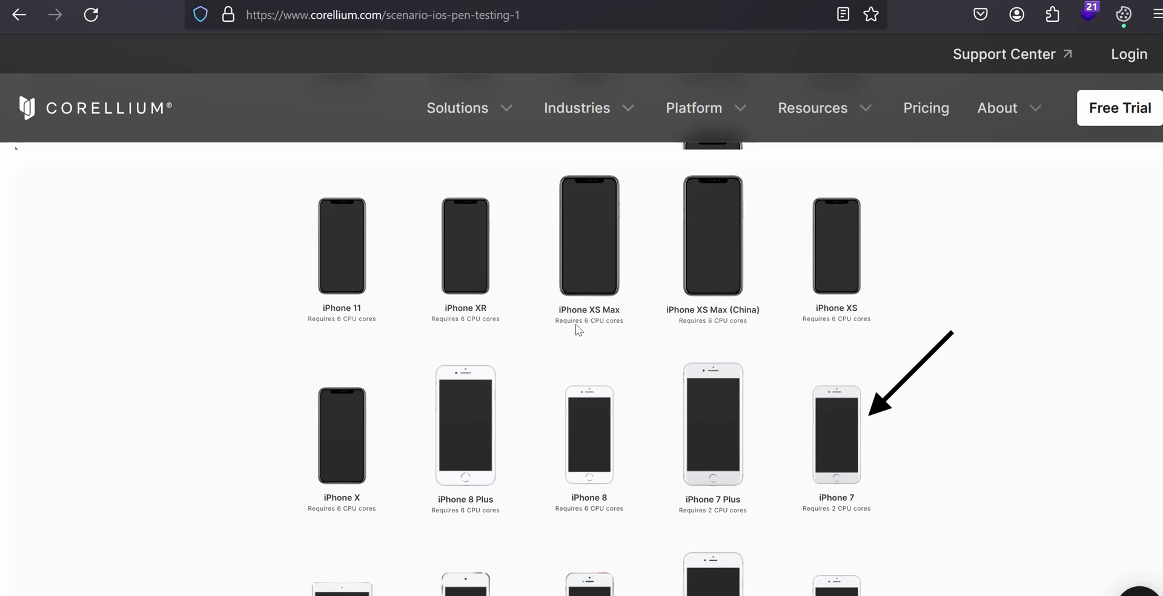
mouse_move(828, 340)
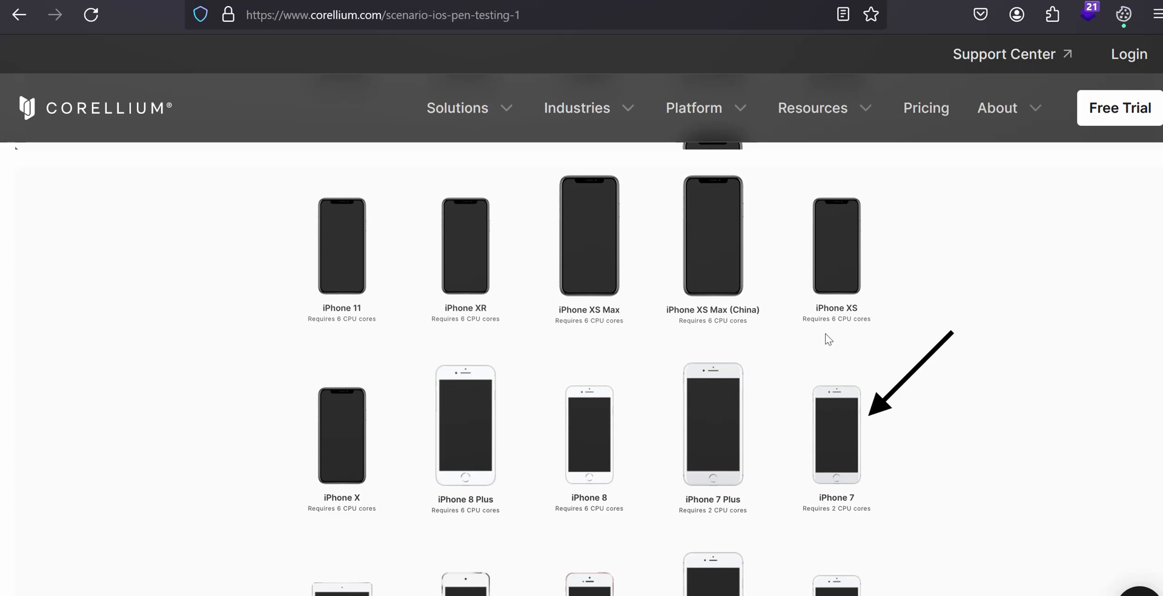
mouse_move(724, 511)
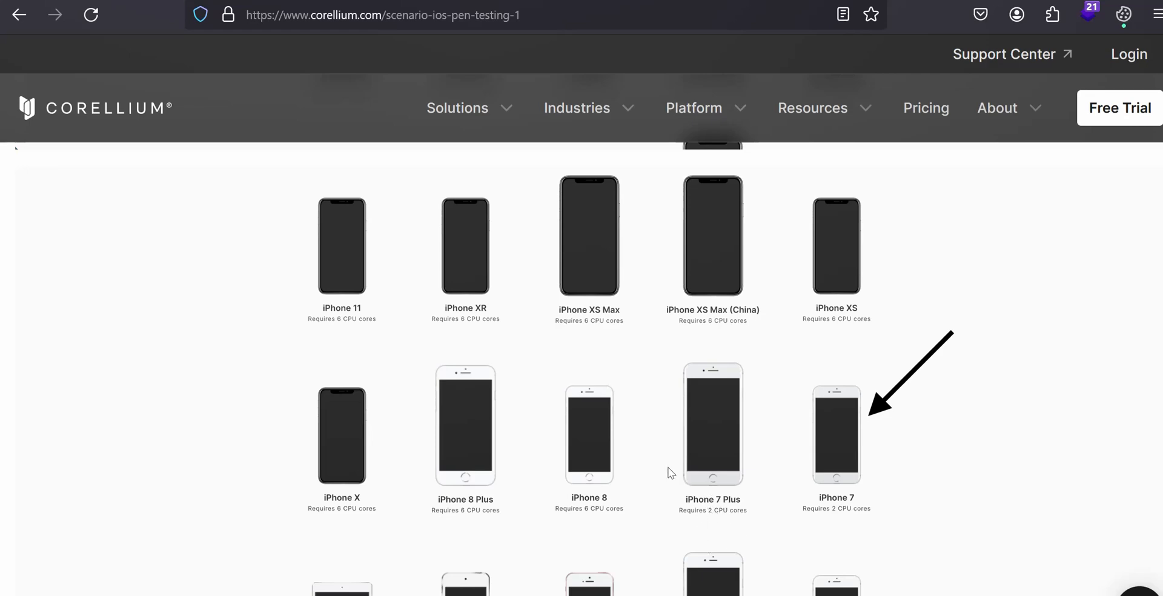
Return to the Create Device card above step 3's iPhone 7 CPU-core note
scroll(down, 3)
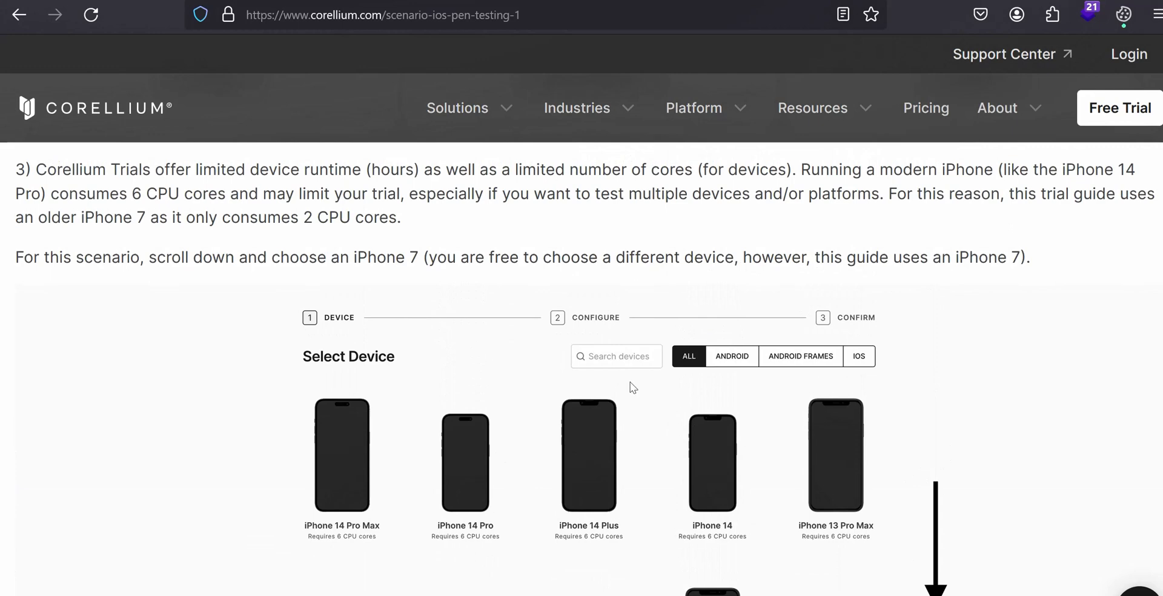
mouse_move(476, 379)
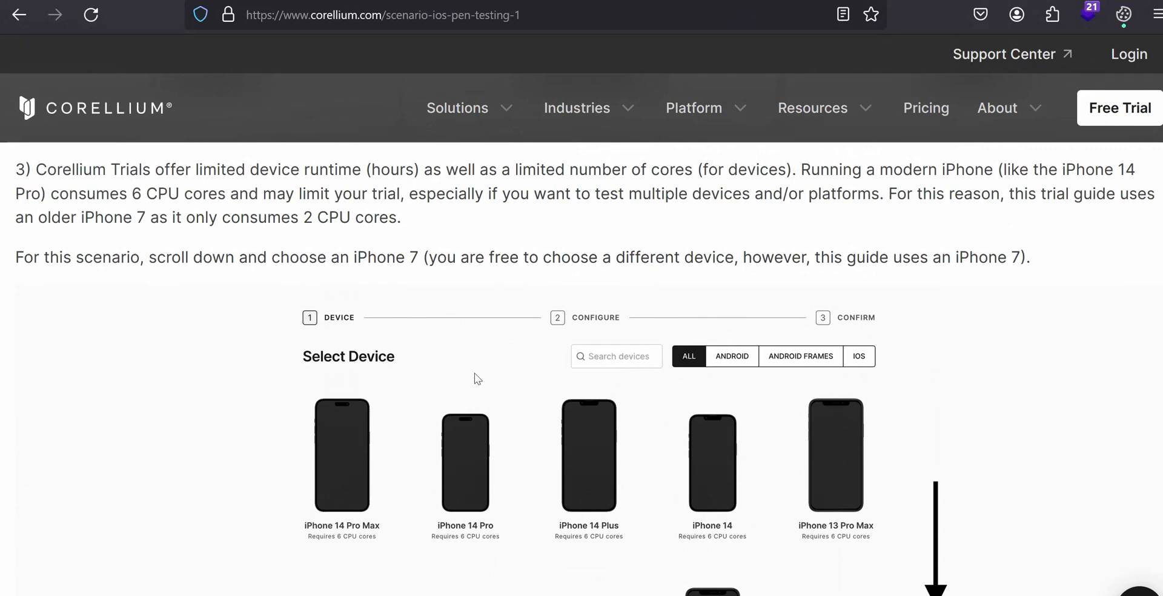
mouse_move(688, 361)
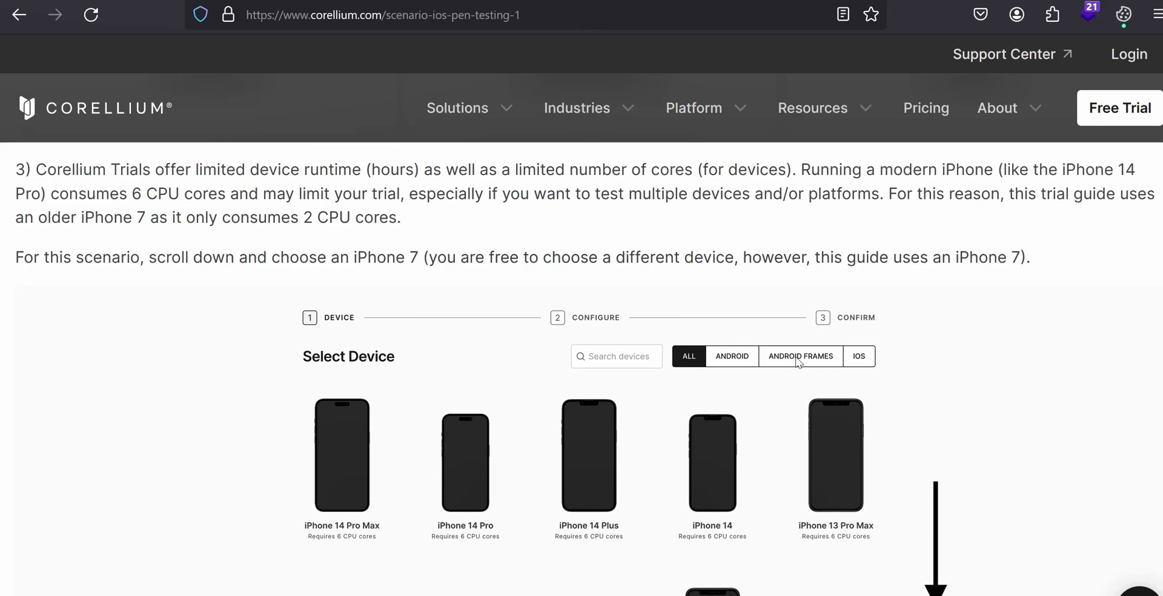
mouse_move(724, 369)
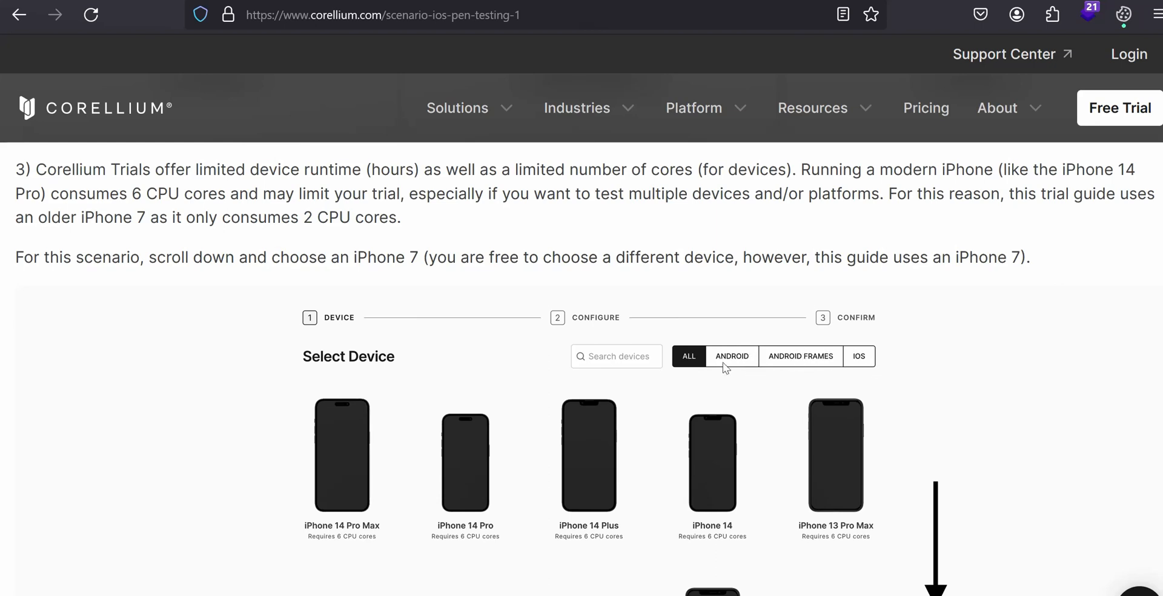
mouse_move(731, 367)
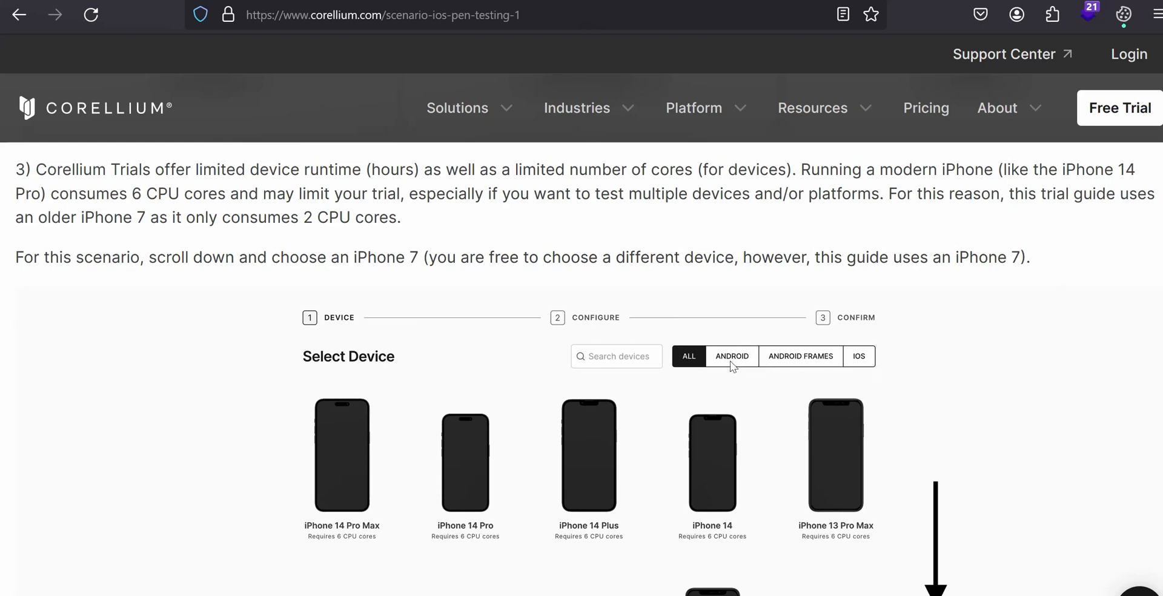
mouse_move(739, 362)
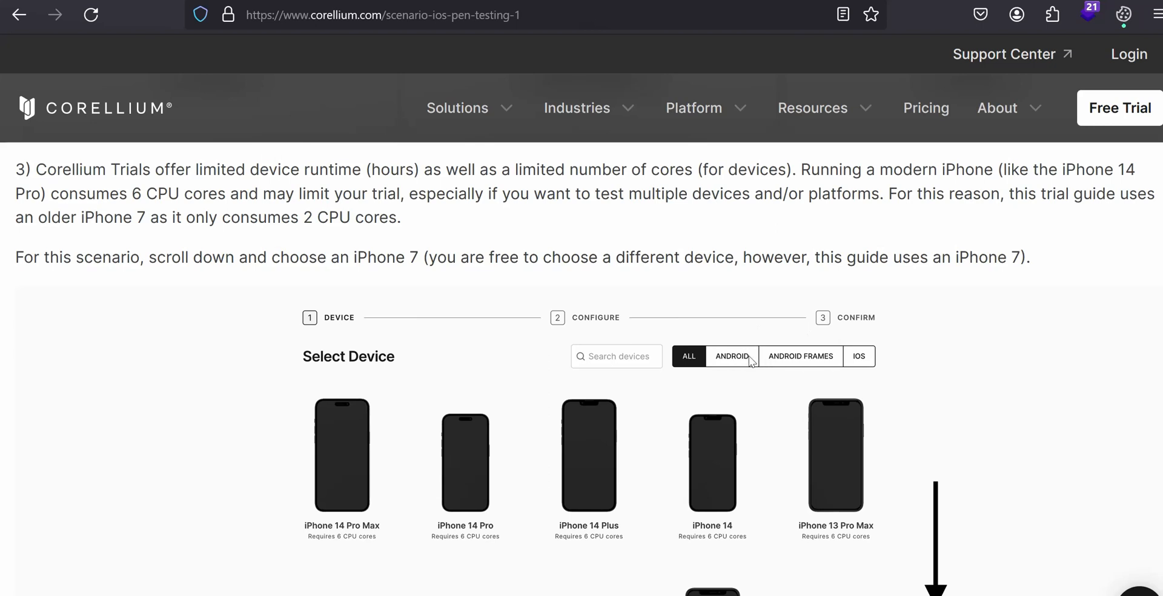
mouse_move(806, 341)
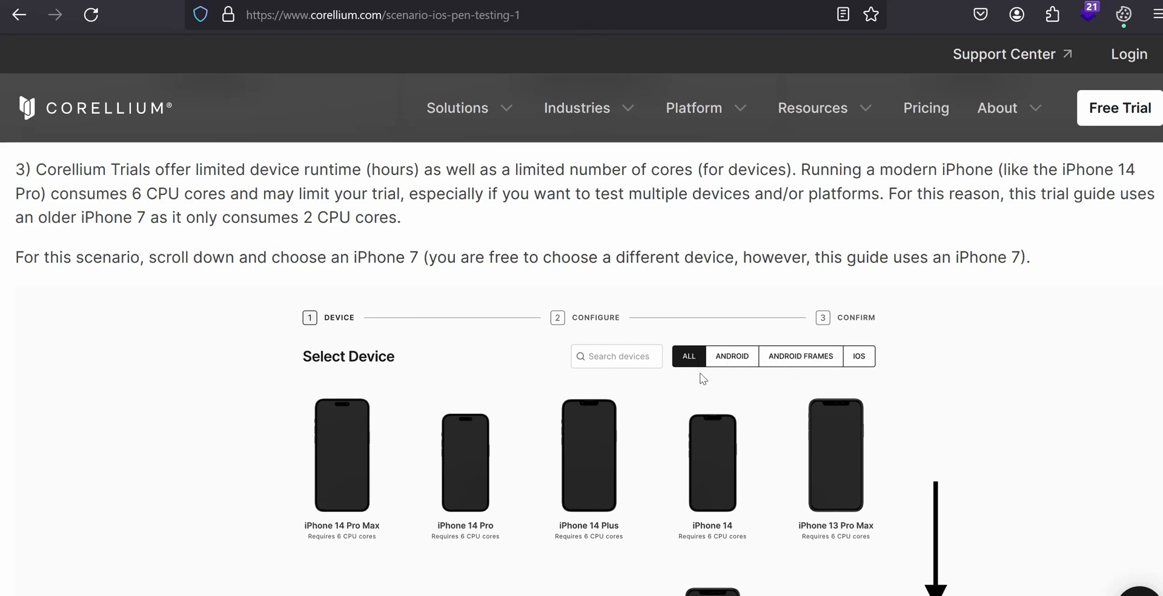
mouse_move(614, 435)
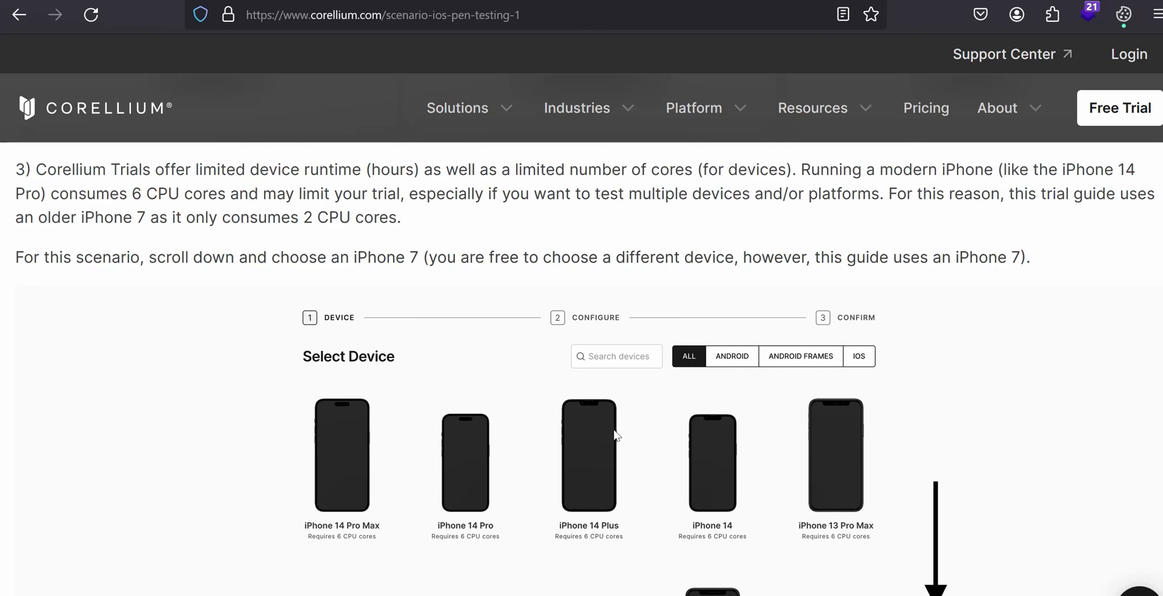
mouse_move(614, 431)
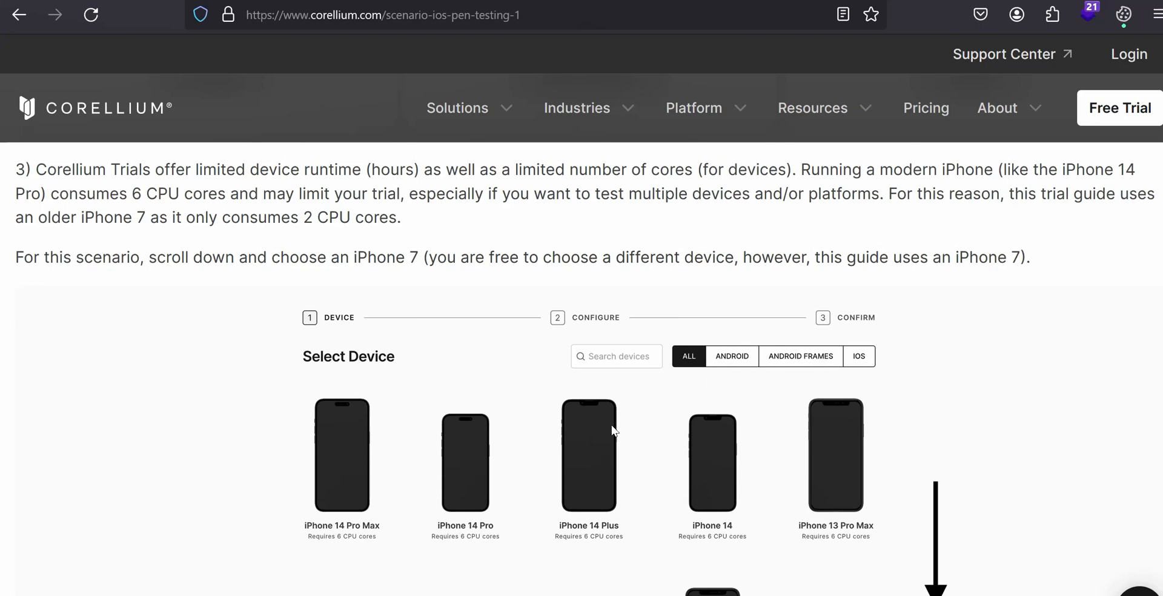
scroll(down, 3)
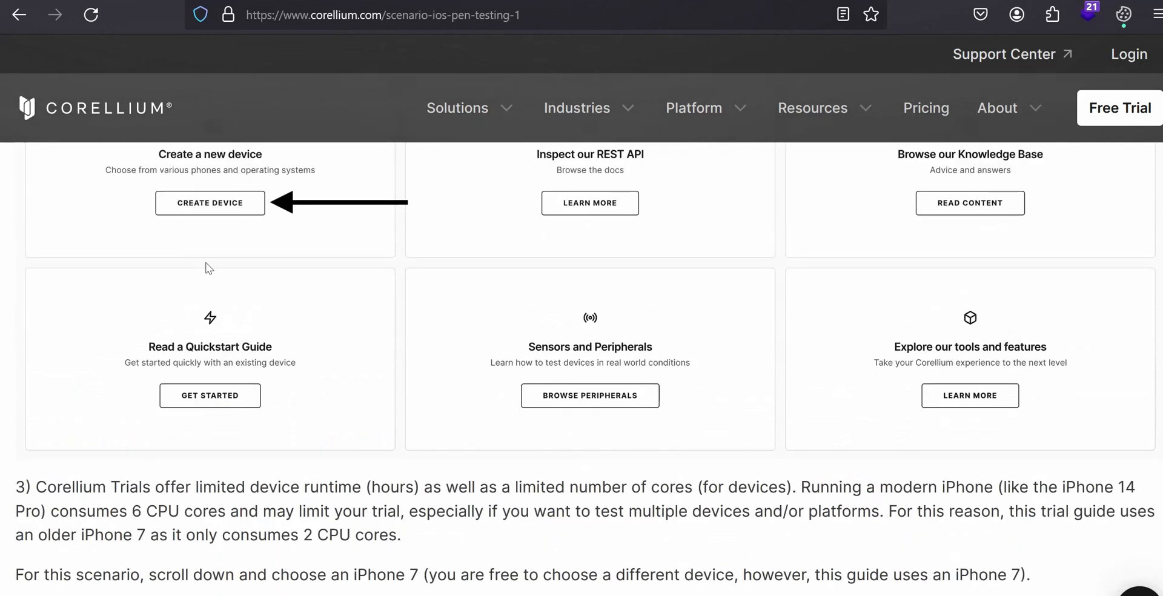
Move past the iPhone model grid to step 4: iOS 15.7.6, Jailbroken, Select
click(210, 202)
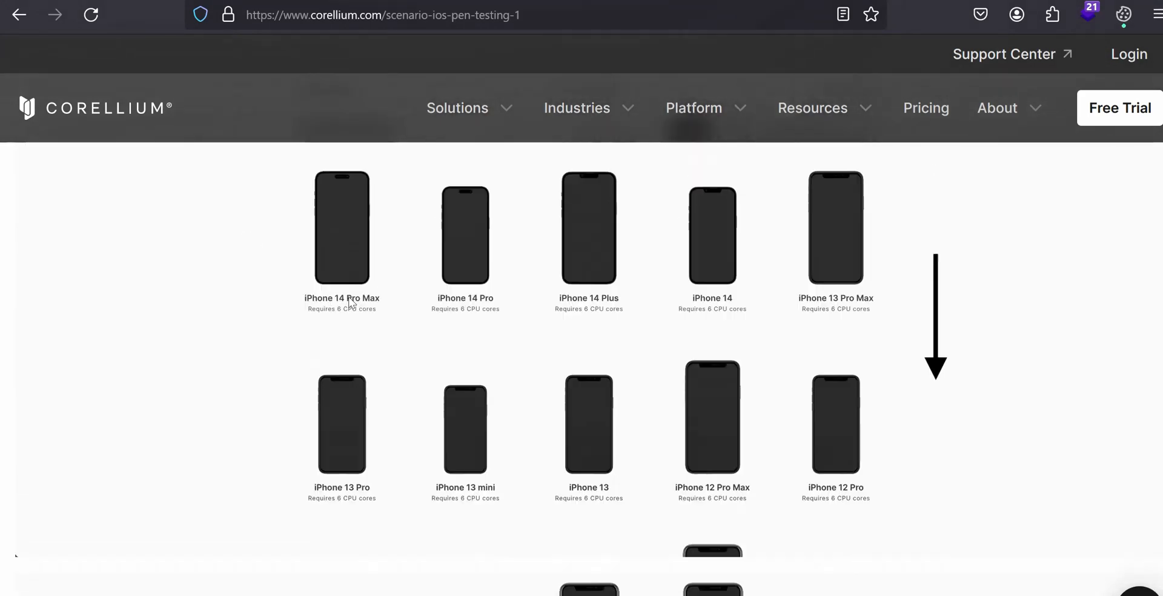
scroll(down, 3)
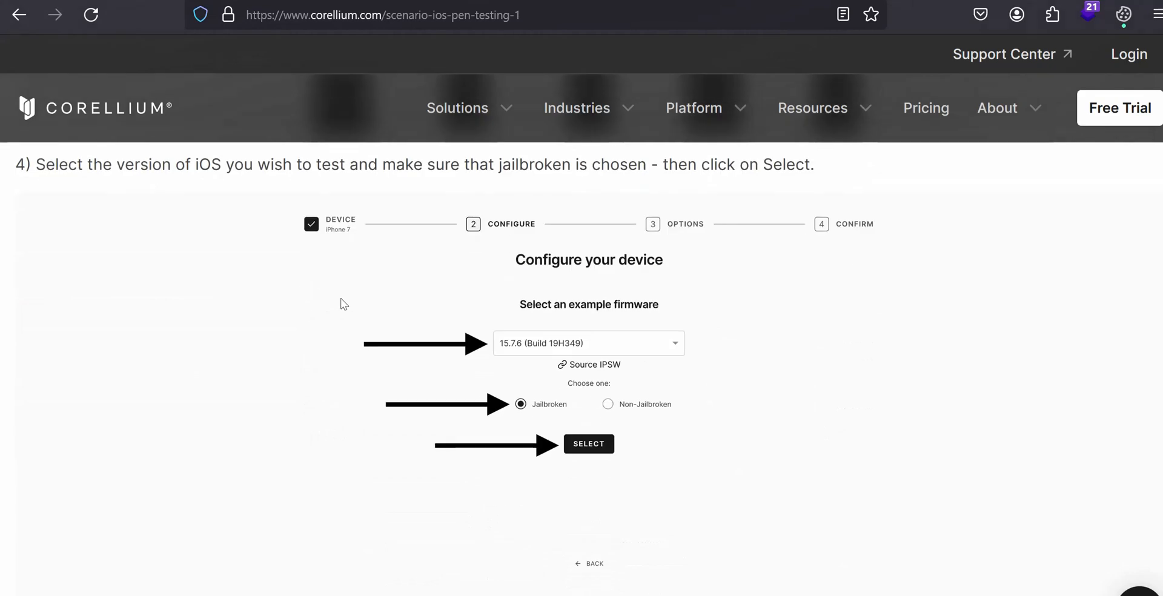
mouse_move(420, 298)
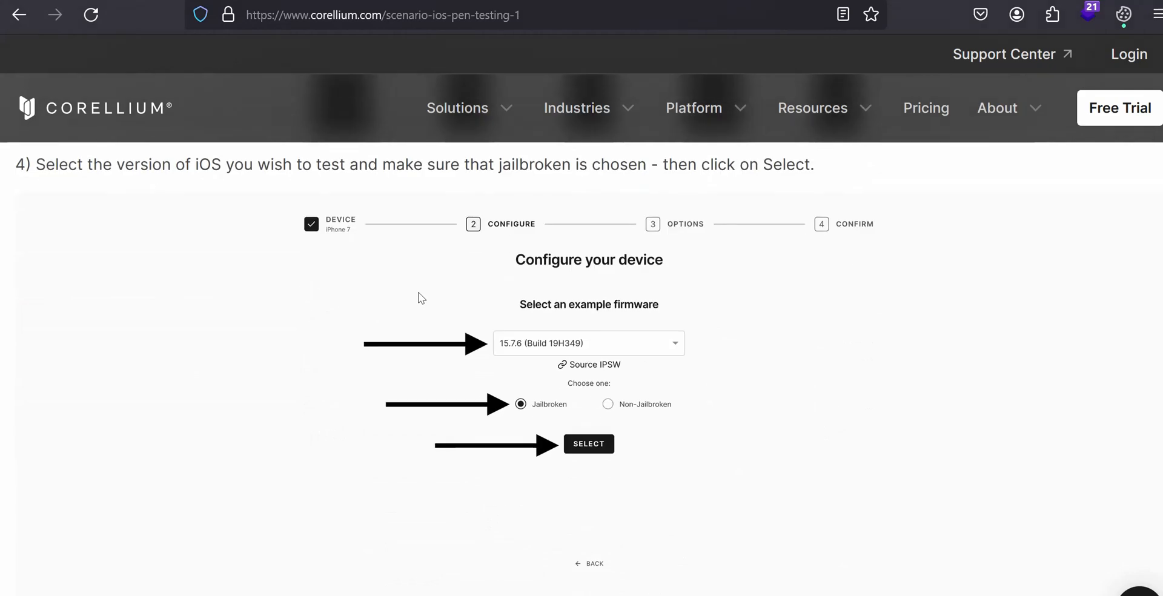
mouse_move(475, 246)
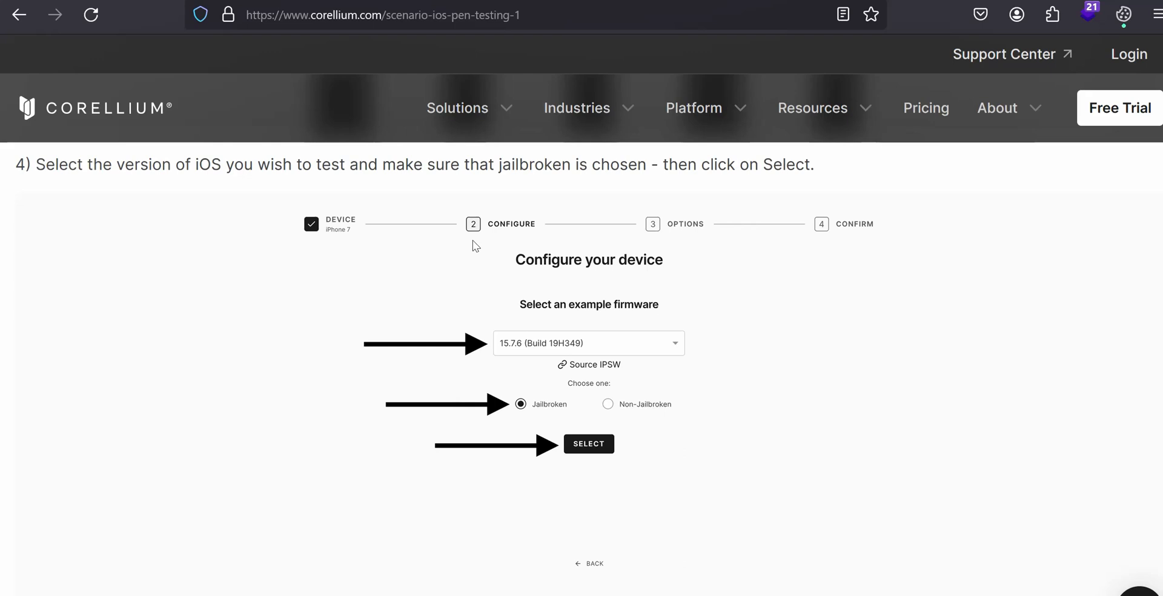
mouse_move(512, 234)
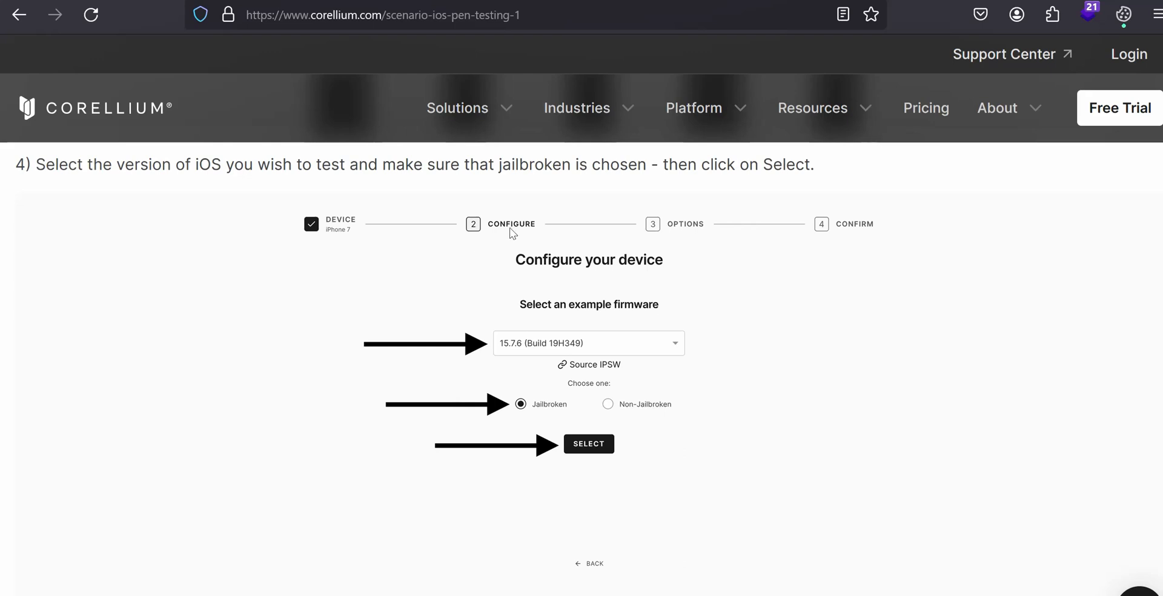
mouse_move(594, 300)
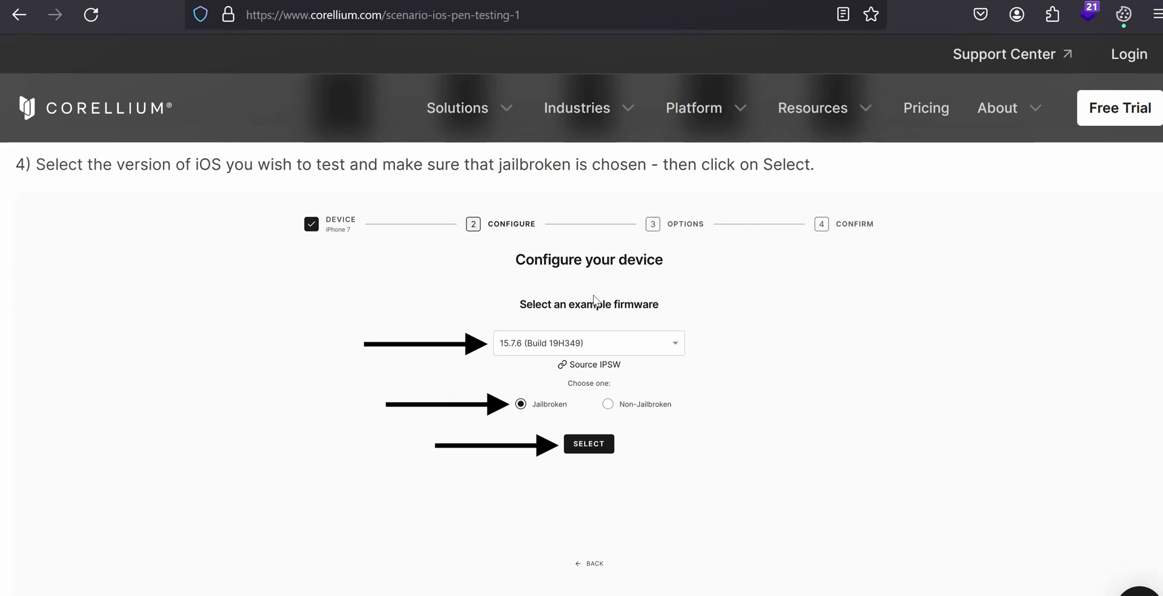
mouse_move(565, 315)
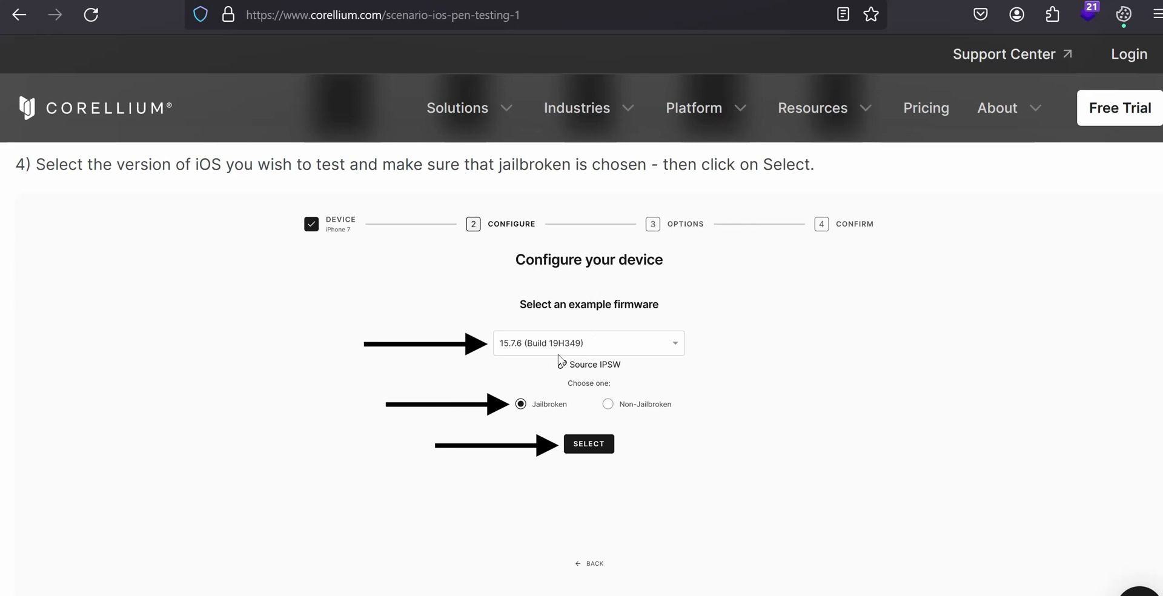
mouse_move(571, 360)
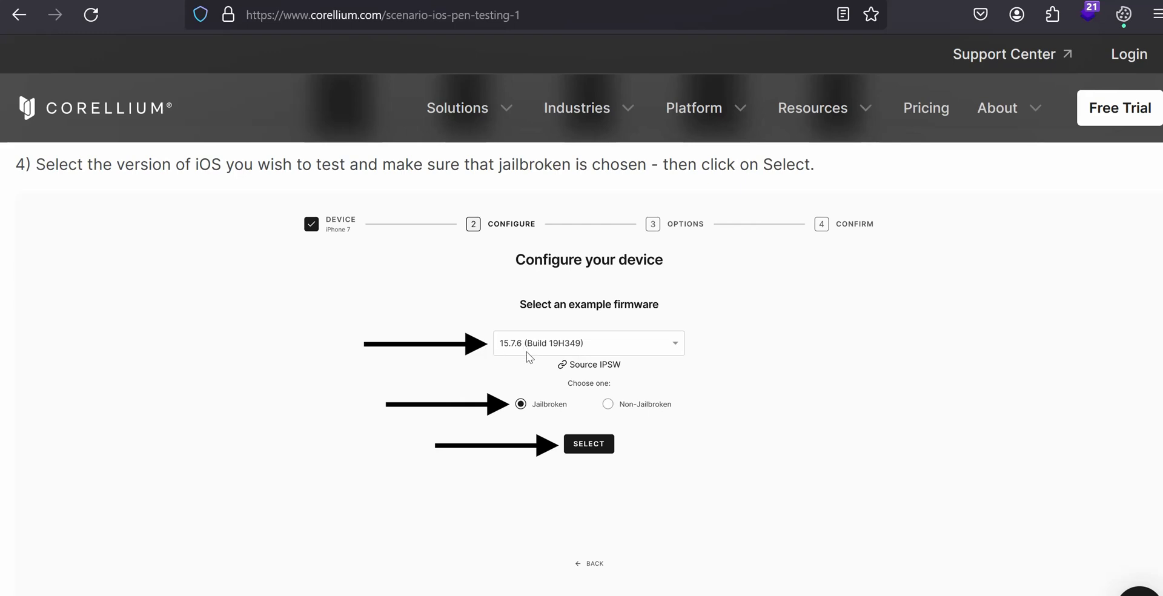
mouse_move(609, 361)
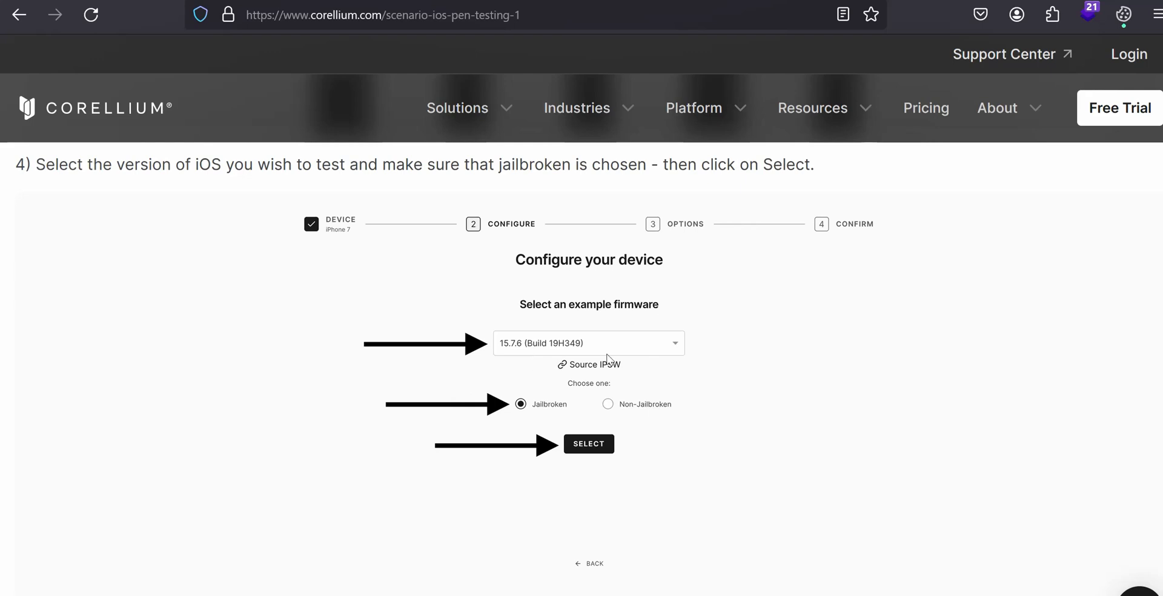
mouse_move(634, 344)
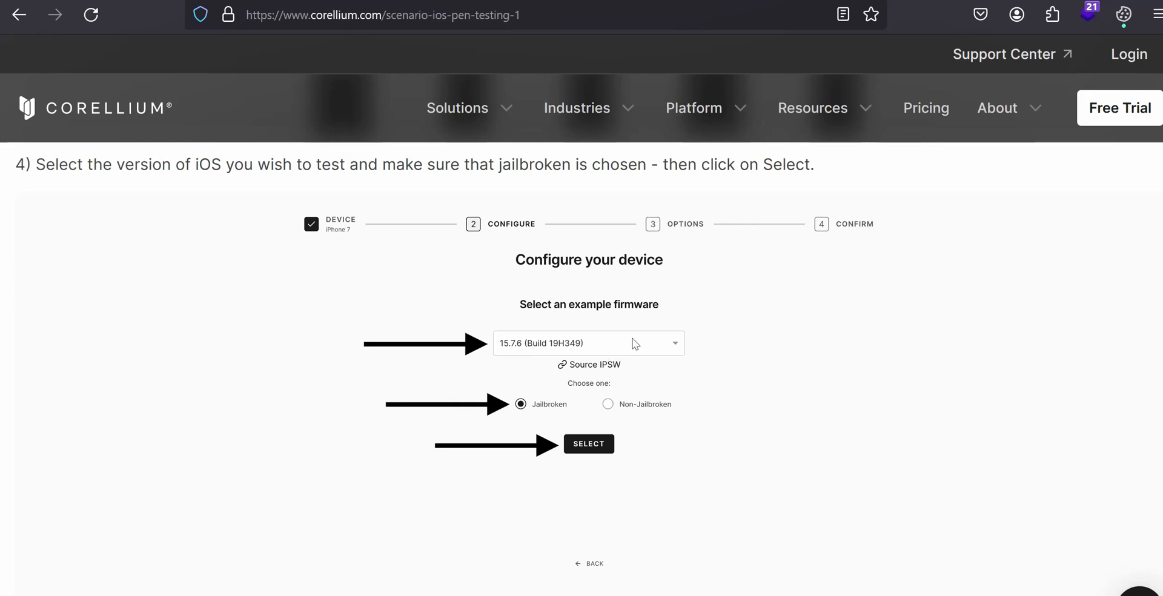
mouse_move(588, 410)
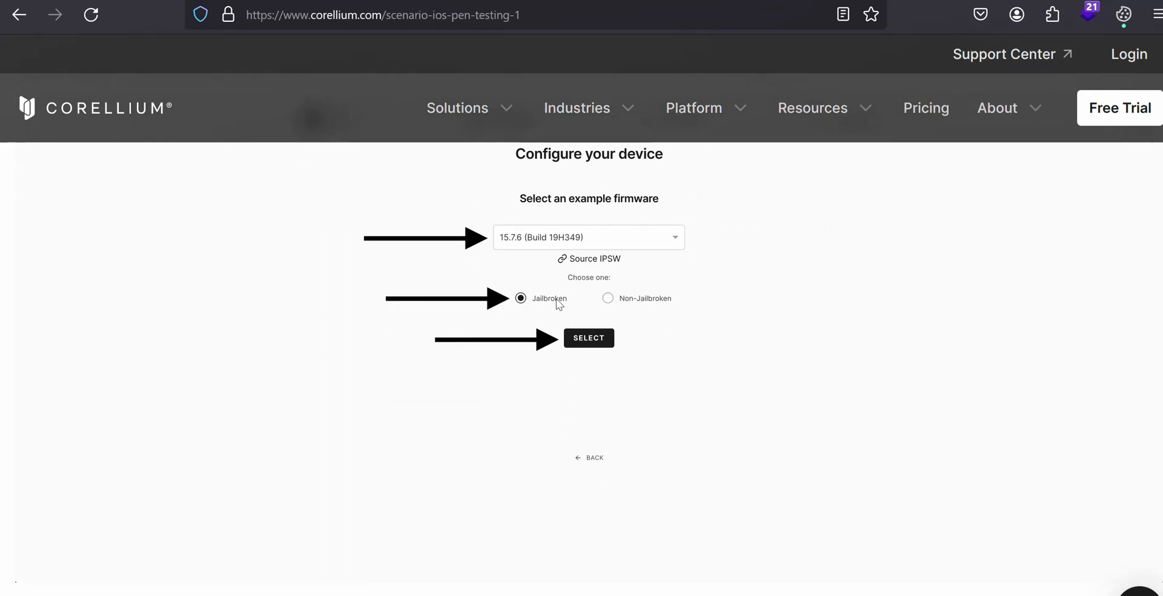
mouse_move(640, 313)
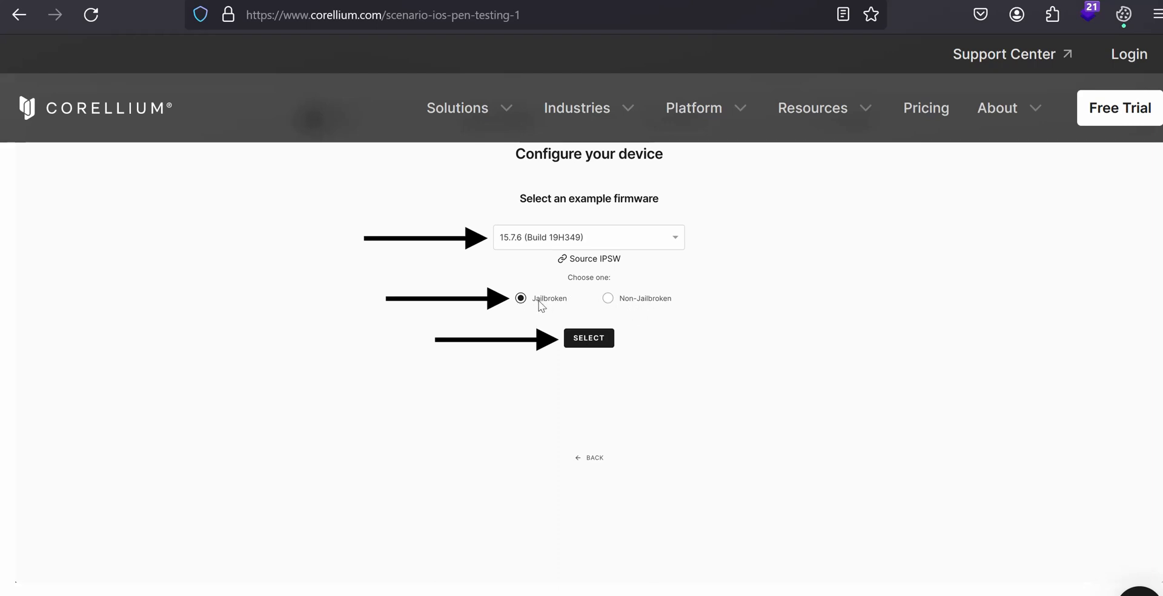
mouse_move(668, 308)
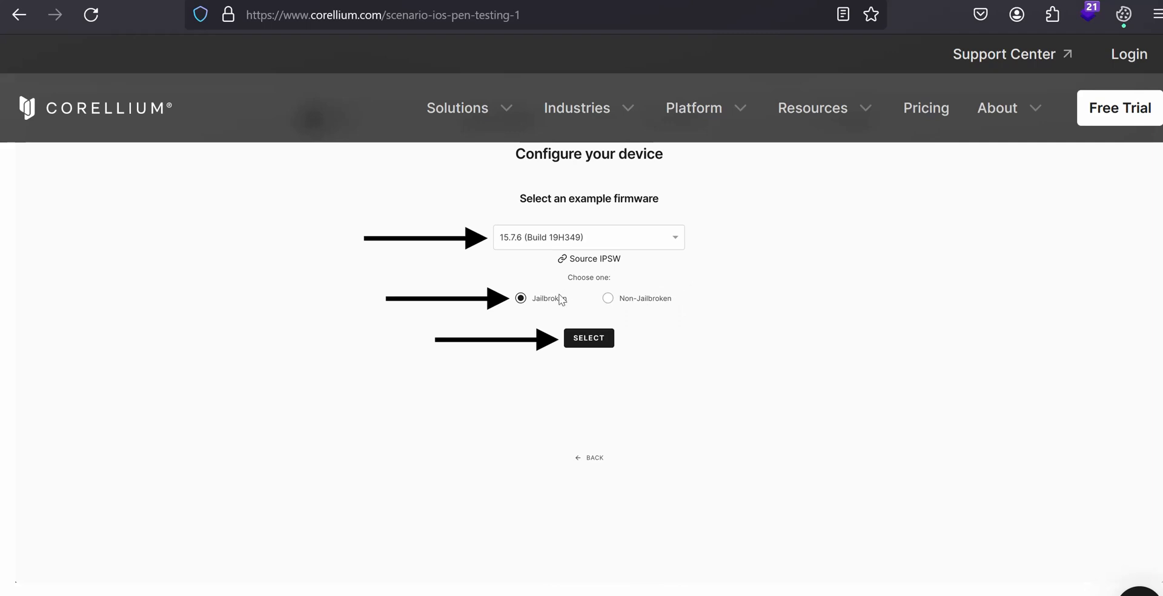
mouse_move(547, 313)
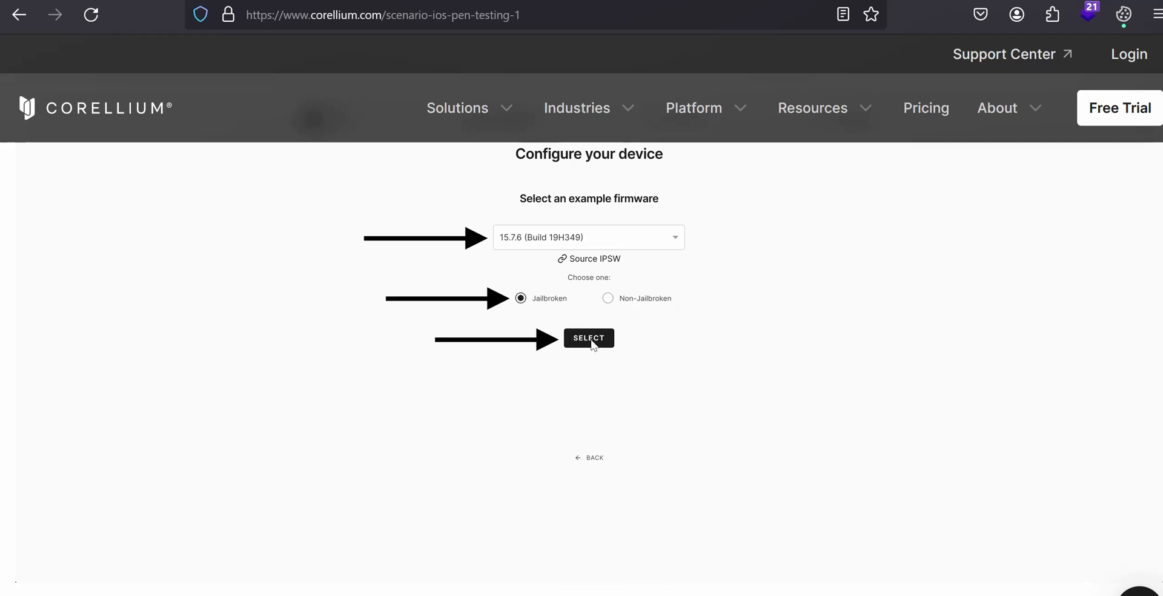
click(588, 338)
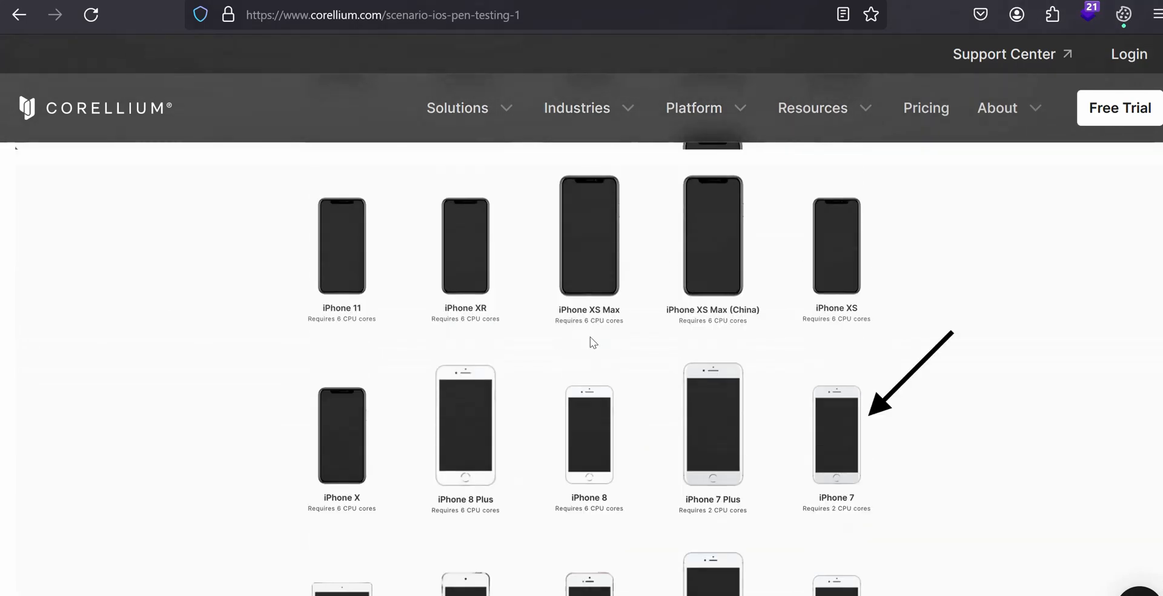
scroll(up, 3)
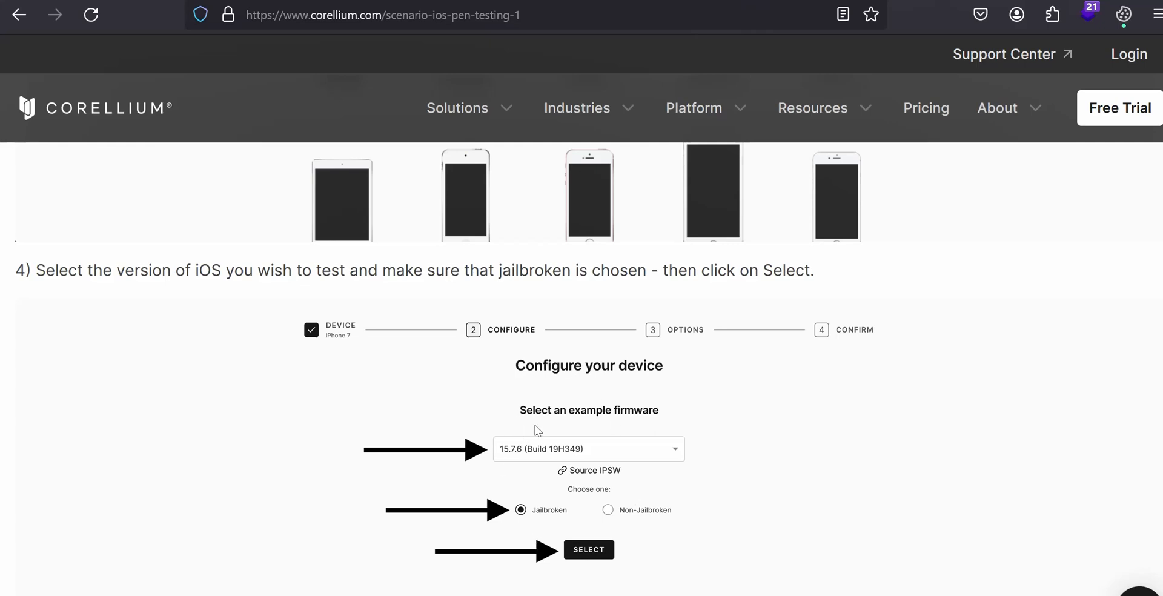
Scroll to step 5's Confirm Details screen for mirror-raisin and the Create Device button
scroll(down, 3)
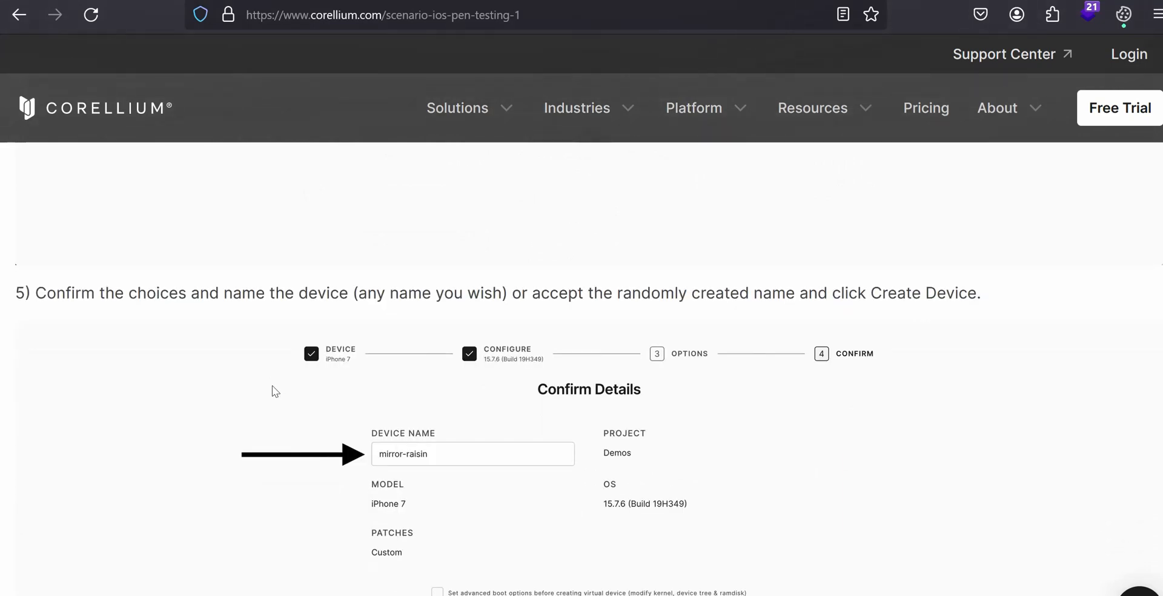
mouse_move(97, 388)
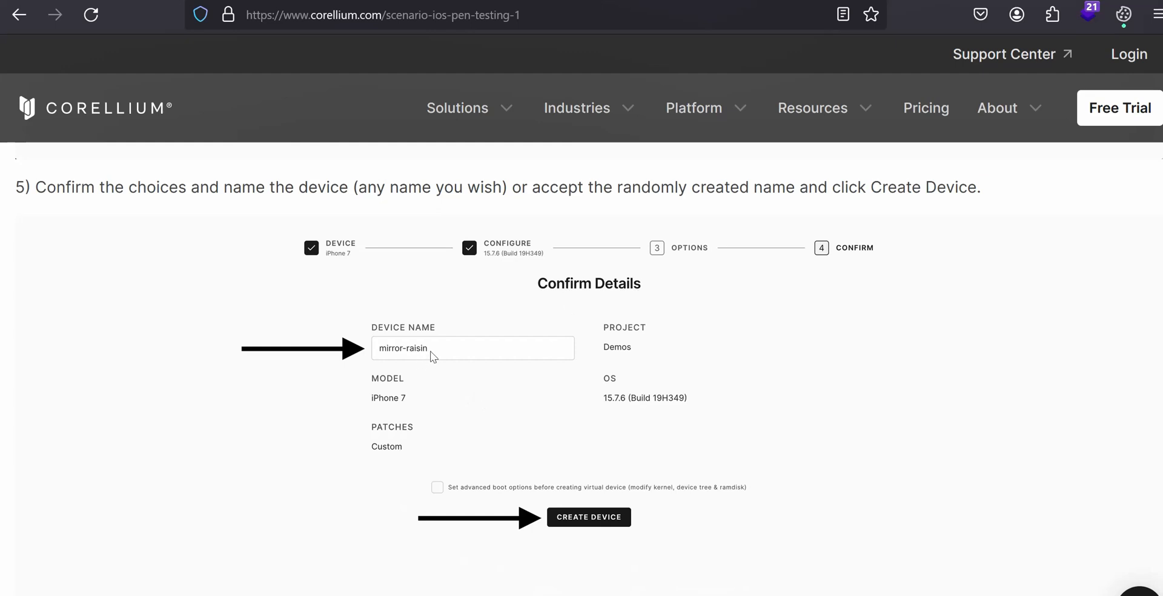
mouse_move(390, 361)
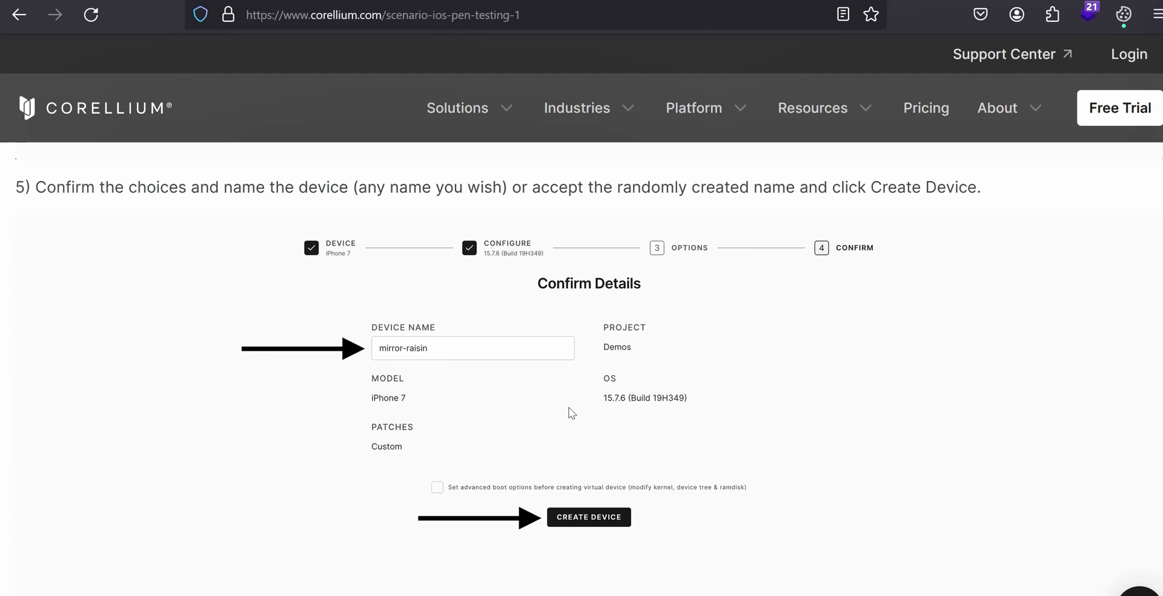
mouse_move(583, 526)
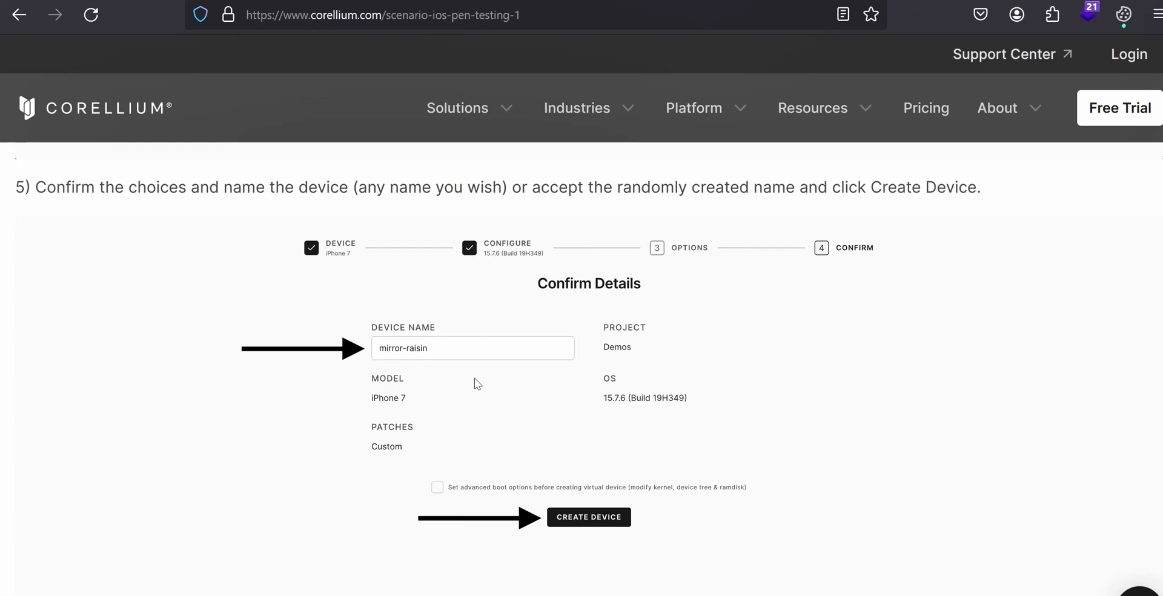
Move down to step 6's restoring-device screenshot with the IPSW console log
click(589, 517)
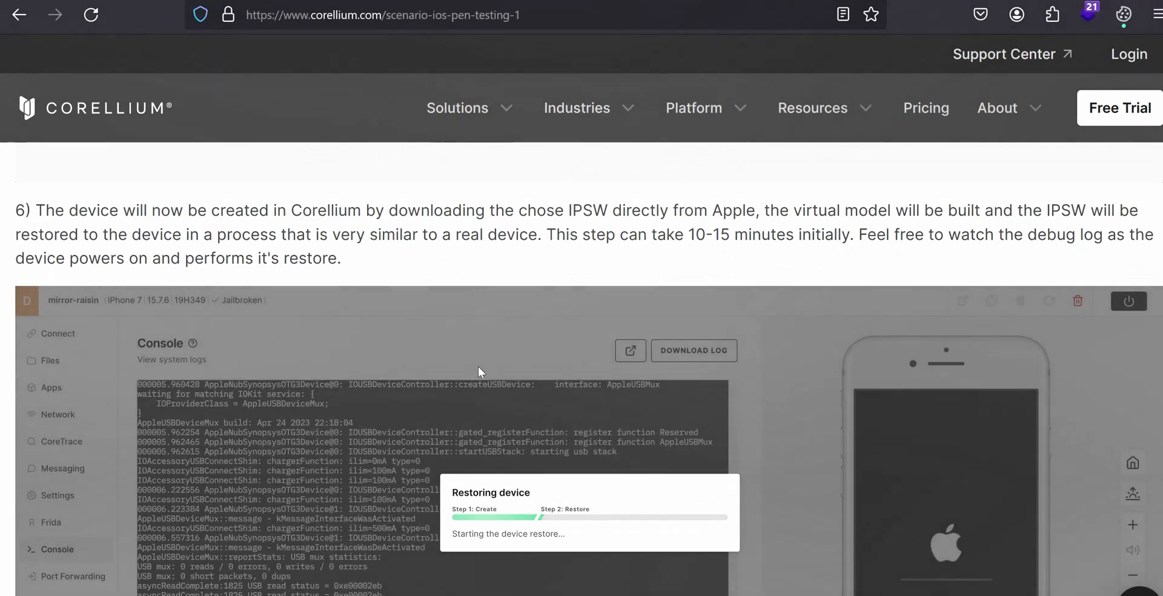
mouse_move(112, 228)
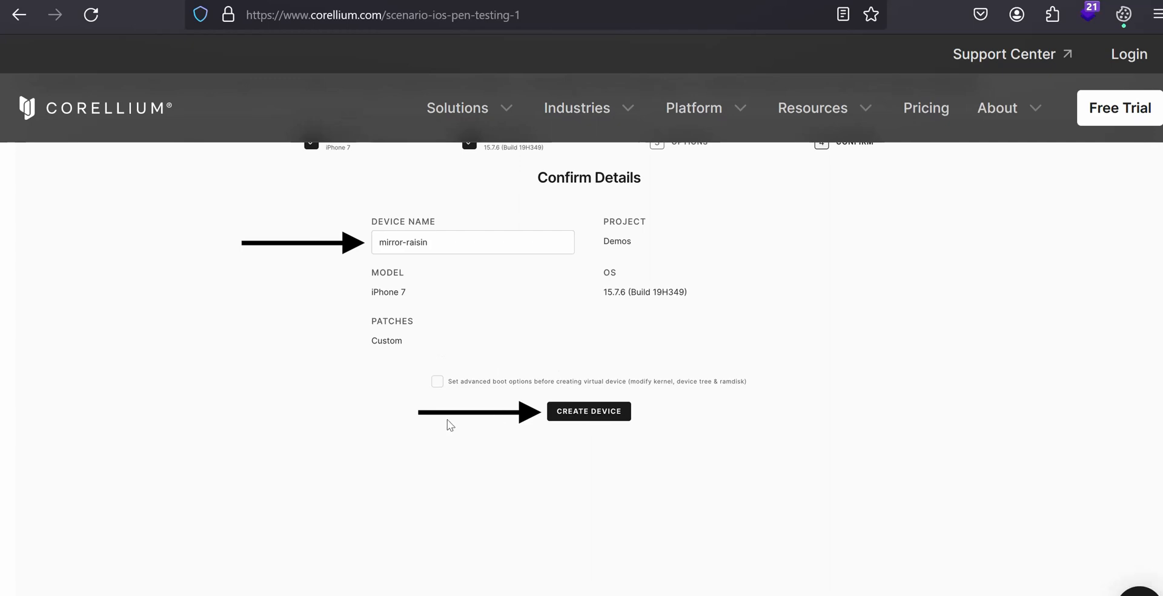
click(587, 411)
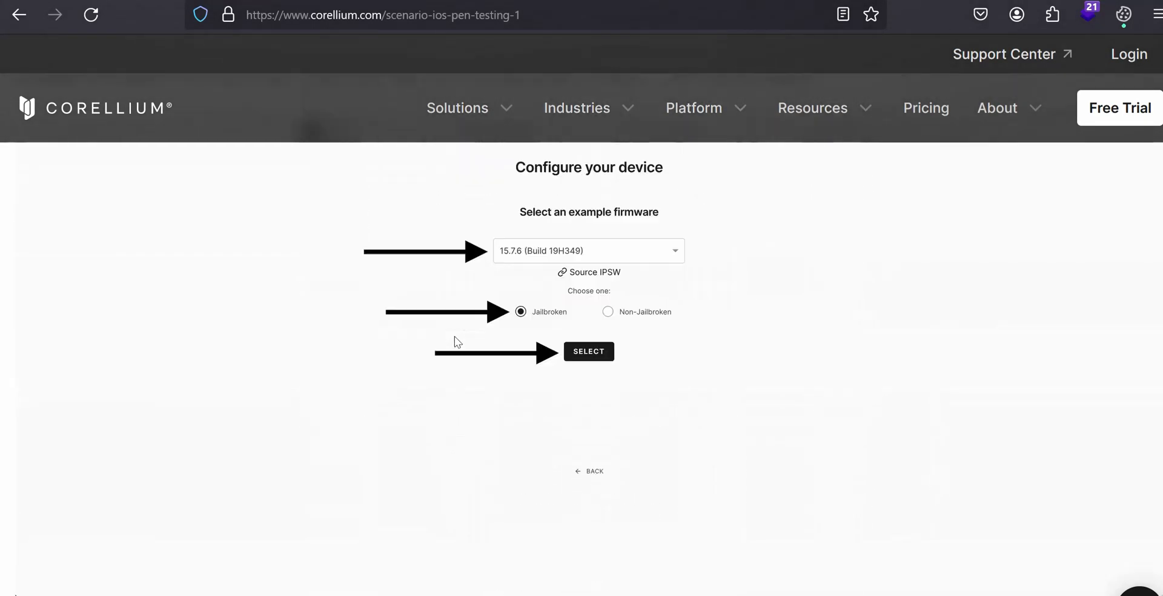
click(588, 351)
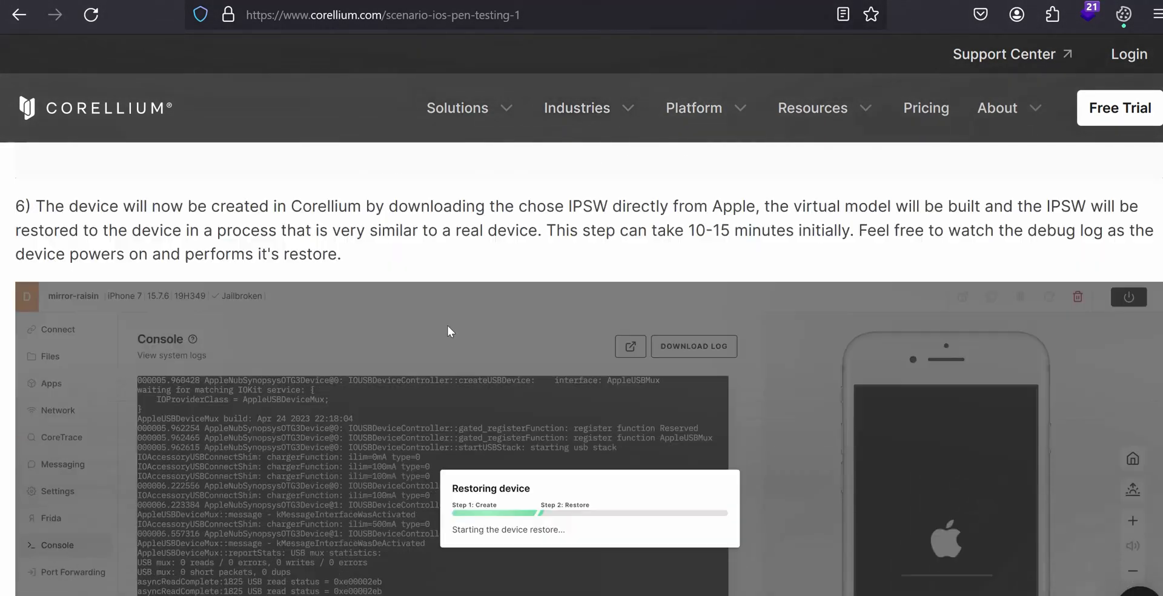
scroll(down, 3)
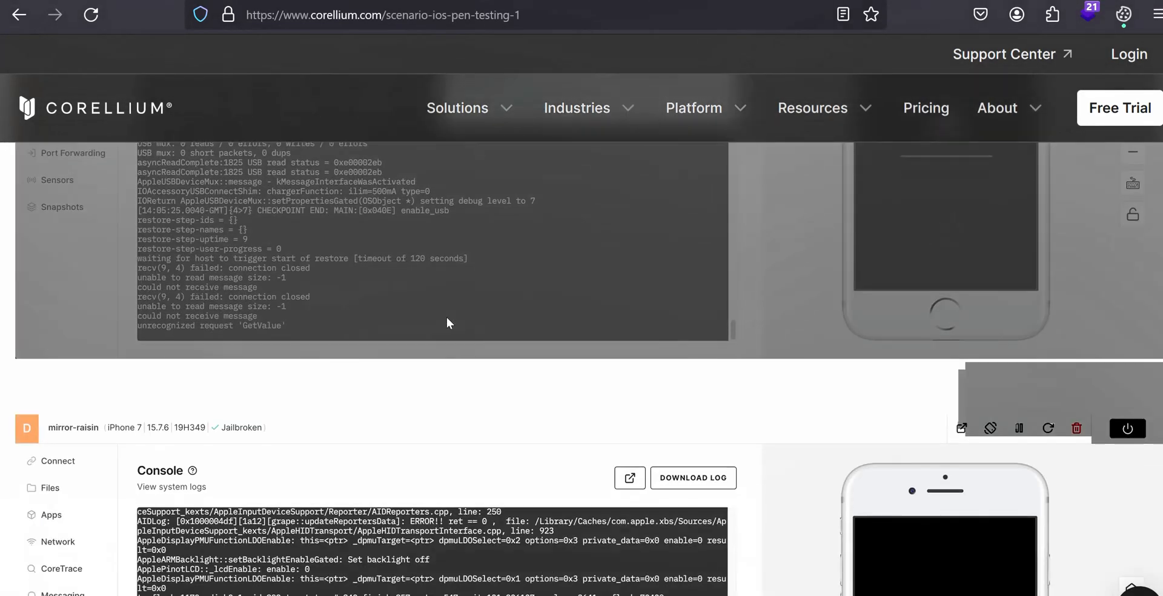
scroll(down, 3)
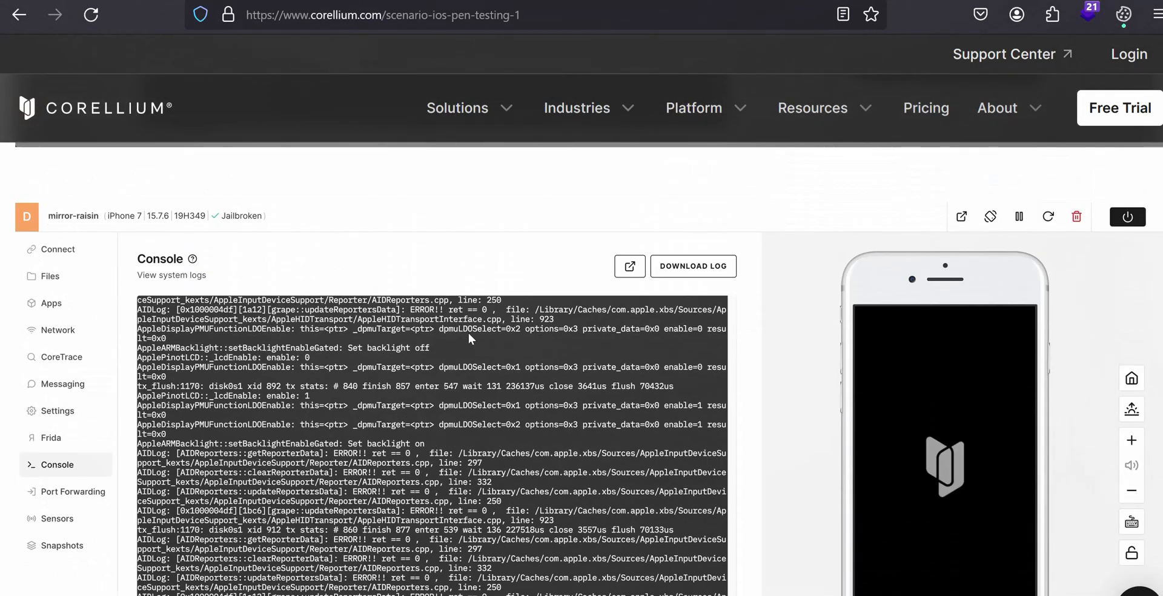
scroll(down, 3)
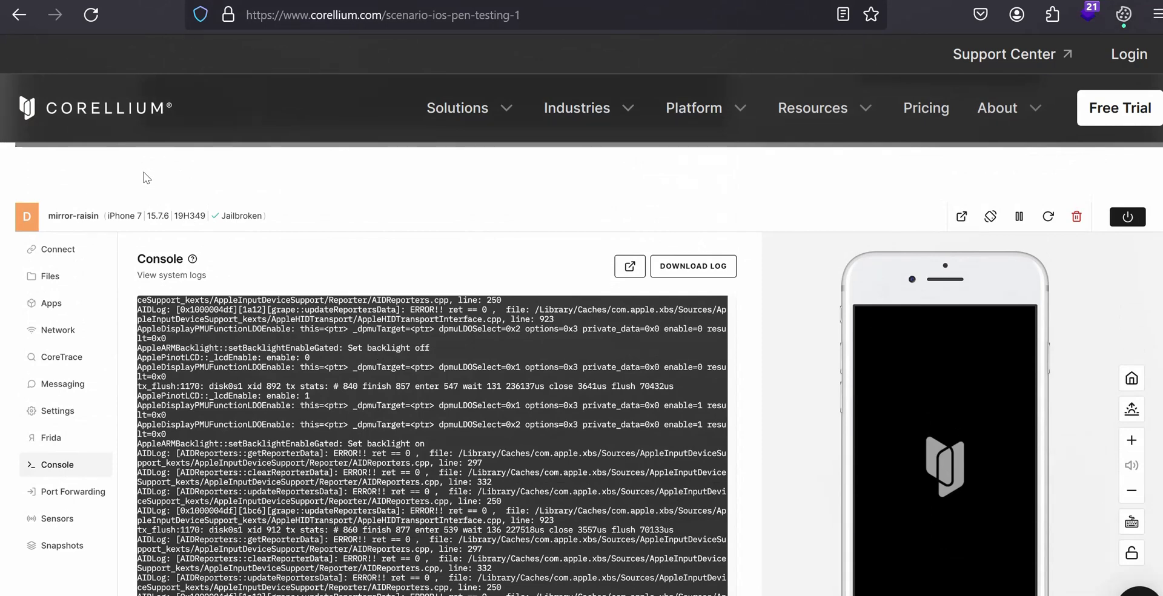
mouse_move(197, 184)
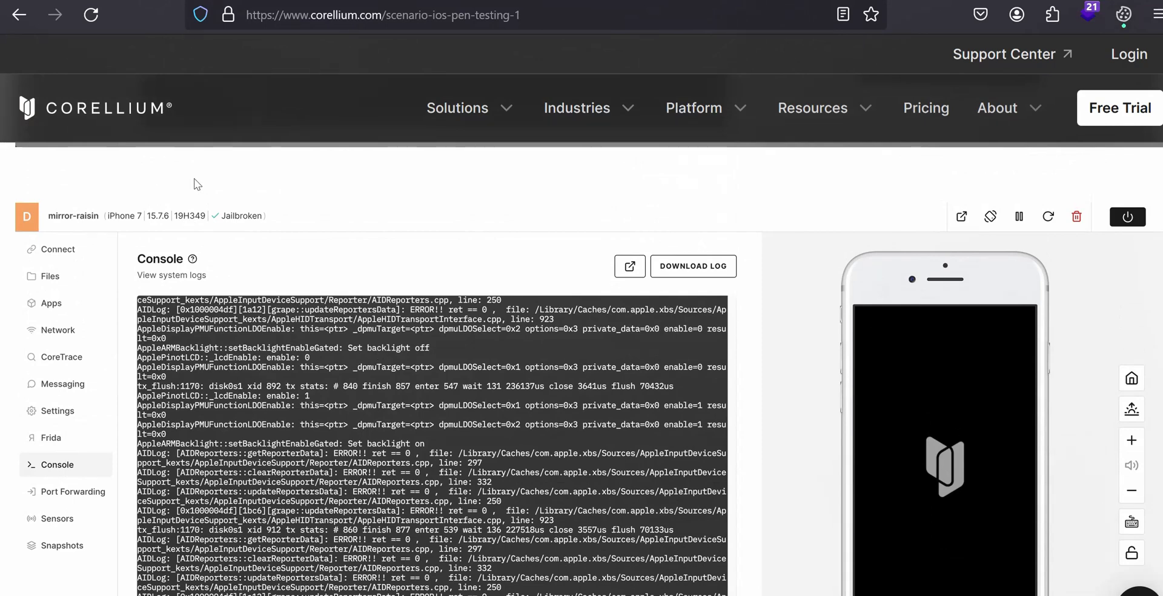
mouse_move(426, 447)
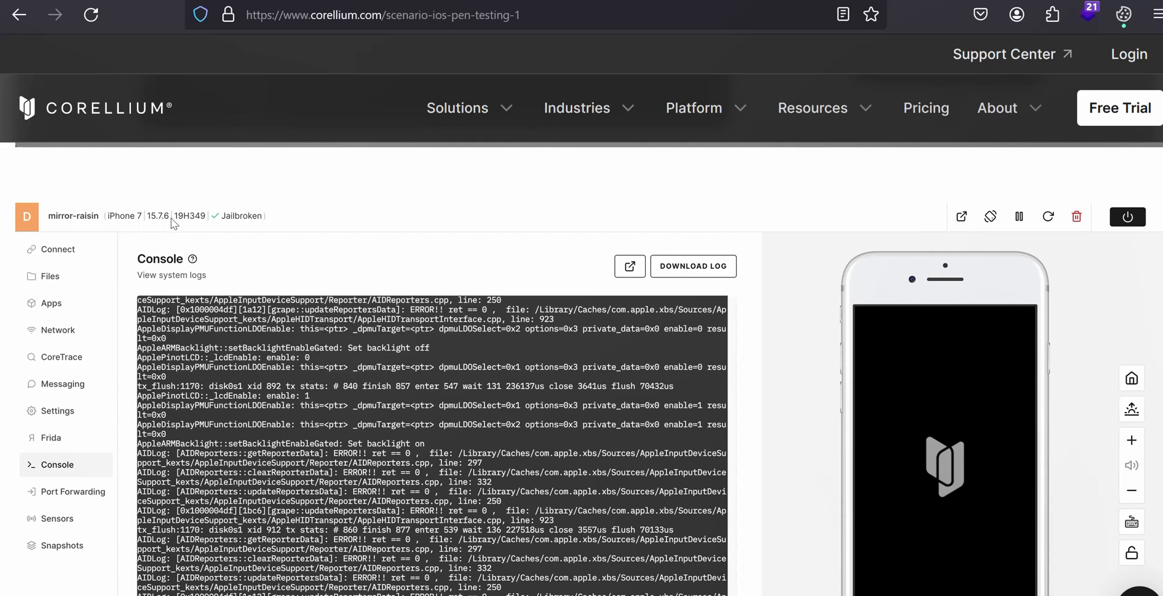
mouse_move(183, 228)
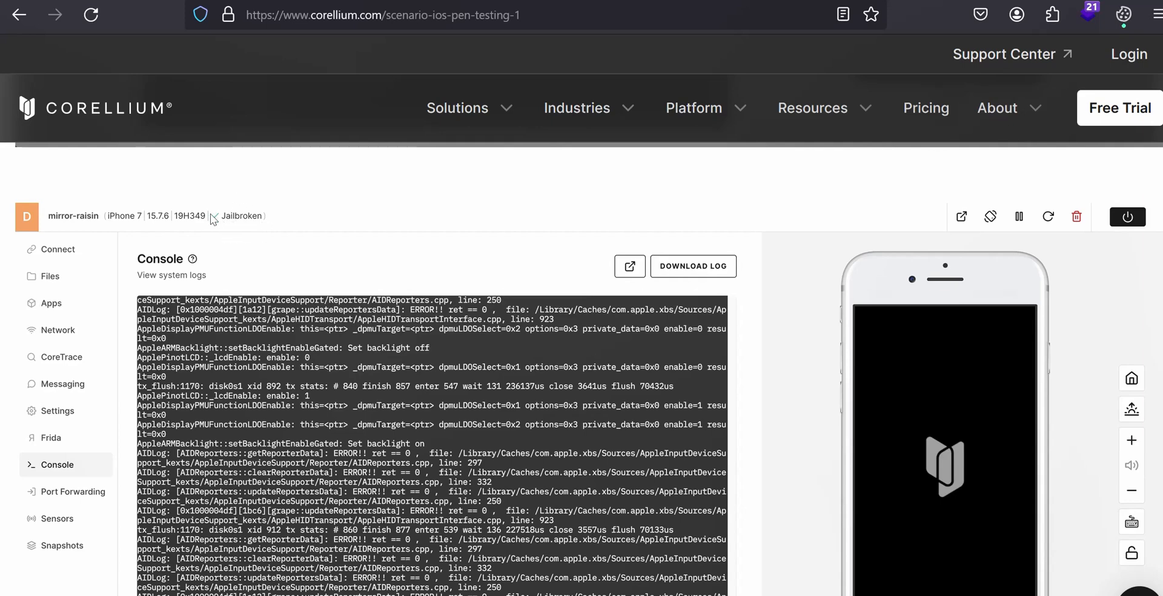
mouse_move(885, 235)
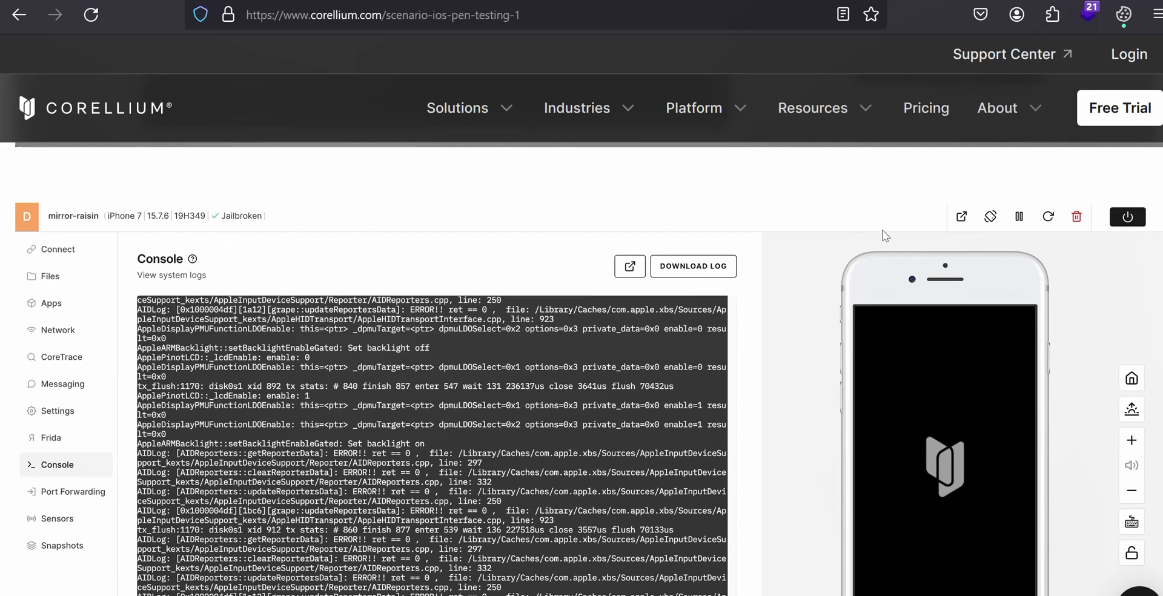
mouse_move(953, 265)
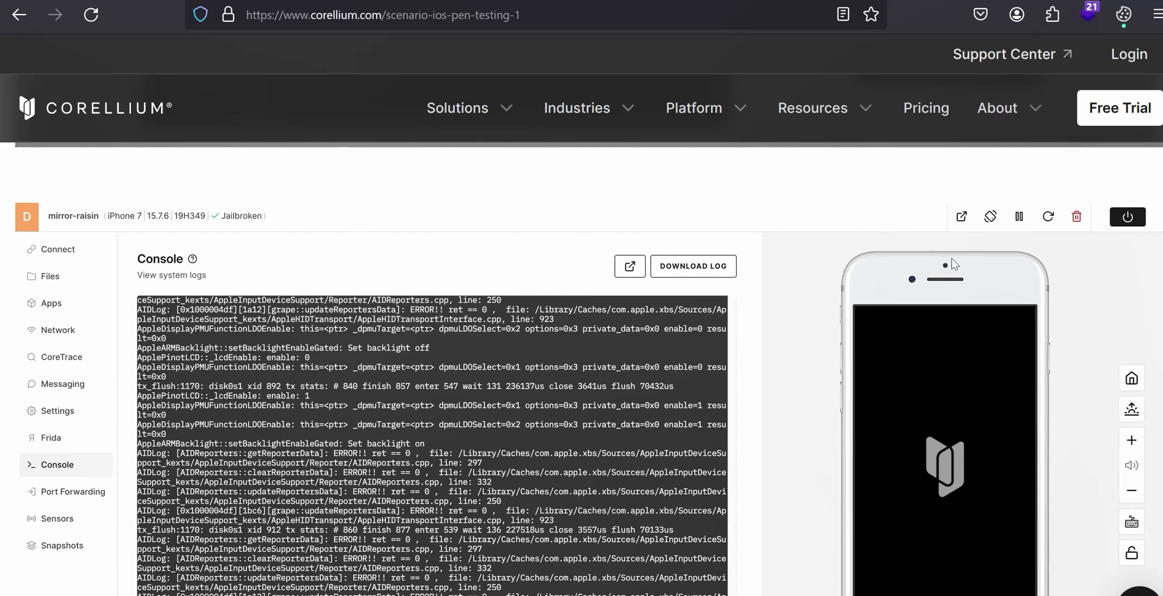
mouse_move(19, 239)
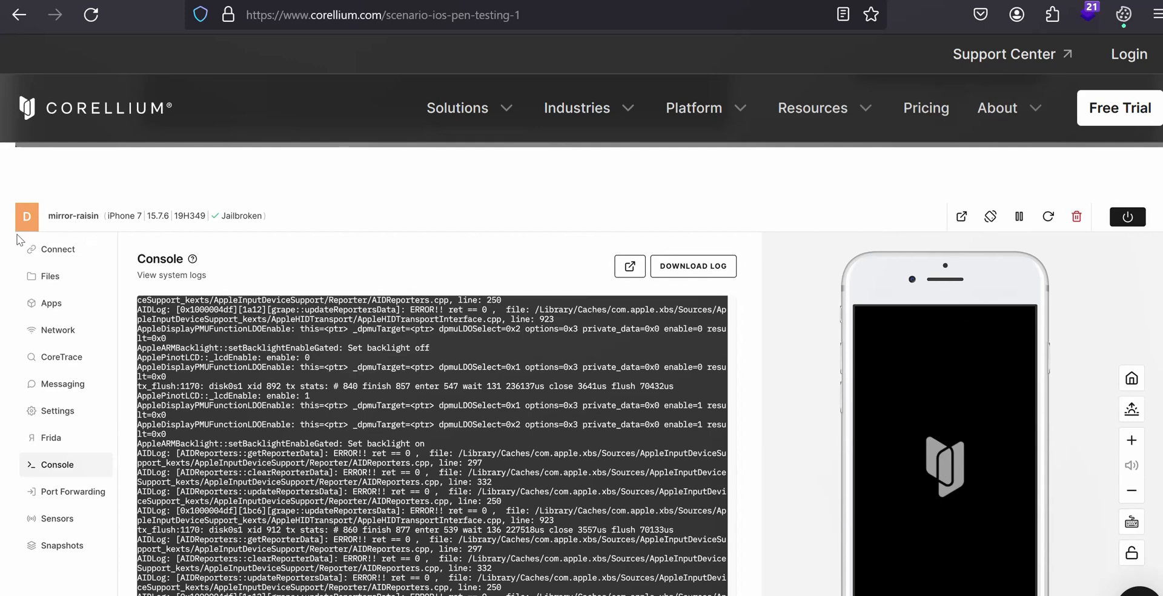
mouse_move(80, 229)
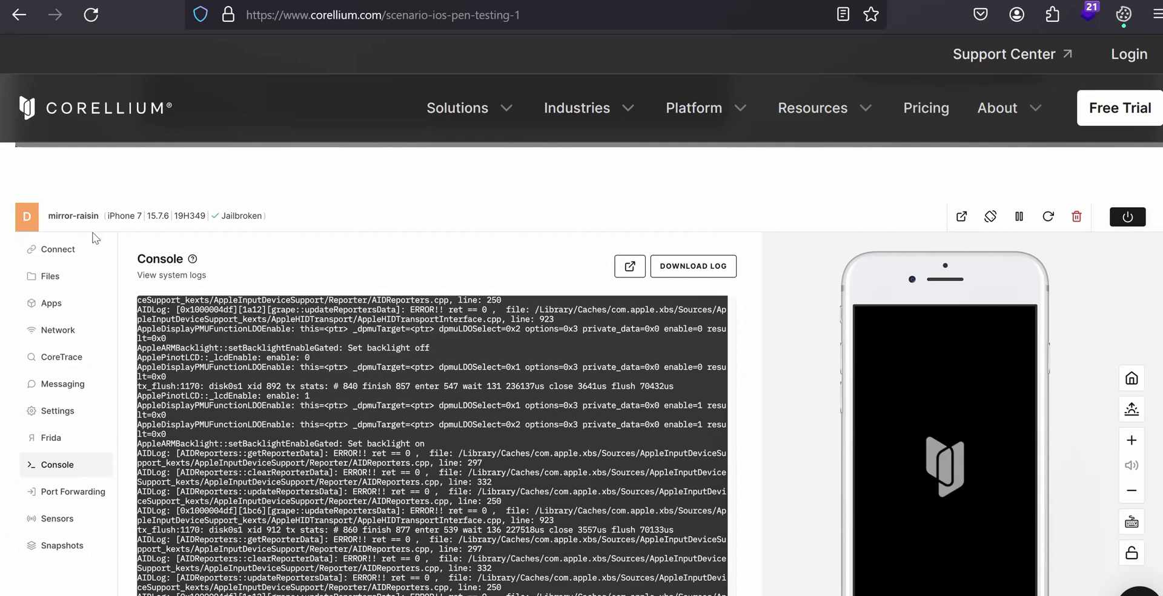
mouse_move(33, 557)
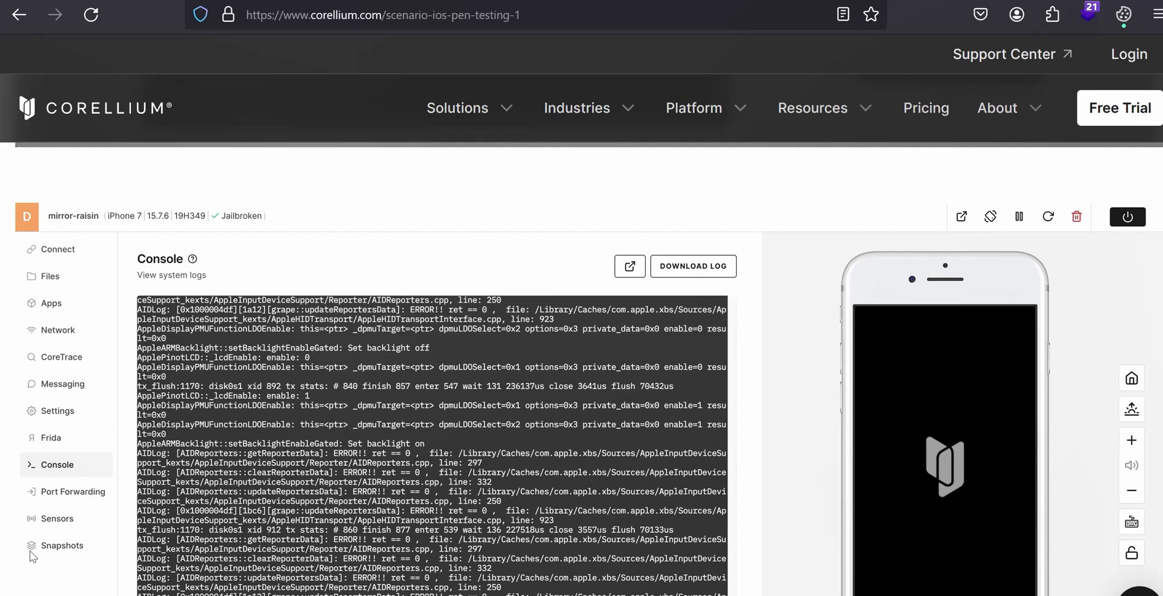
mouse_move(834, 289)
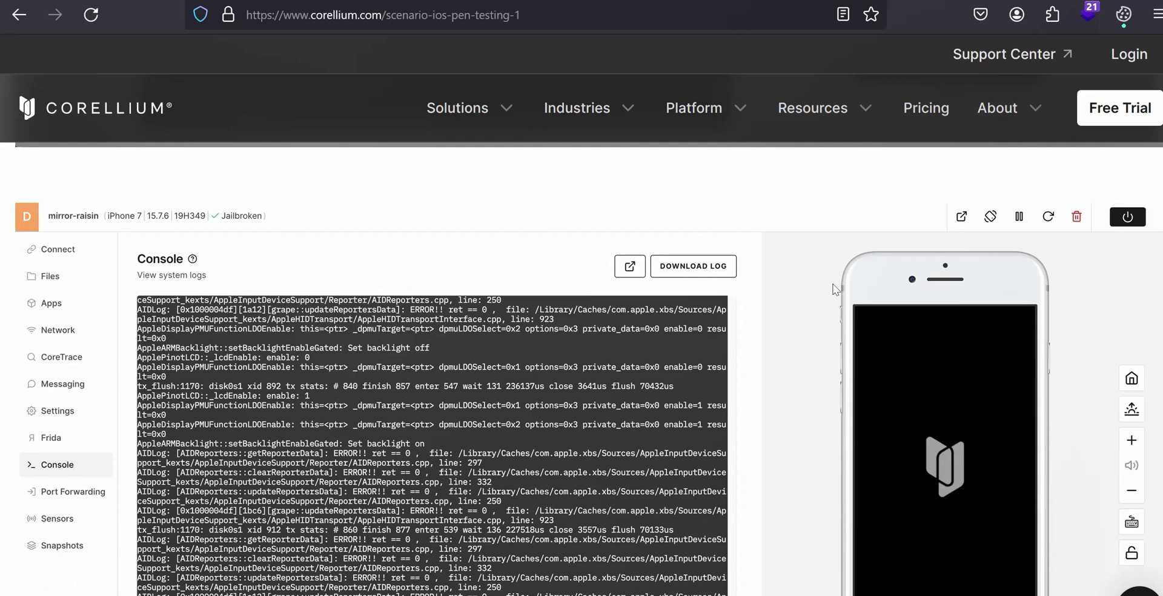
mouse_move(1021, 256)
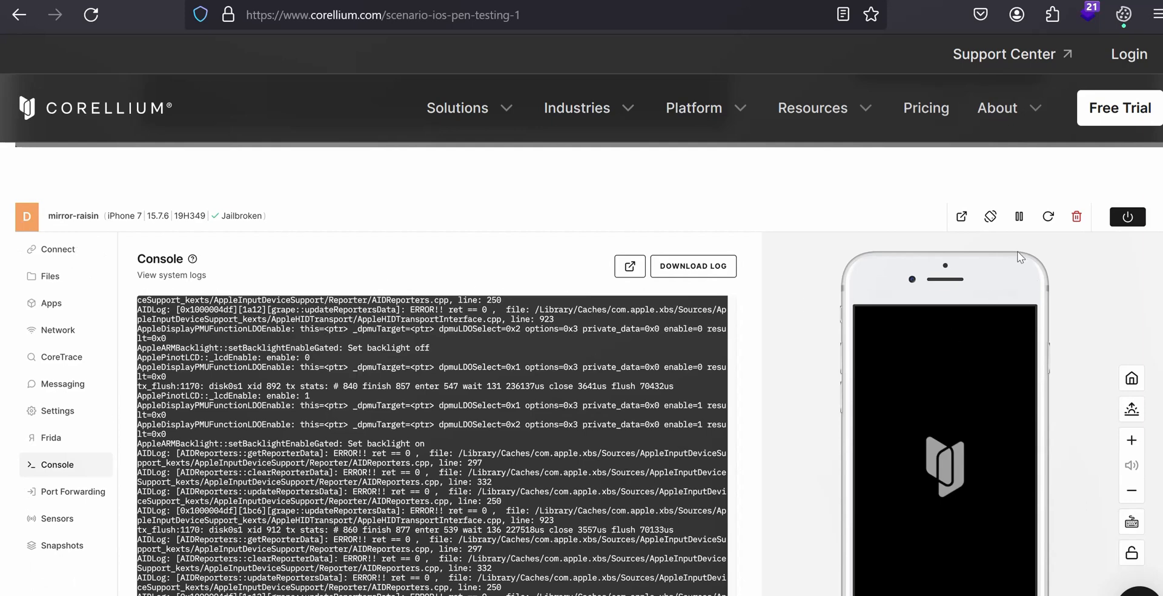
mouse_move(1058, 248)
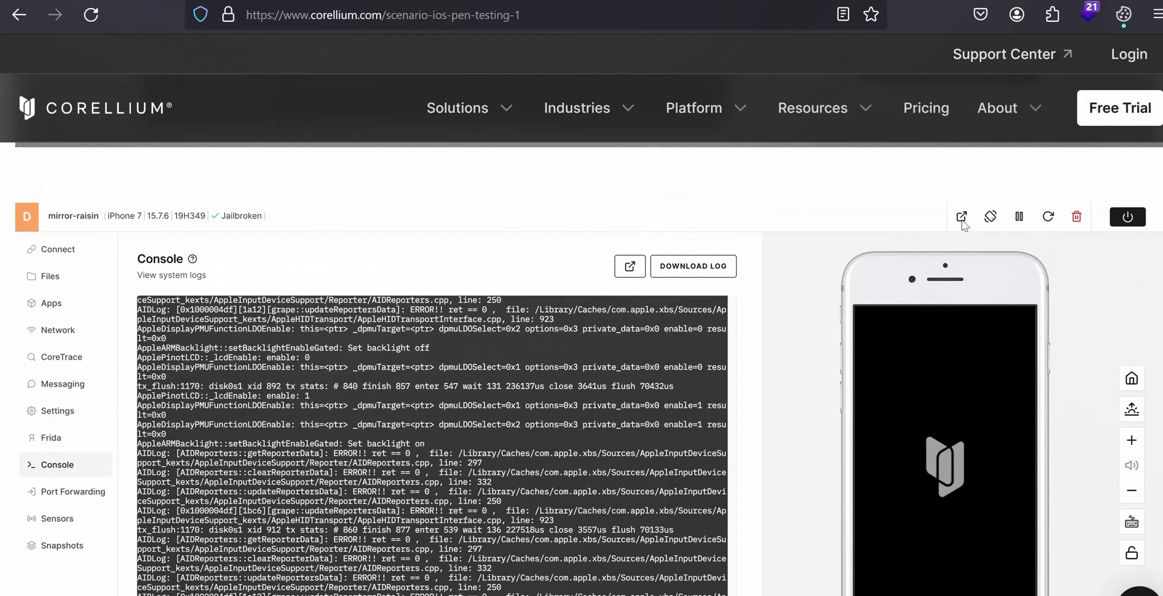
mouse_move(979, 496)
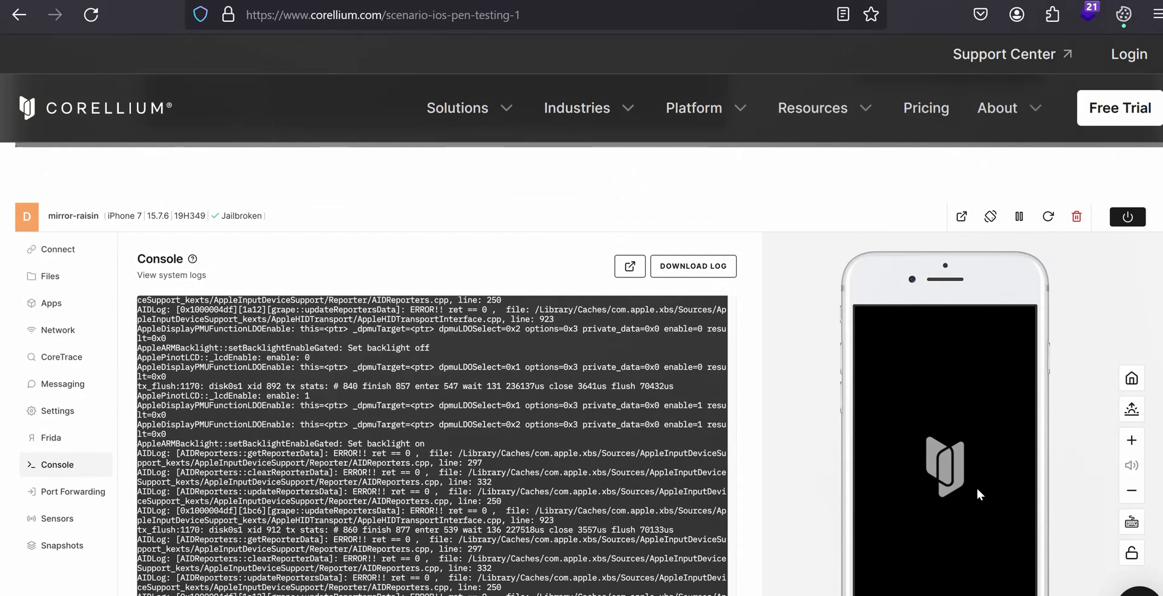
mouse_move(377, 210)
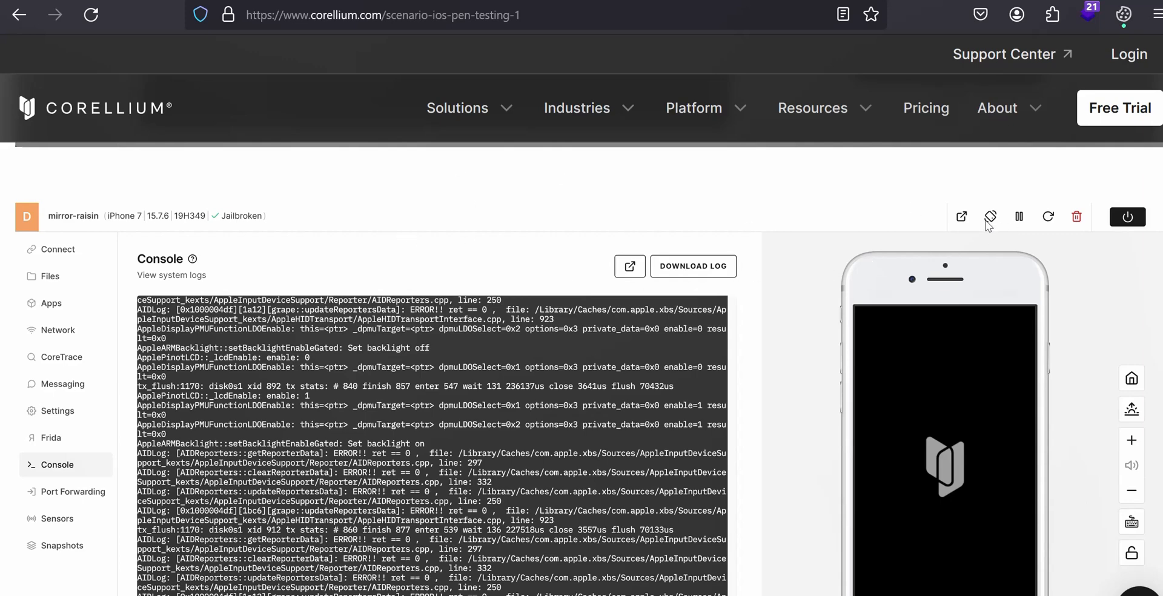
mouse_move(794, 312)
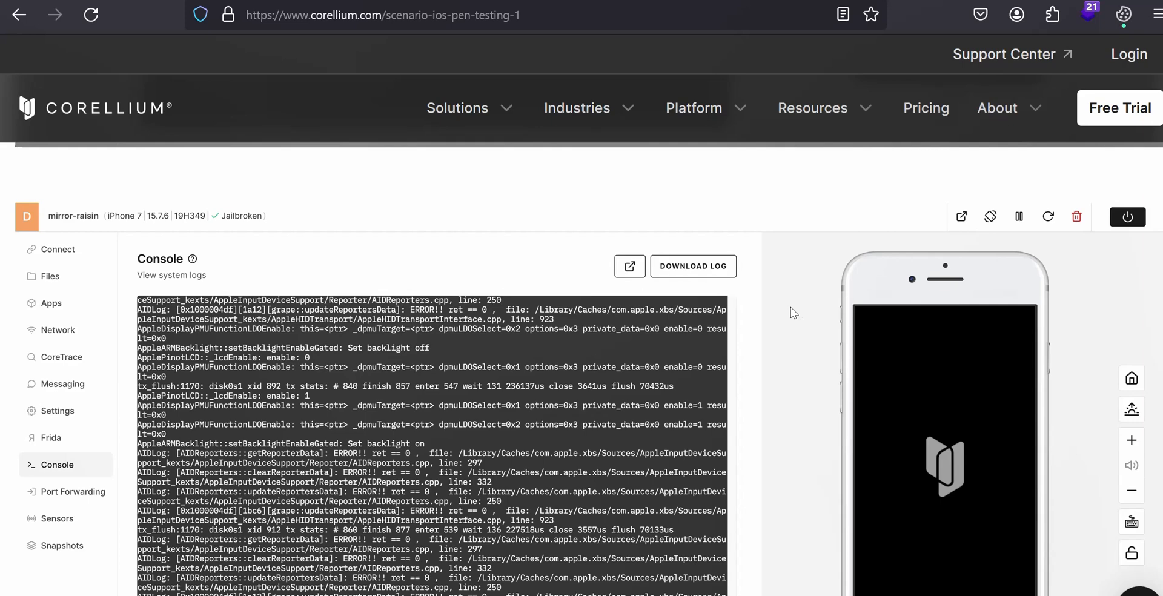
mouse_move(1001, 266)
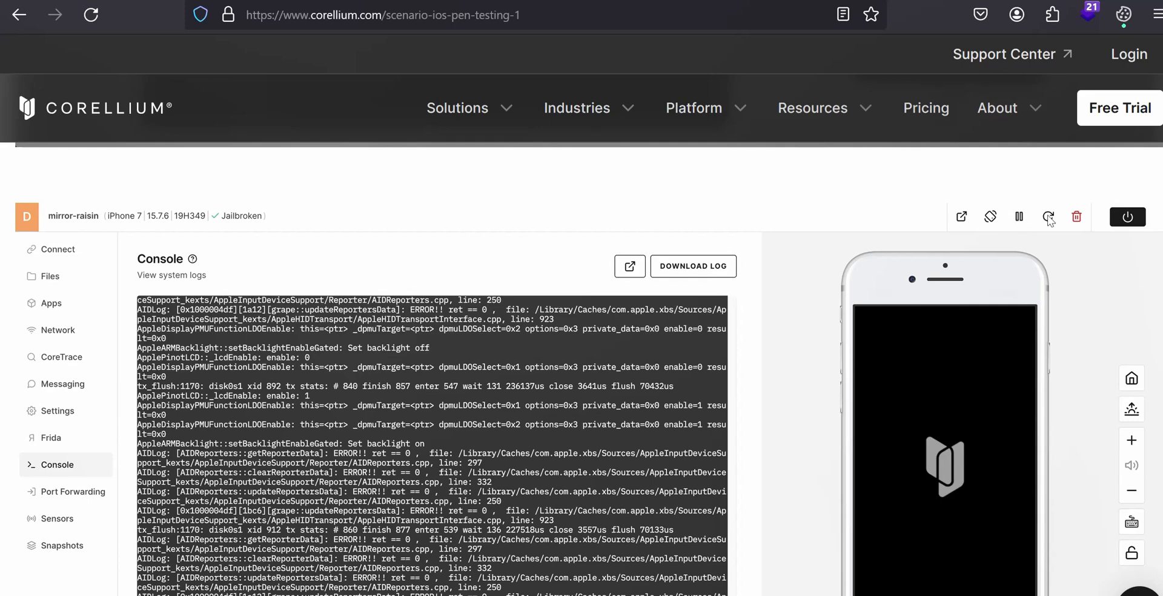
mouse_move(1083, 226)
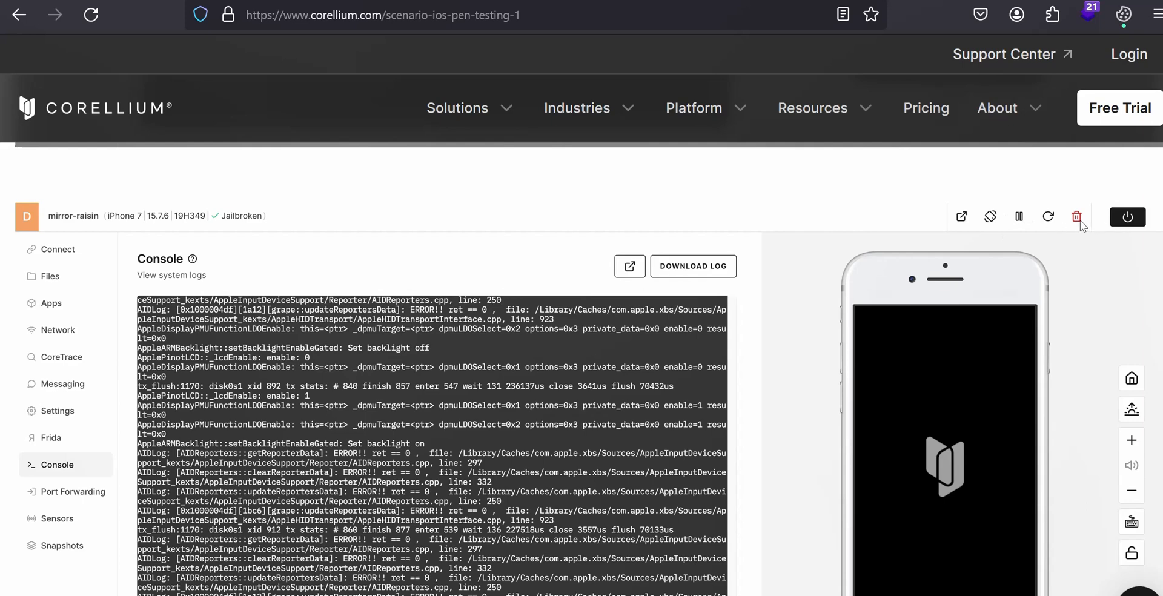
mouse_move(940, 325)
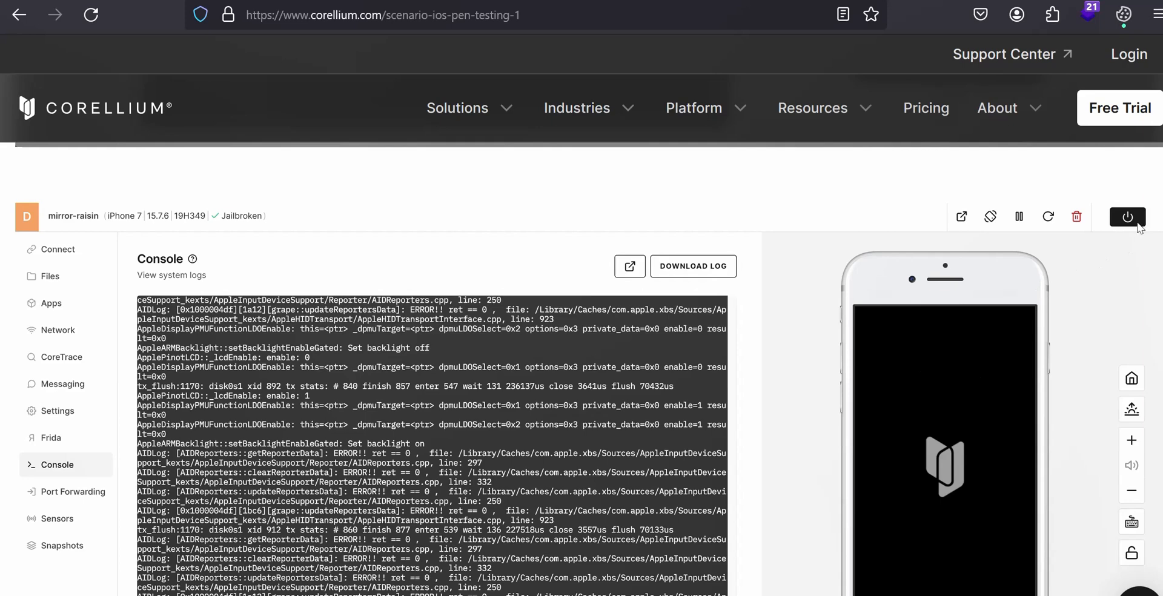
mouse_move(1137, 229)
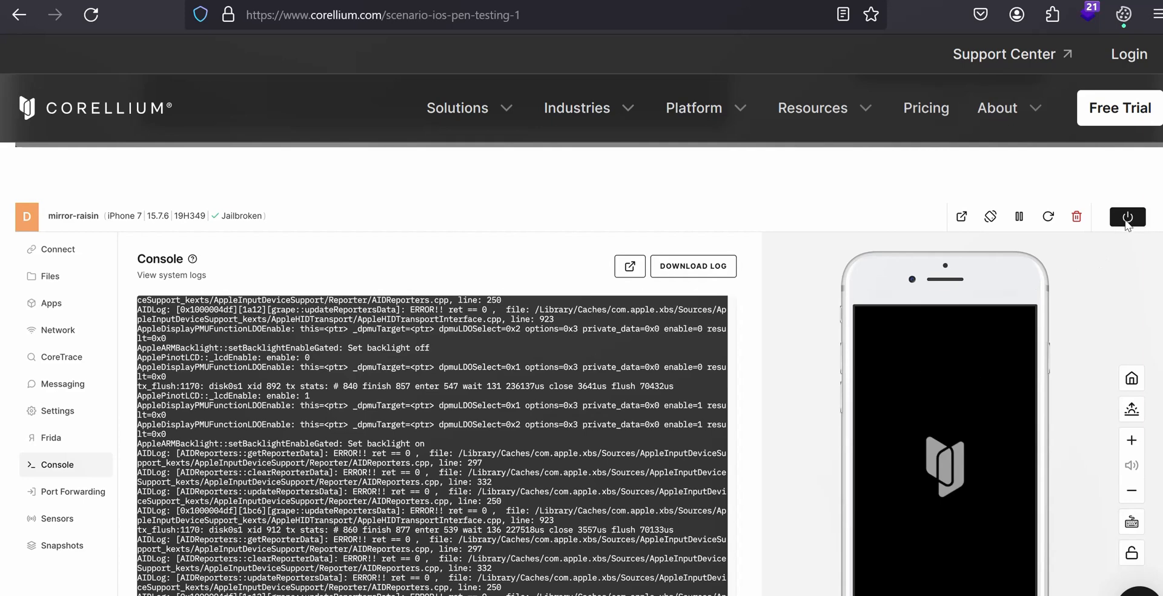
mouse_move(1050, 259)
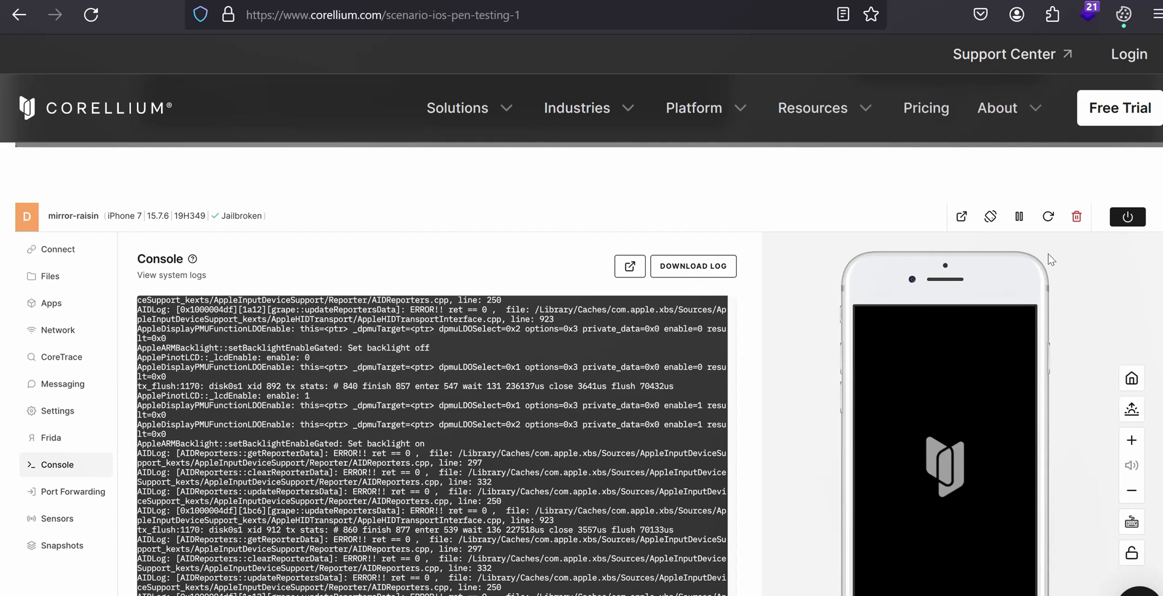
mouse_move(1123, 391)
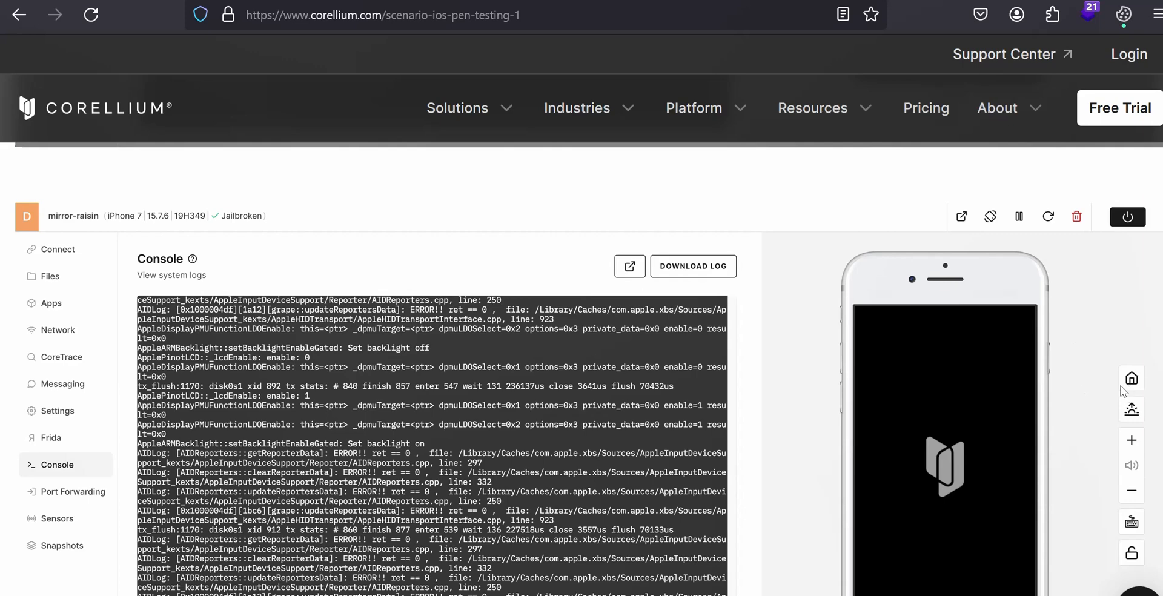
scroll(down, 3)
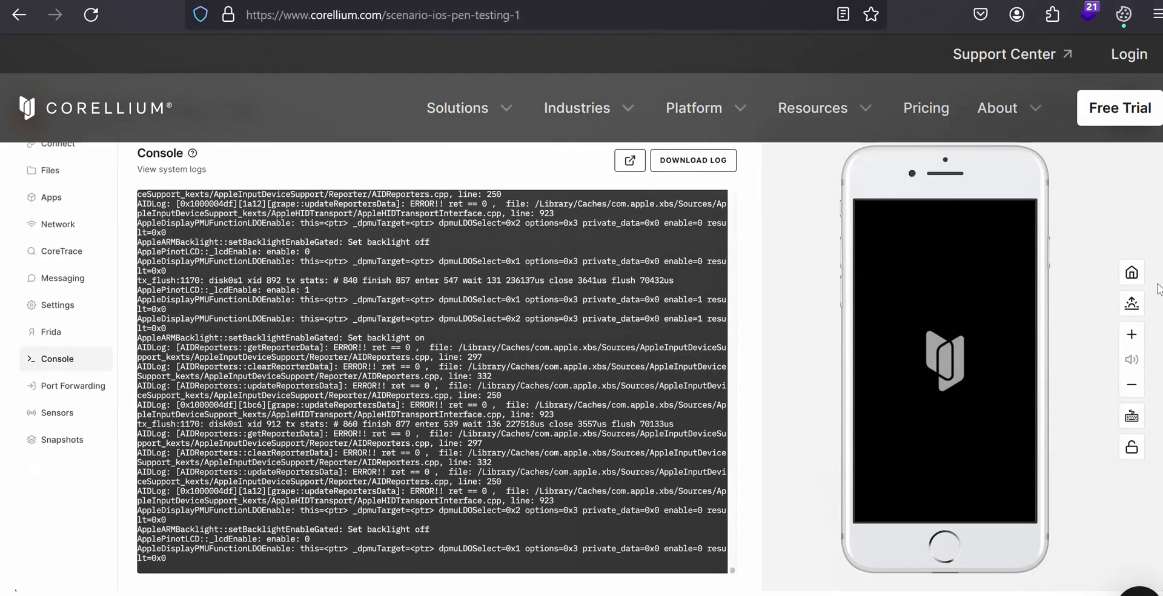
mouse_move(964, 590)
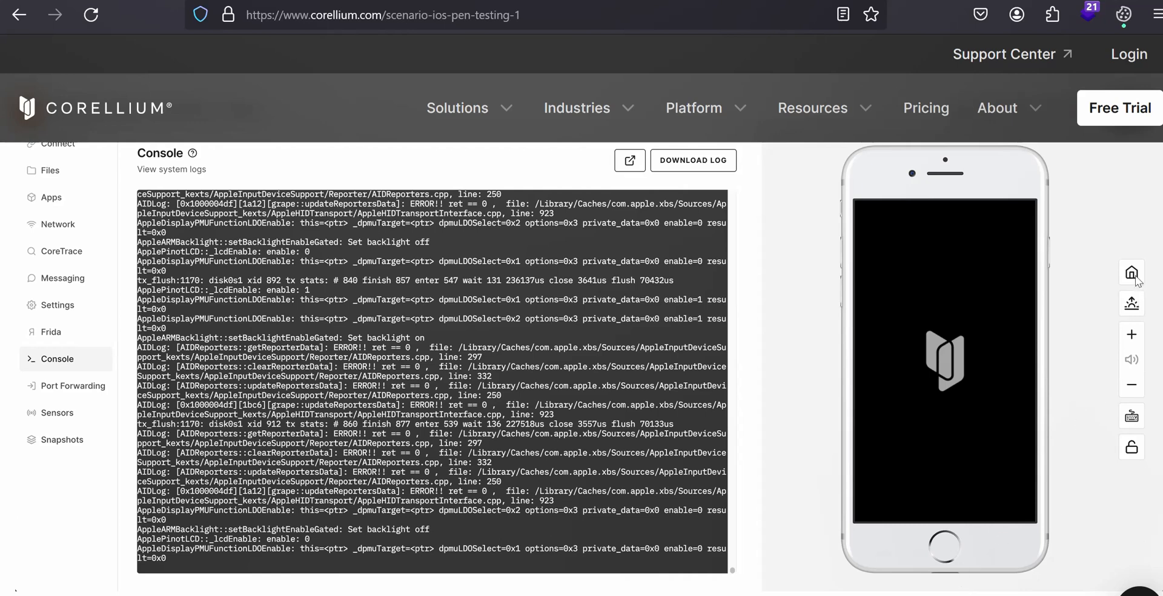
mouse_move(1140, 347)
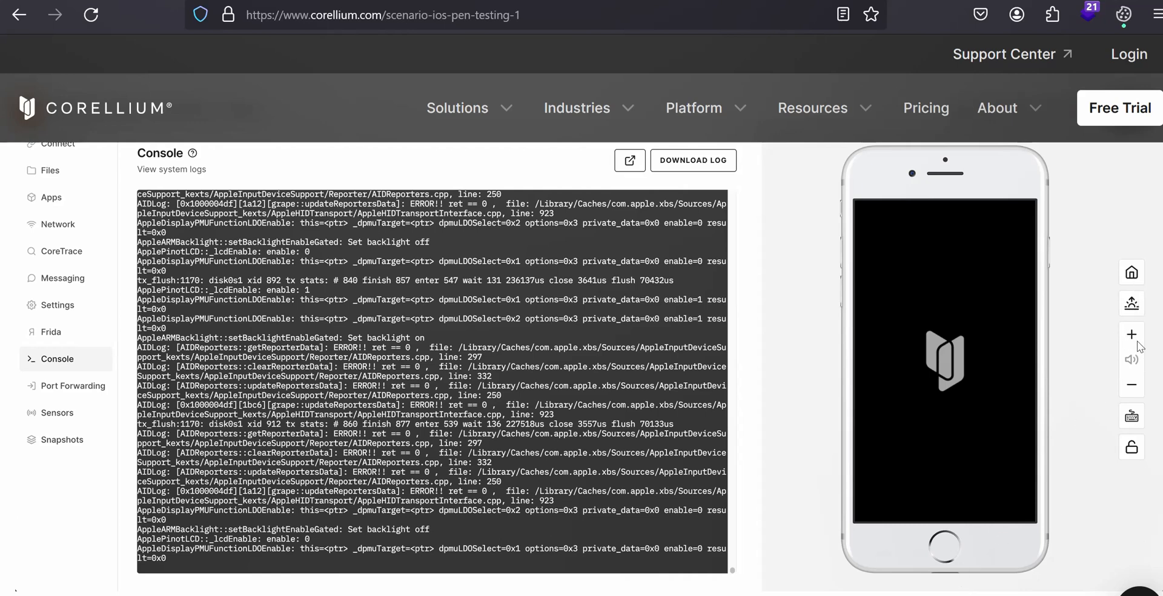
mouse_move(1140, 460)
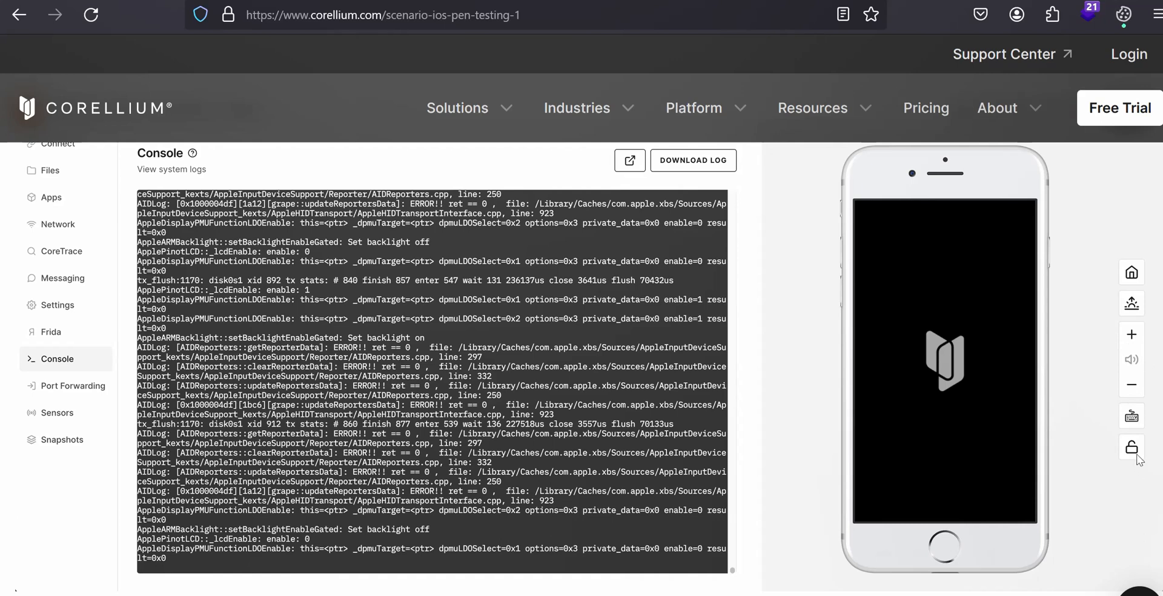
mouse_move(896, 328)
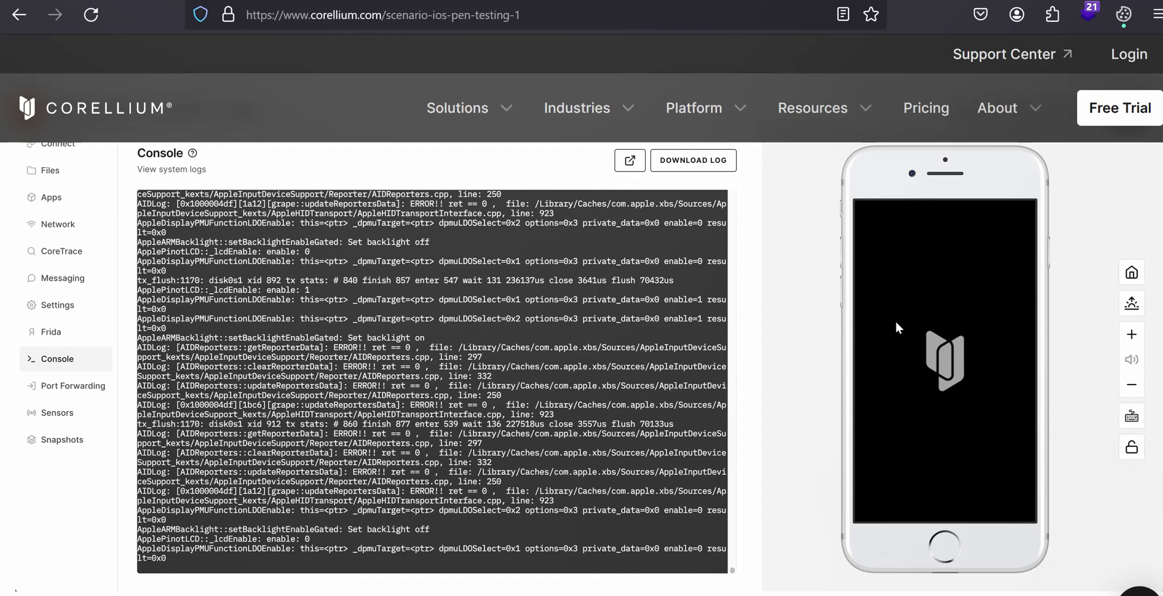
mouse_move(707, 293)
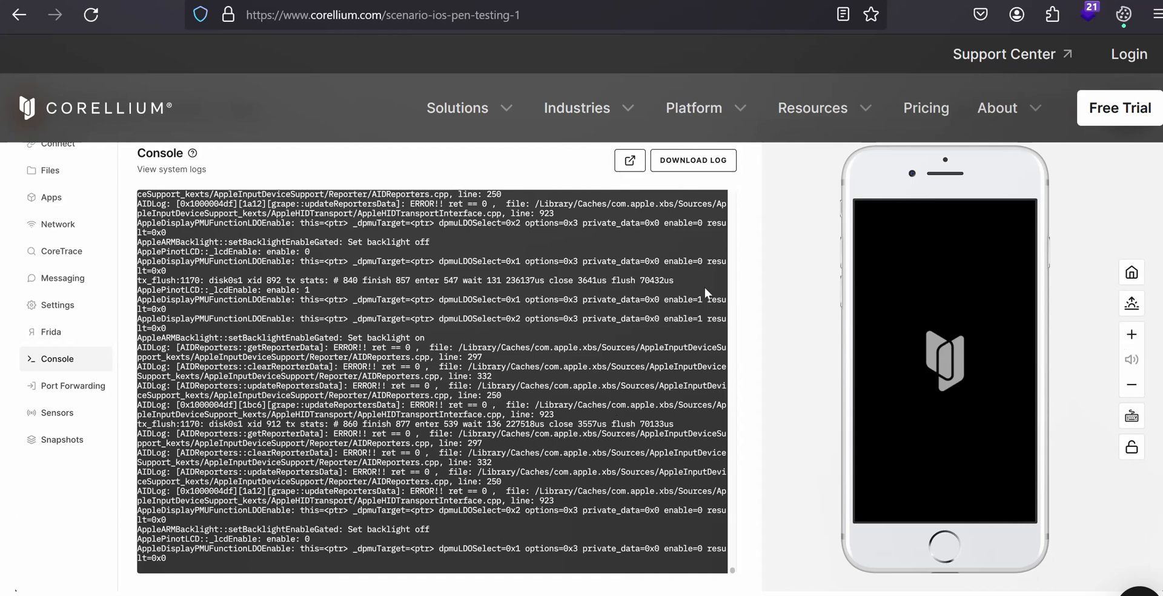
Scroll to 'Taking your First Snapshot' and step 1's arrow on the Snapshots tool
scroll(down, 3)
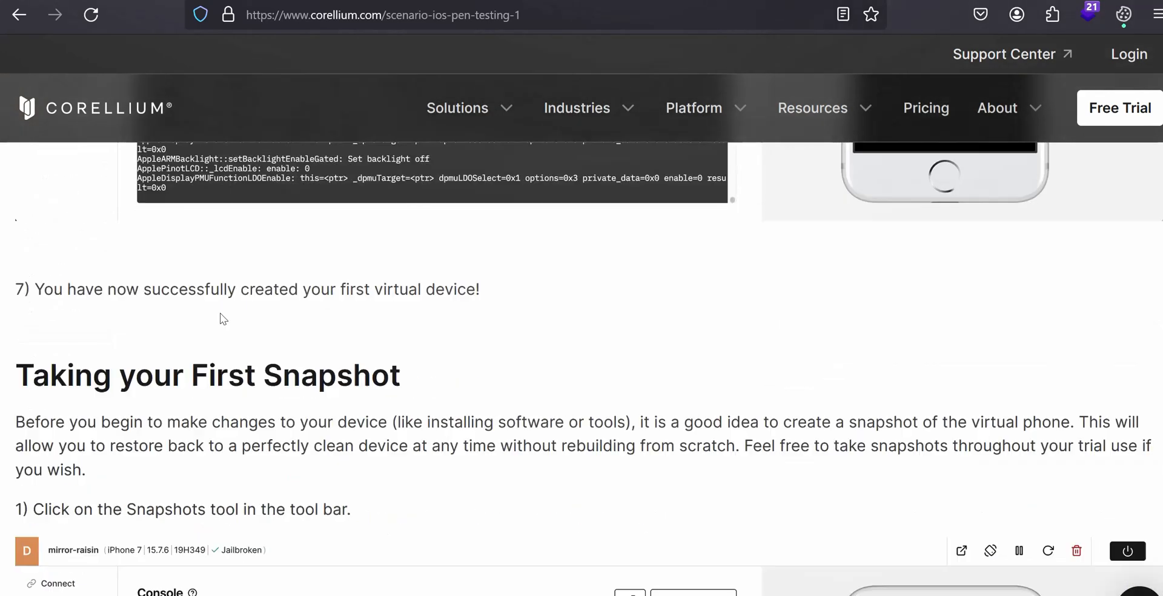
scroll(down, 3)
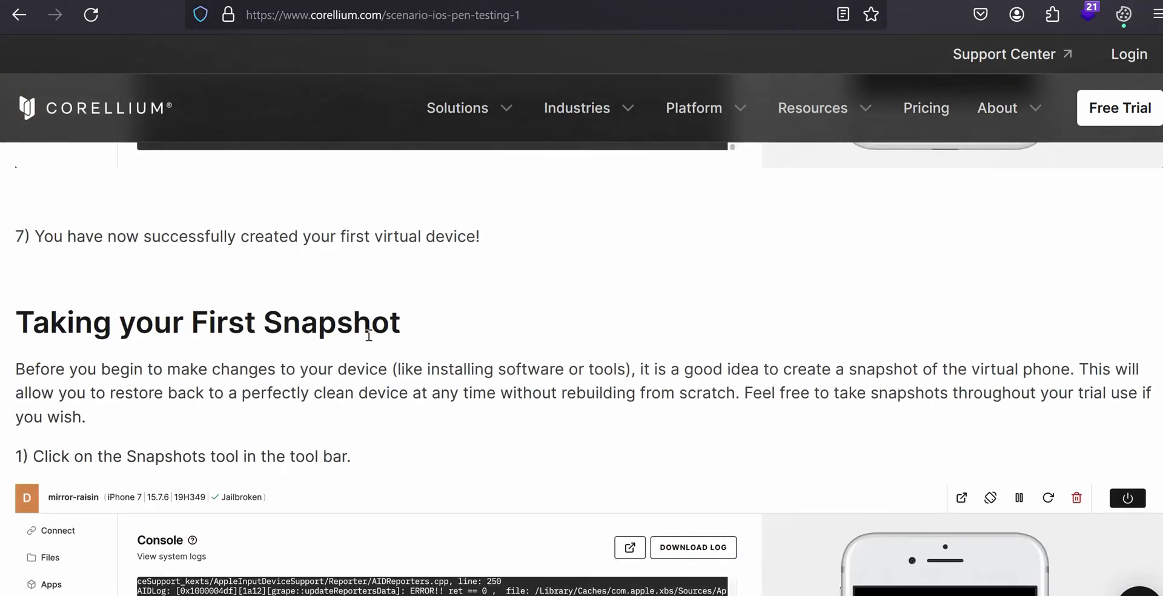
scroll(down, 3)
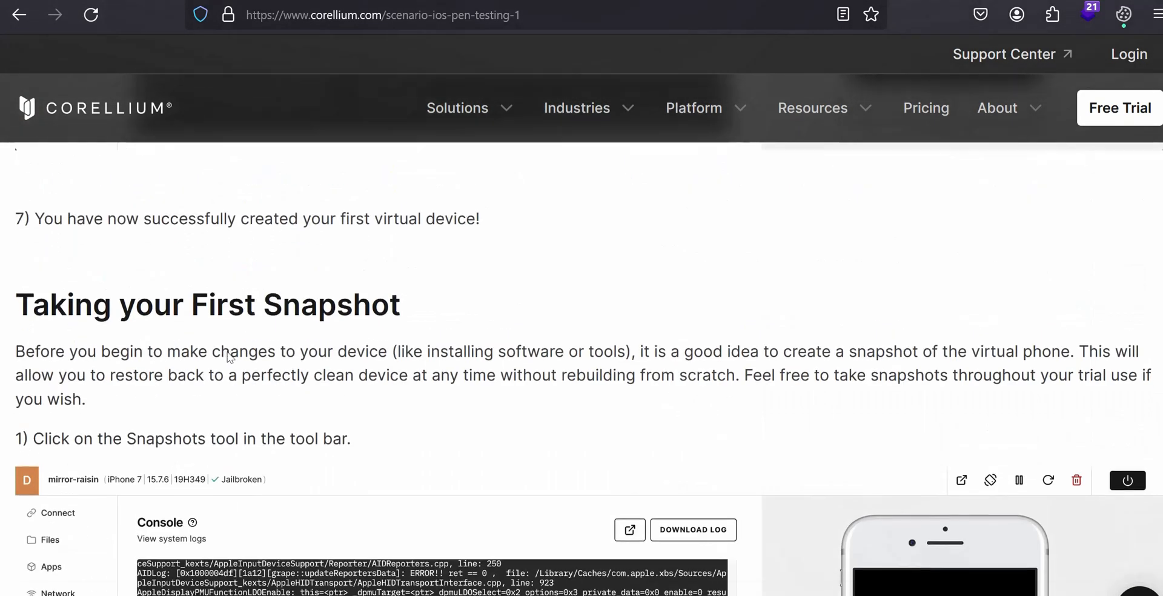
scroll(down, 3)
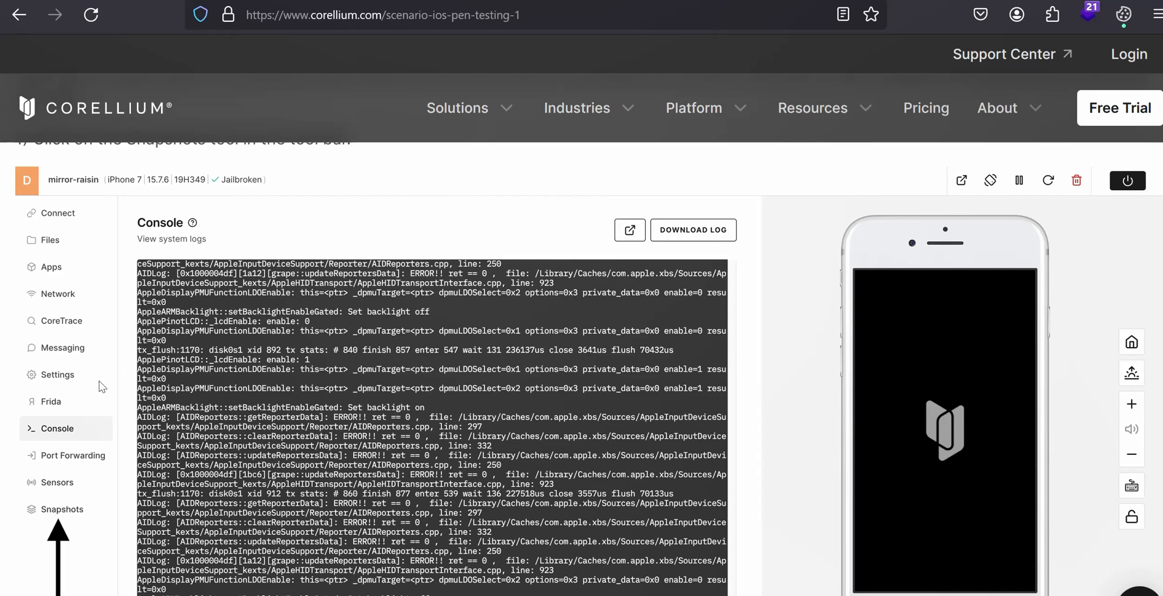
mouse_move(80, 527)
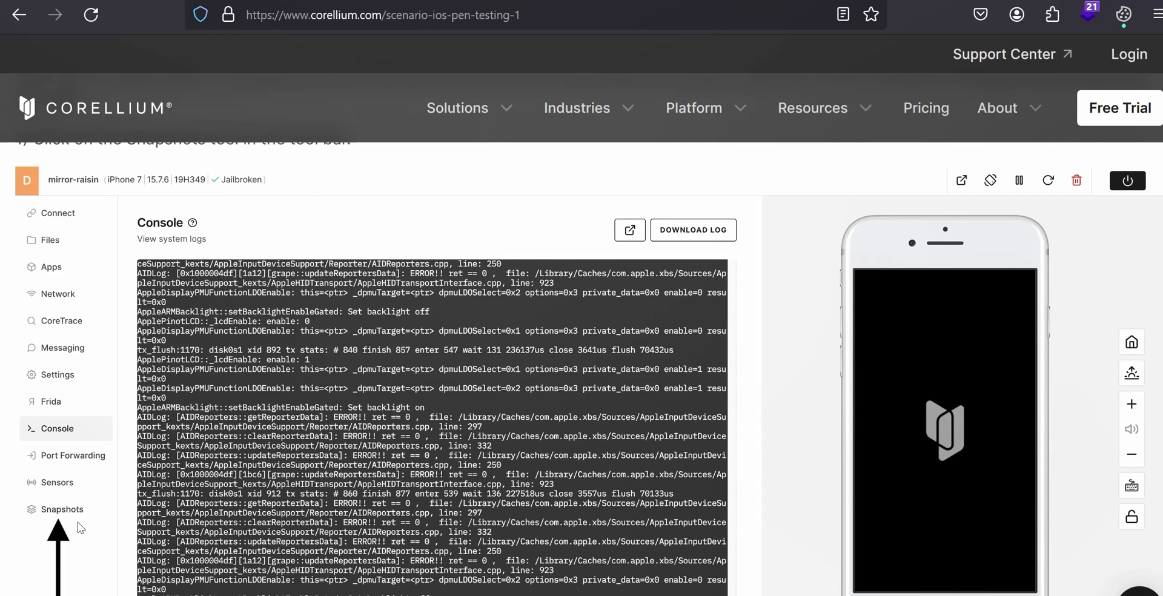
mouse_move(103, 529)
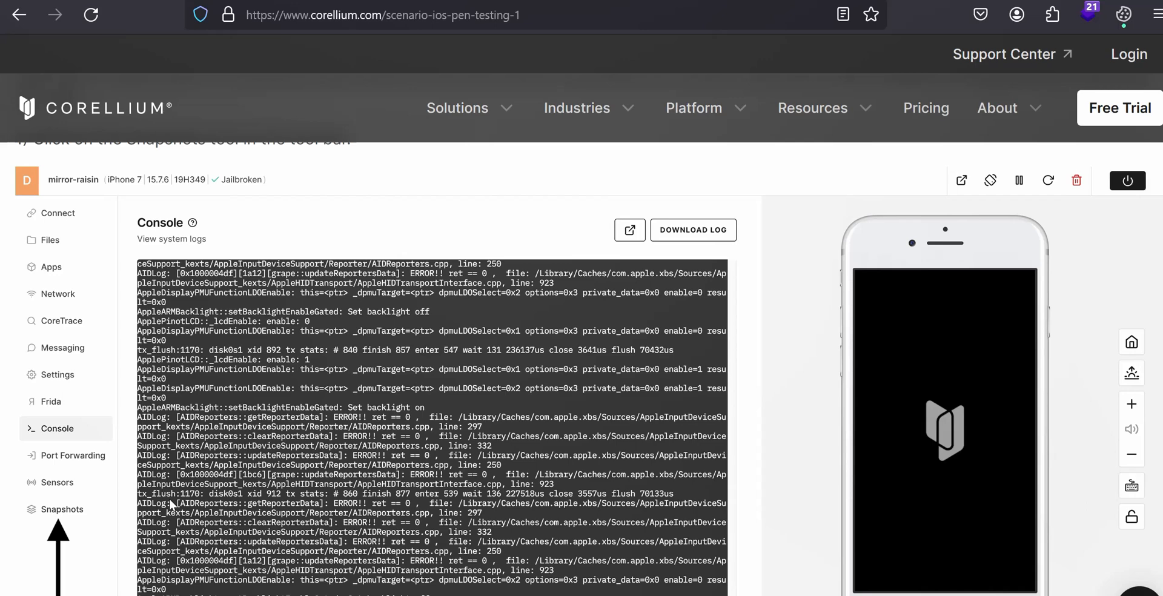
mouse_move(188, 511)
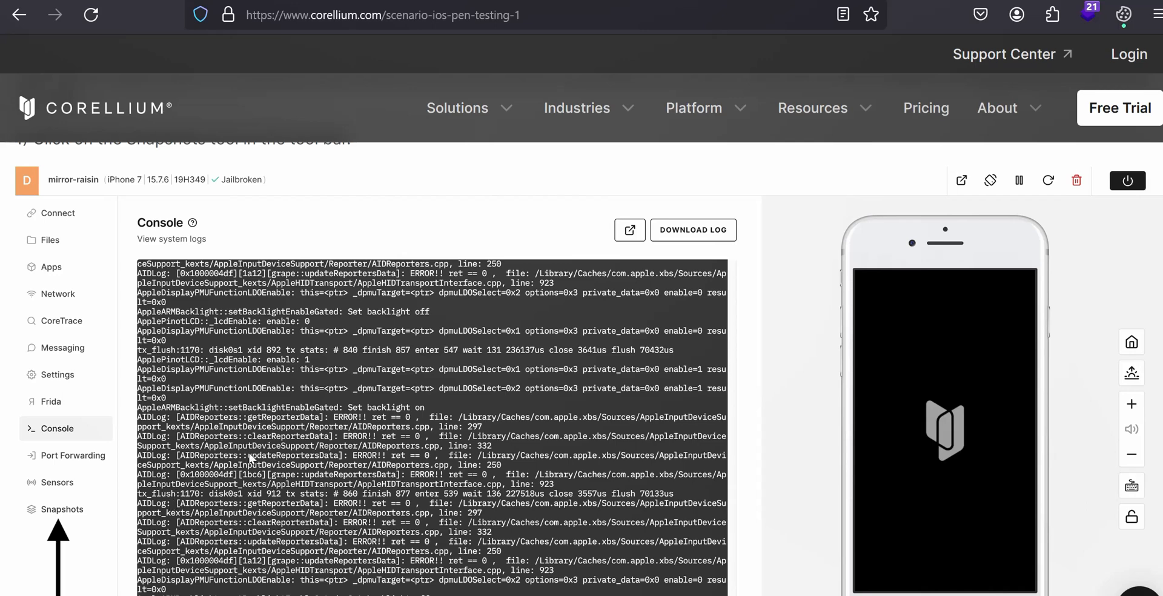
Scroll through Take New Snapshot and renaming Snapshot #1 to CLEAN
scroll(down, 3)
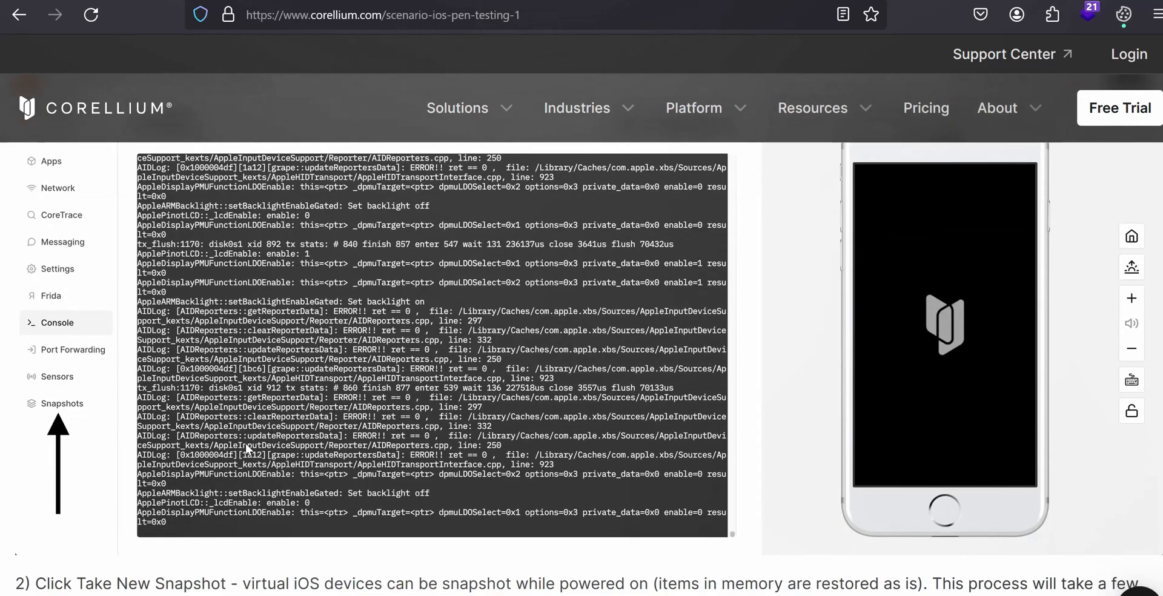
scroll(down, 3)
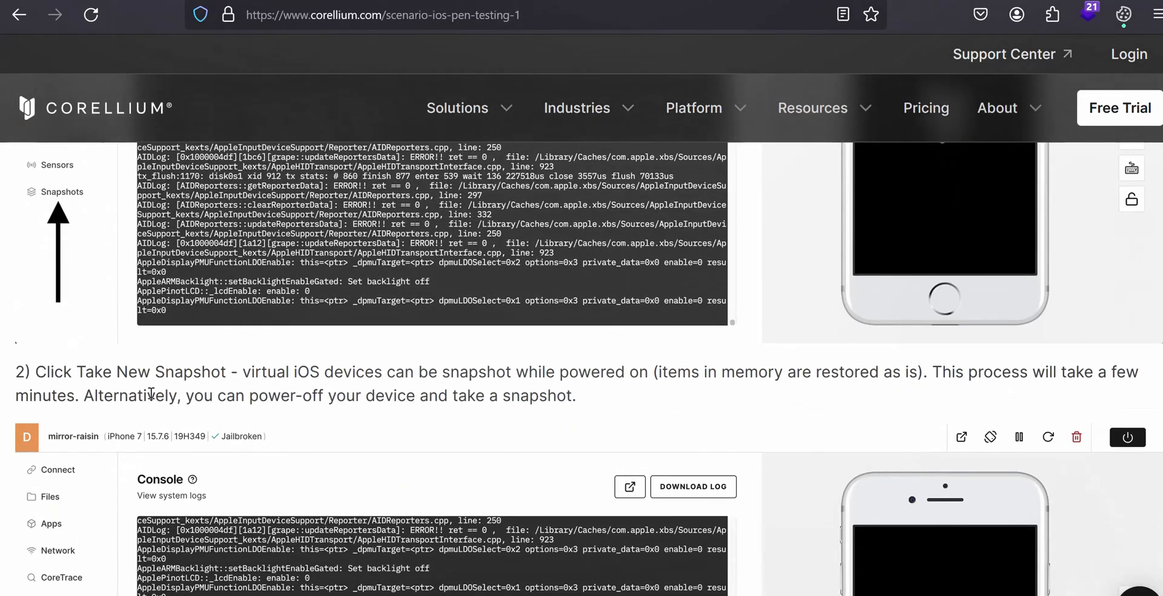
scroll(down, 3)
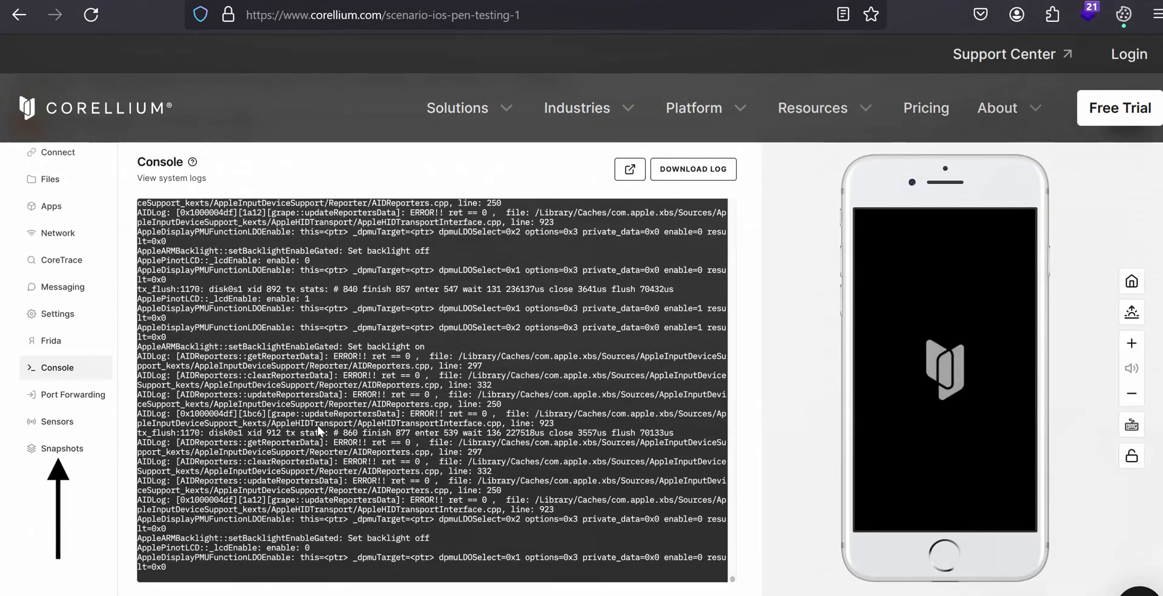
scroll(down, 3)
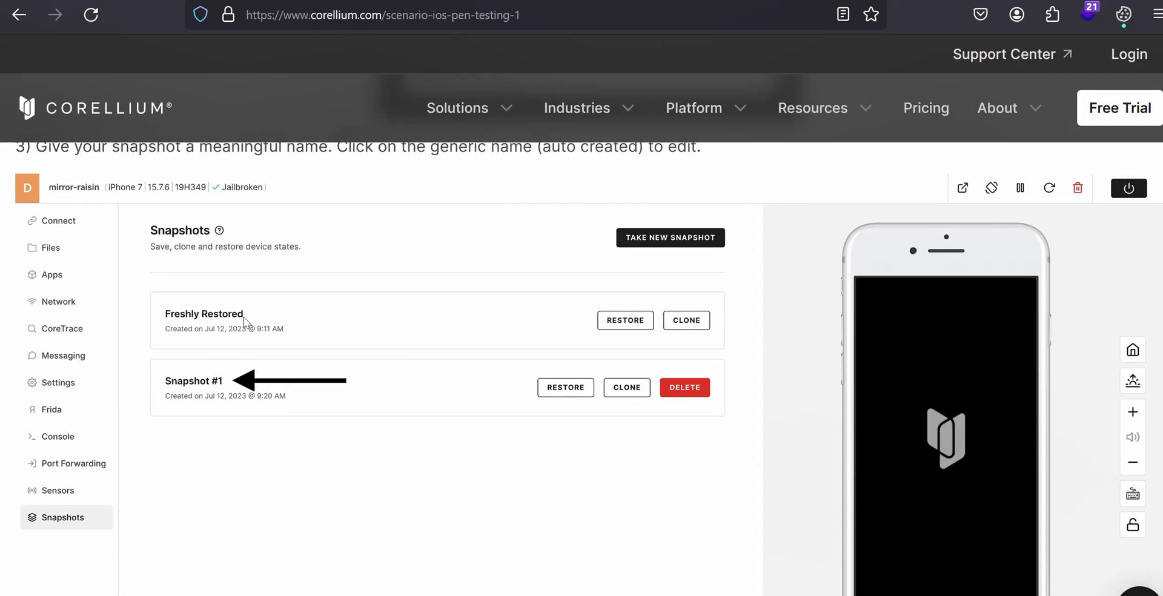
mouse_move(226, 398)
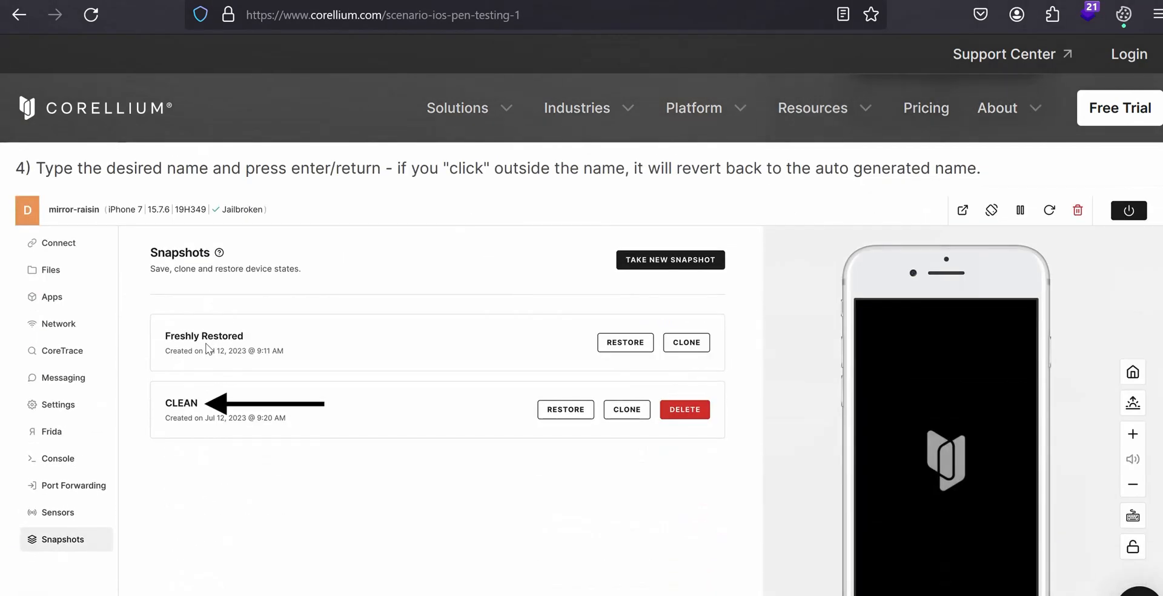
Scroll the guide to step 5's message confirming the CLEAN snapshot was taken
scroll(down, 3)
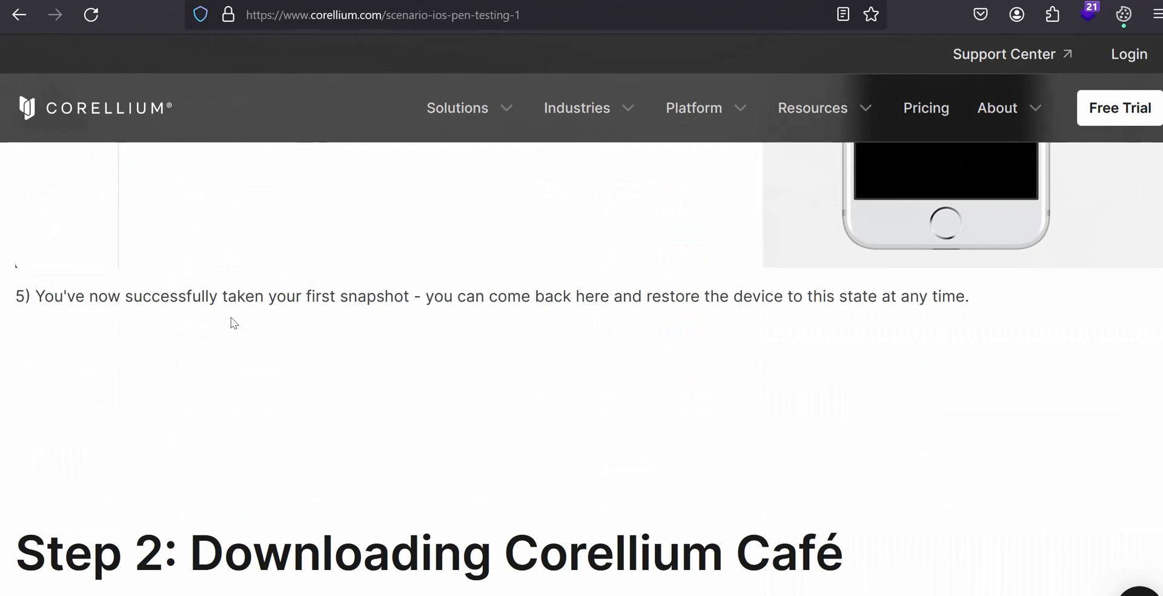
mouse_move(406, 335)
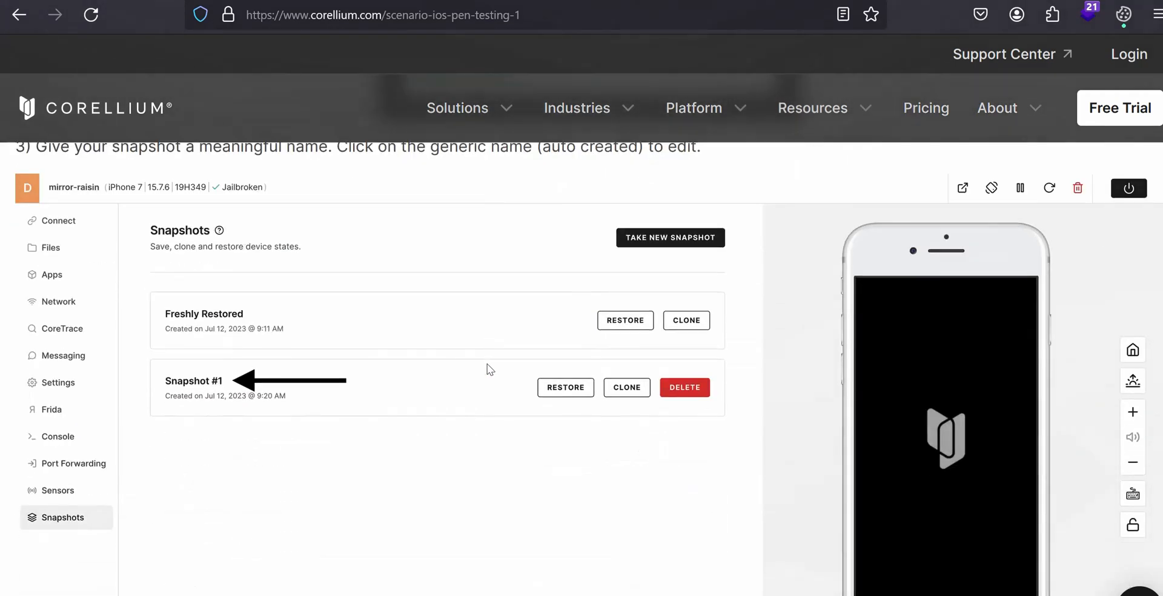
mouse_move(330, 436)
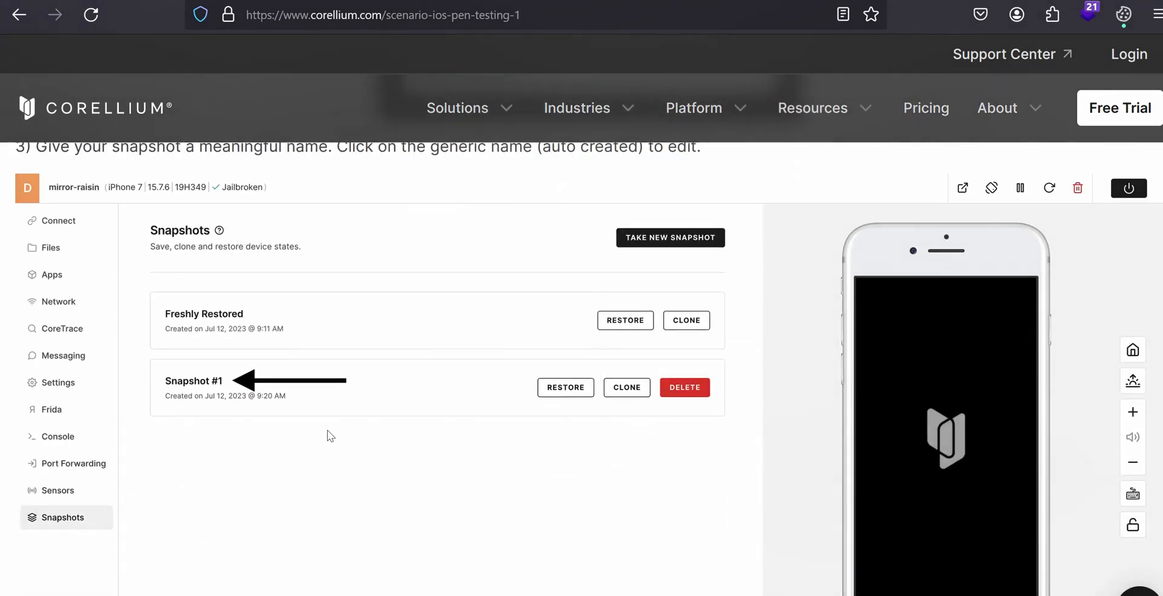
scroll(down, 3)
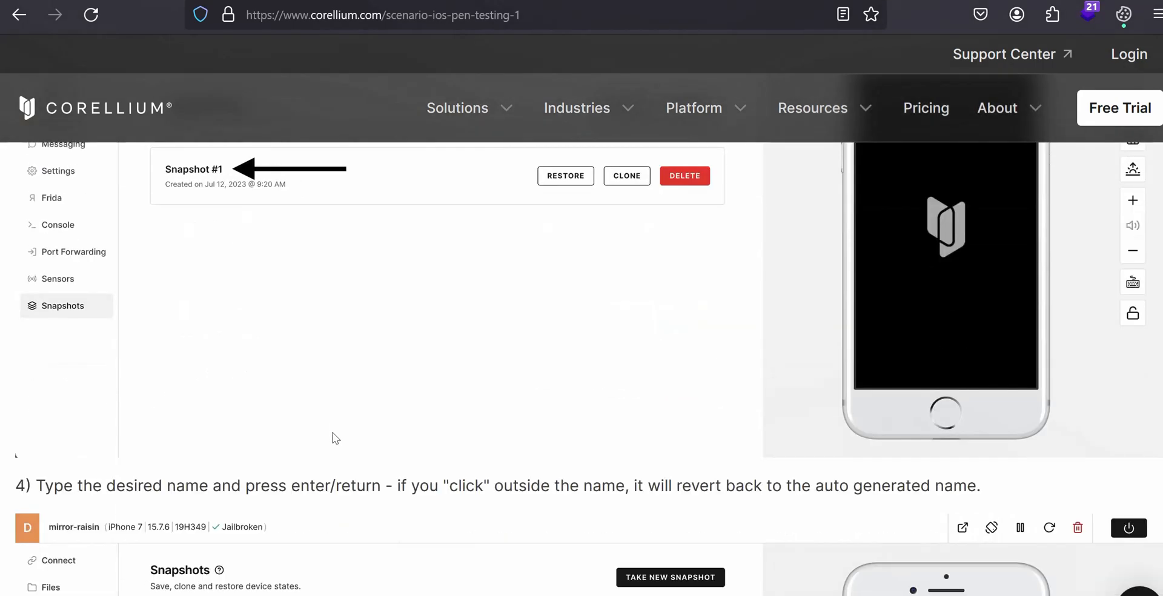
scroll(down, 3)
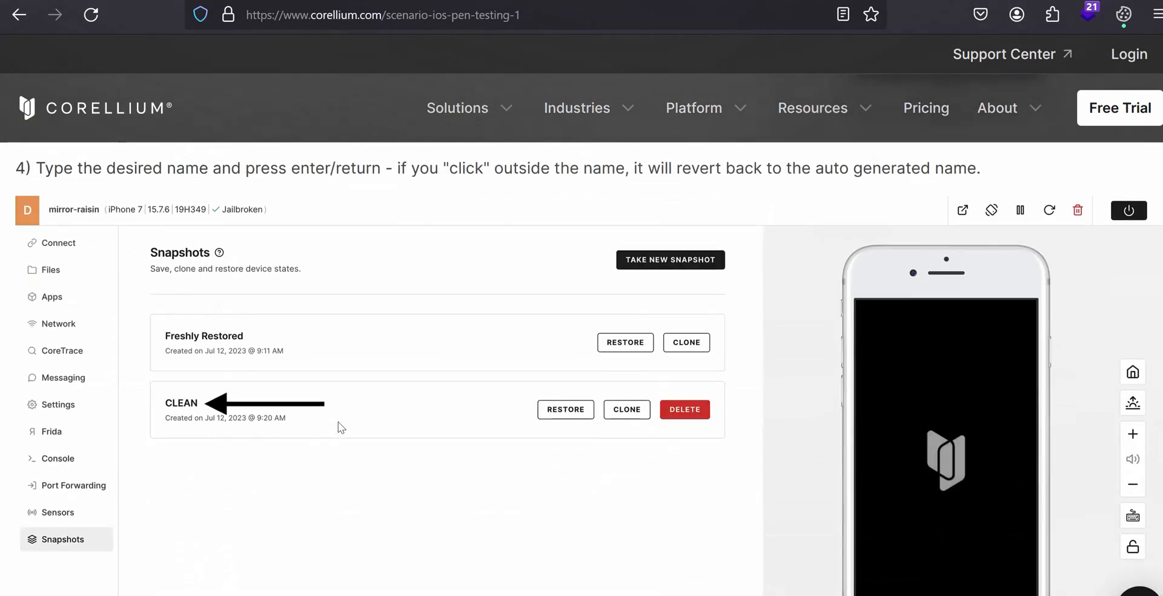
scroll(down, 3)
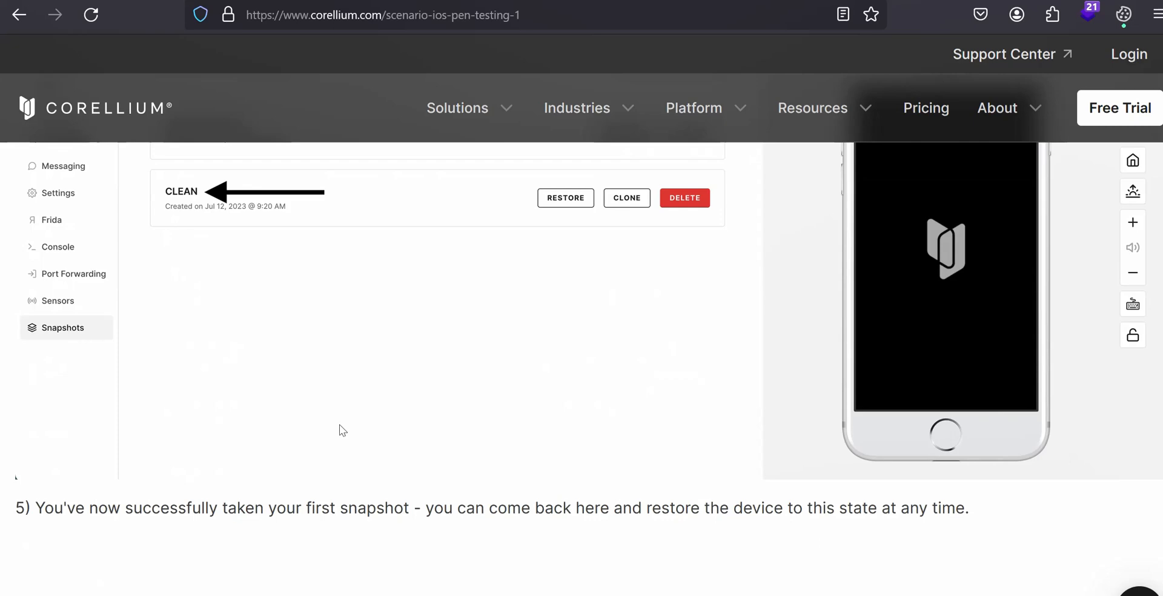
Scroll down to 'Step 2: Downloading Corellium Café' and its iOS download link
scroll(down, 3)
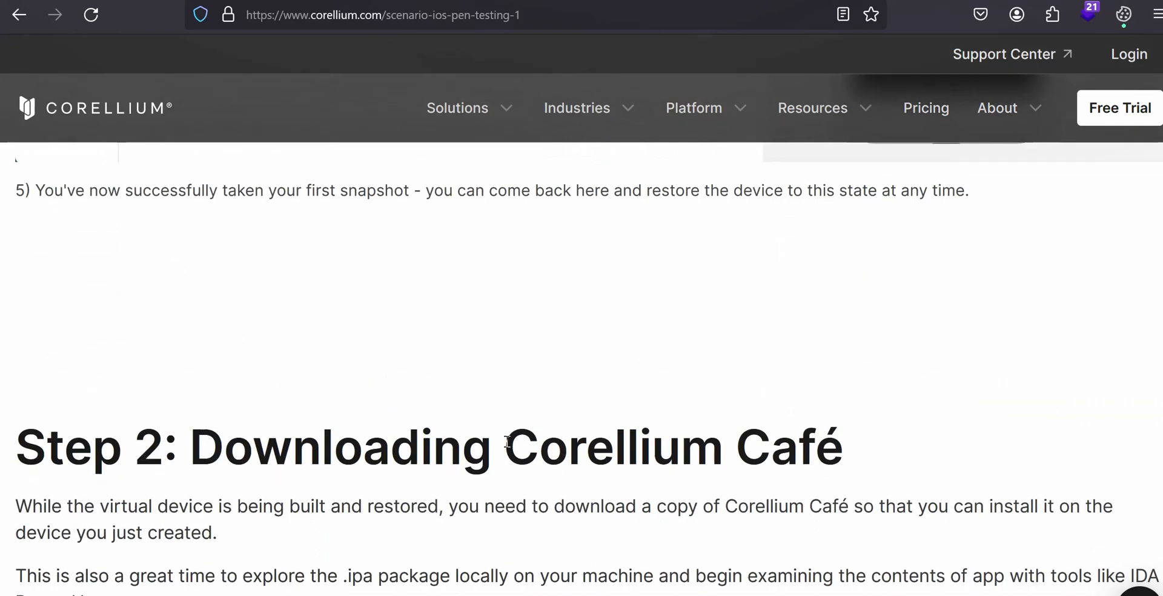
mouse_move(853, 460)
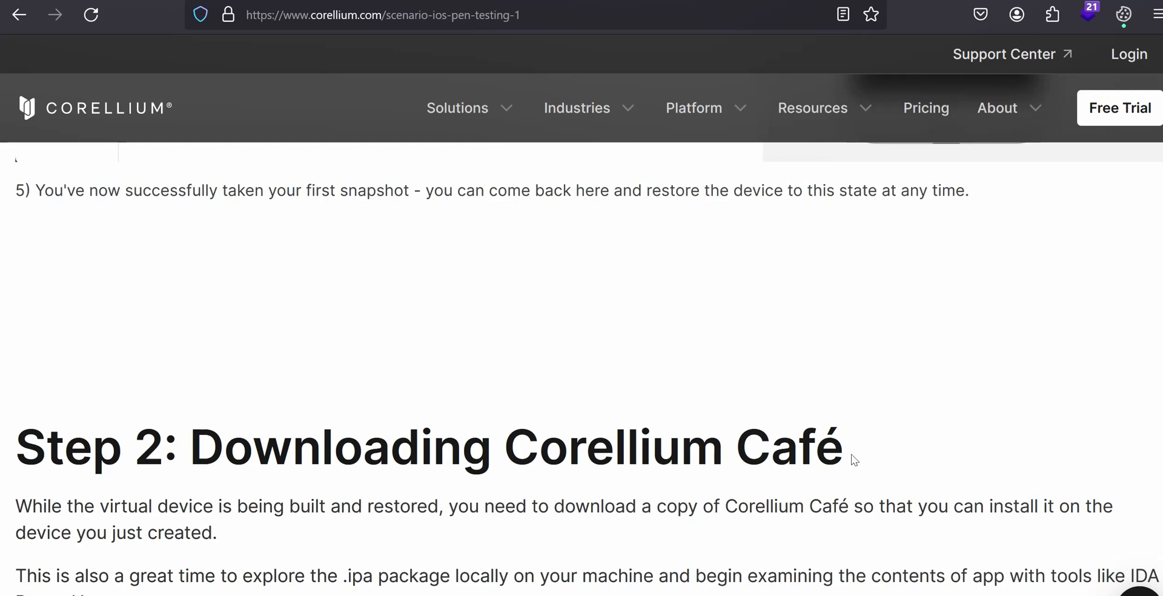
mouse_move(848, 454)
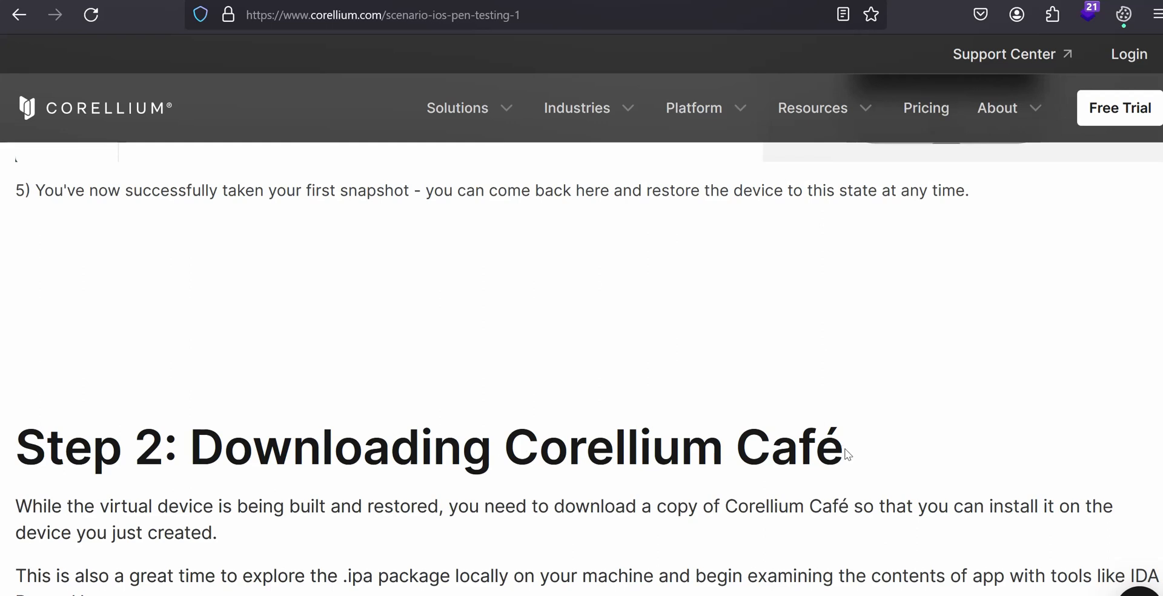
mouse_move(853, 457)
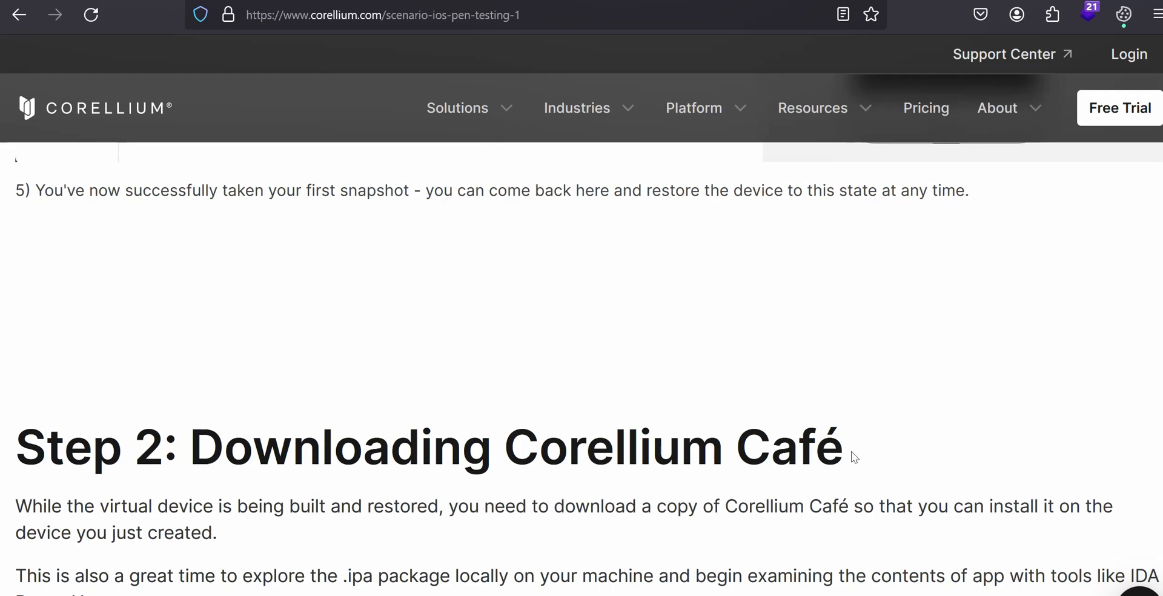
scroll(down, 3)
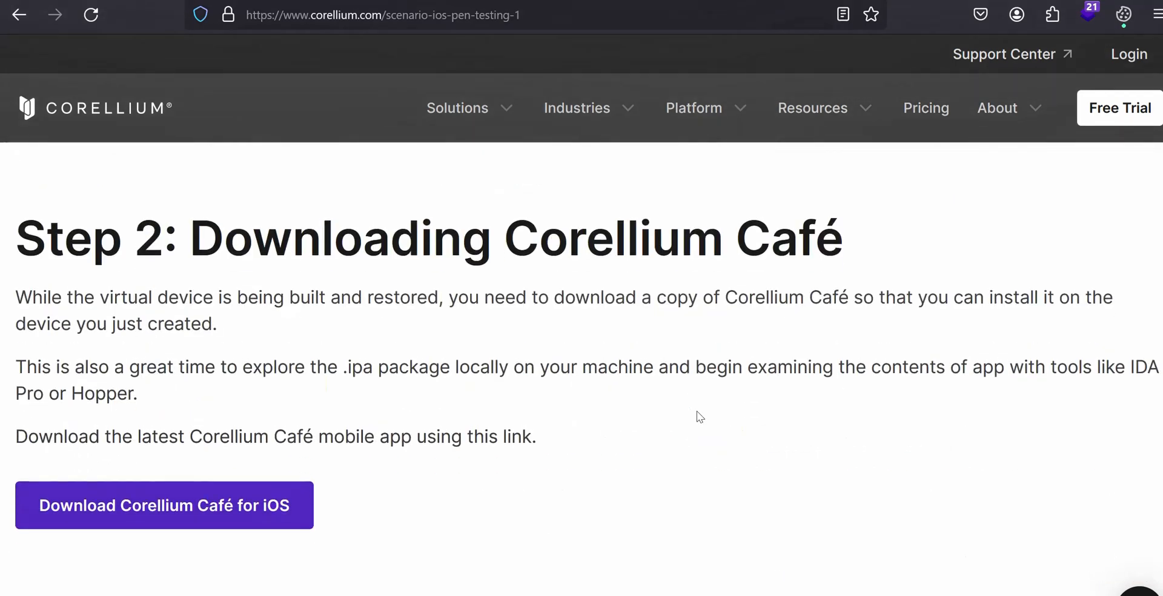